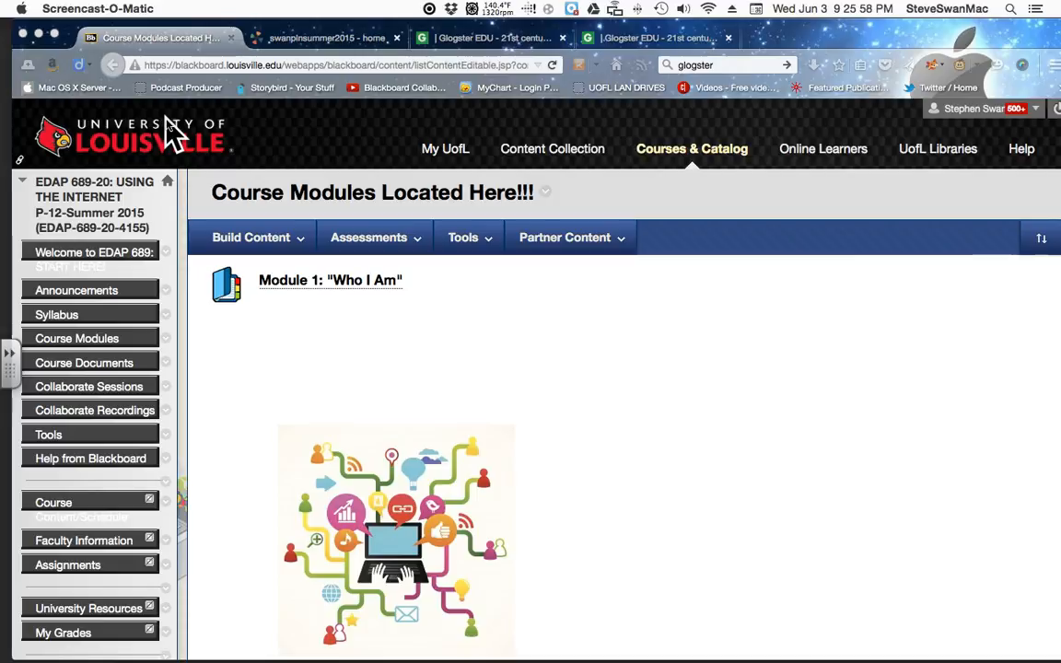
Switch to the swanpinsummer2015 wiki home page and scroll through its PLN content
left_click(327, 37)
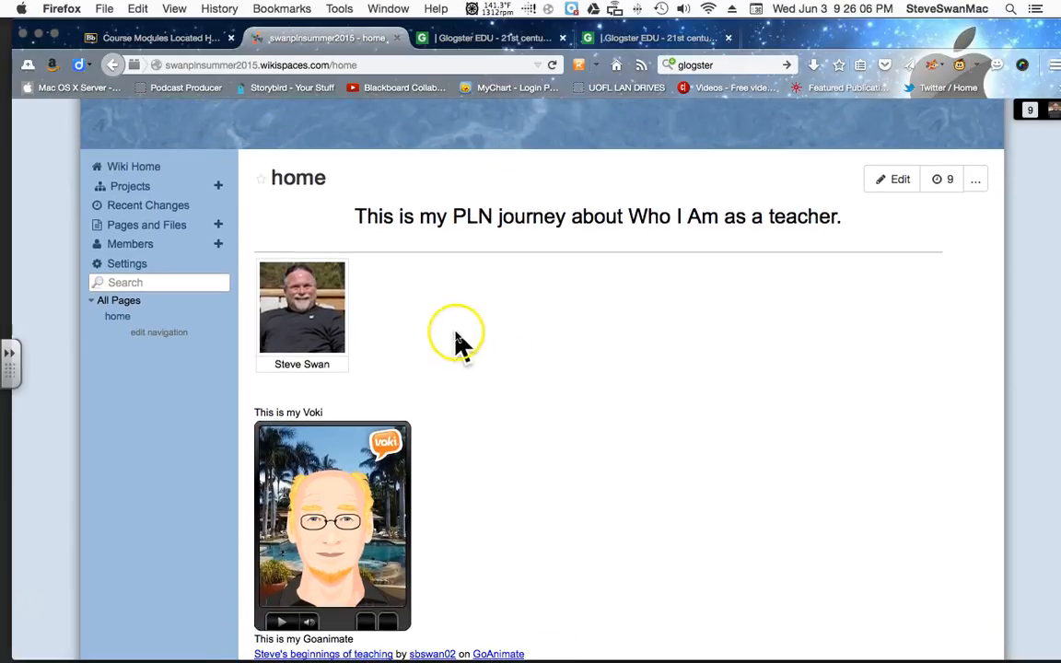
mouse_move(866, 217)
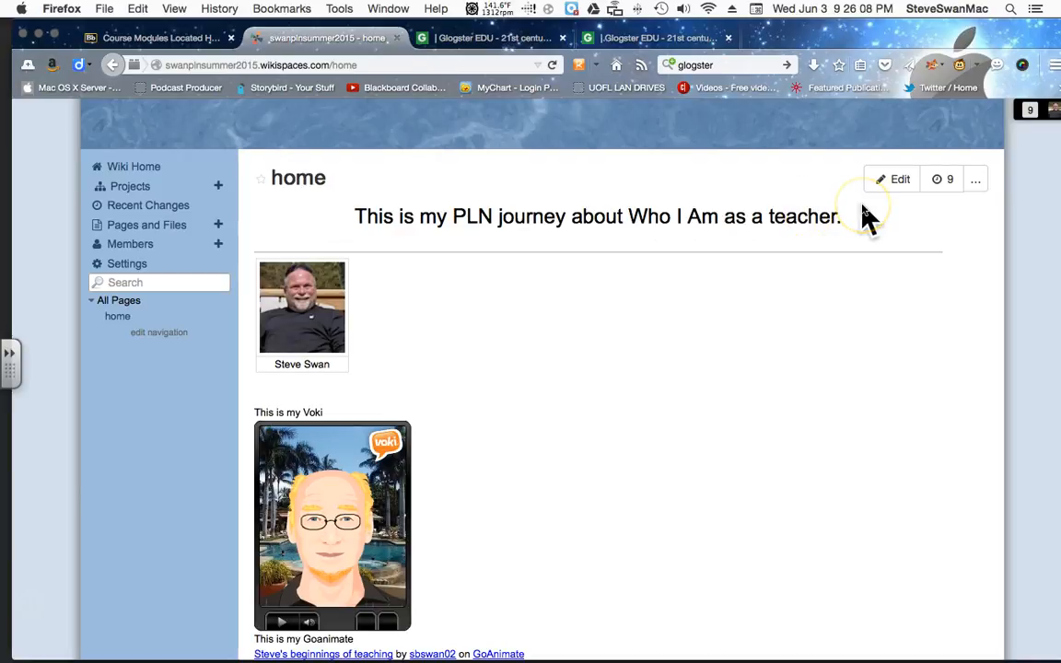
mouse_move(405, 378)
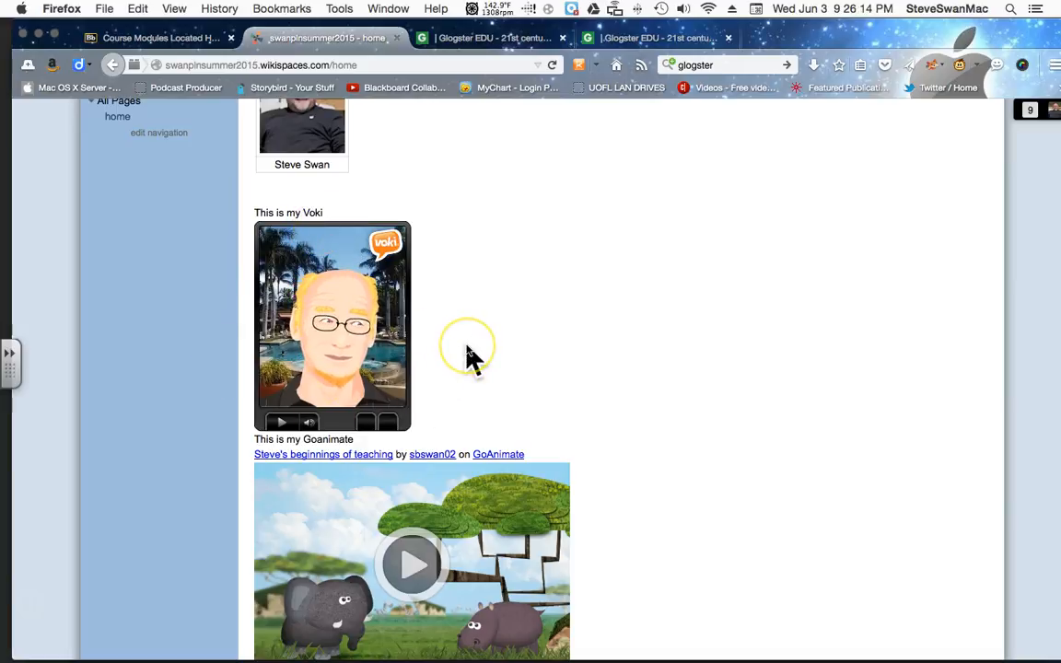
mouse_move(598, 456)
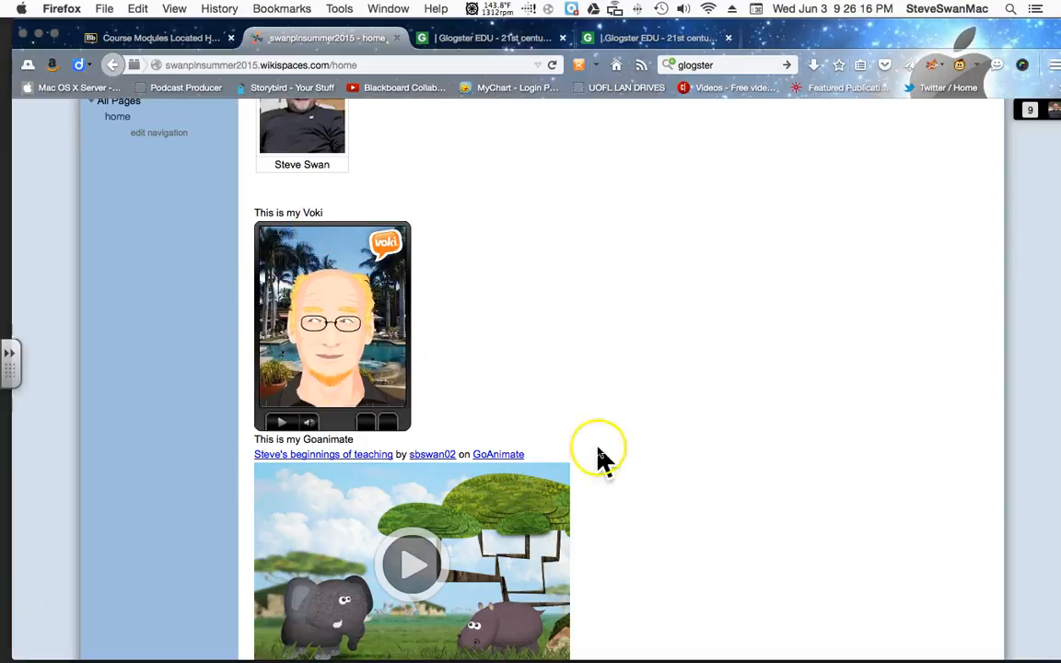
scroll("down", 3)
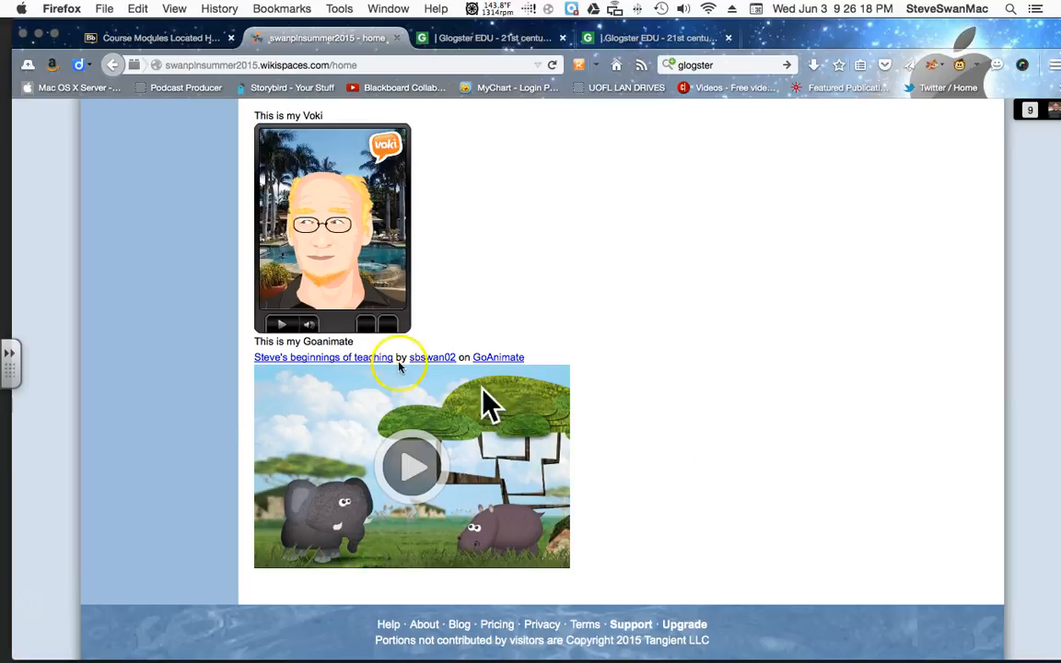
mouse_move(532, 387)
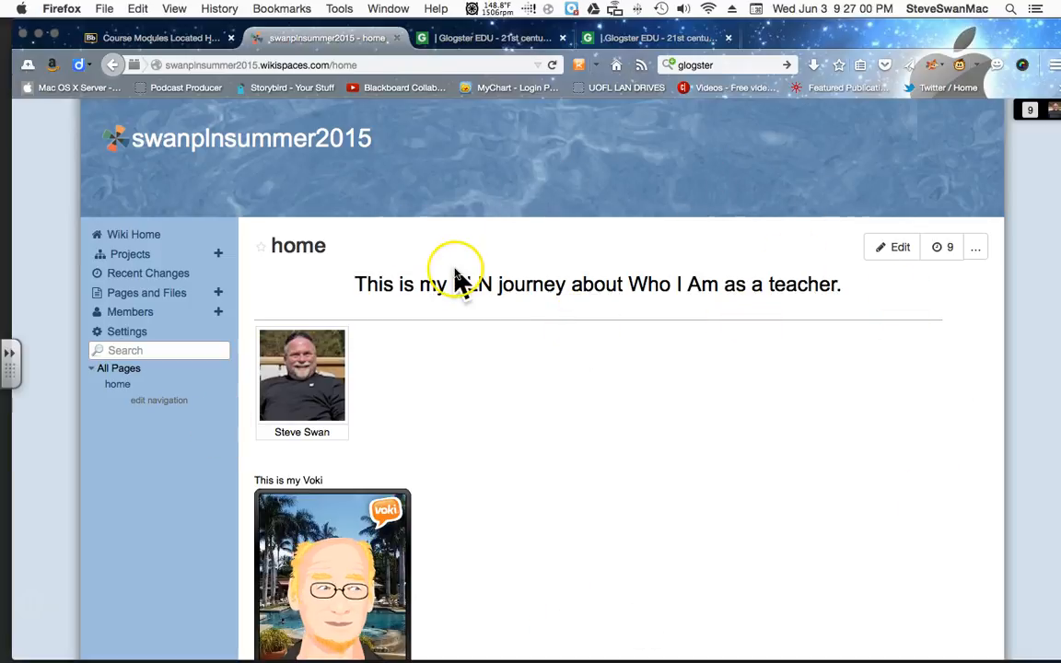
mouse_move(852, 276)
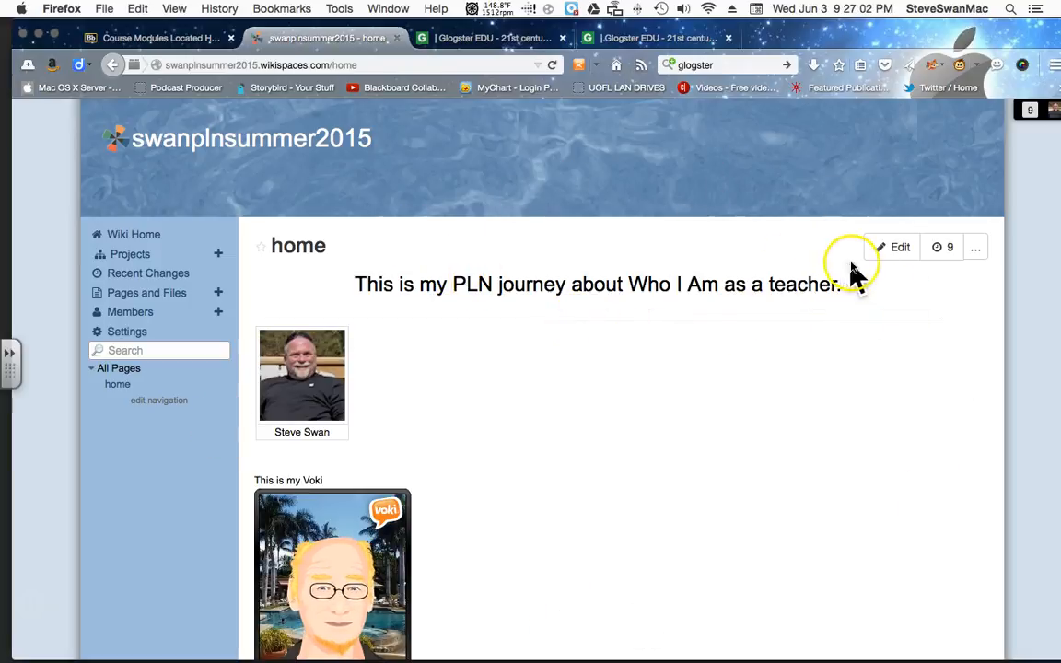
Put the swanpinsummer2015 home page into edit mode with the Edit button
left_click(893, 247)
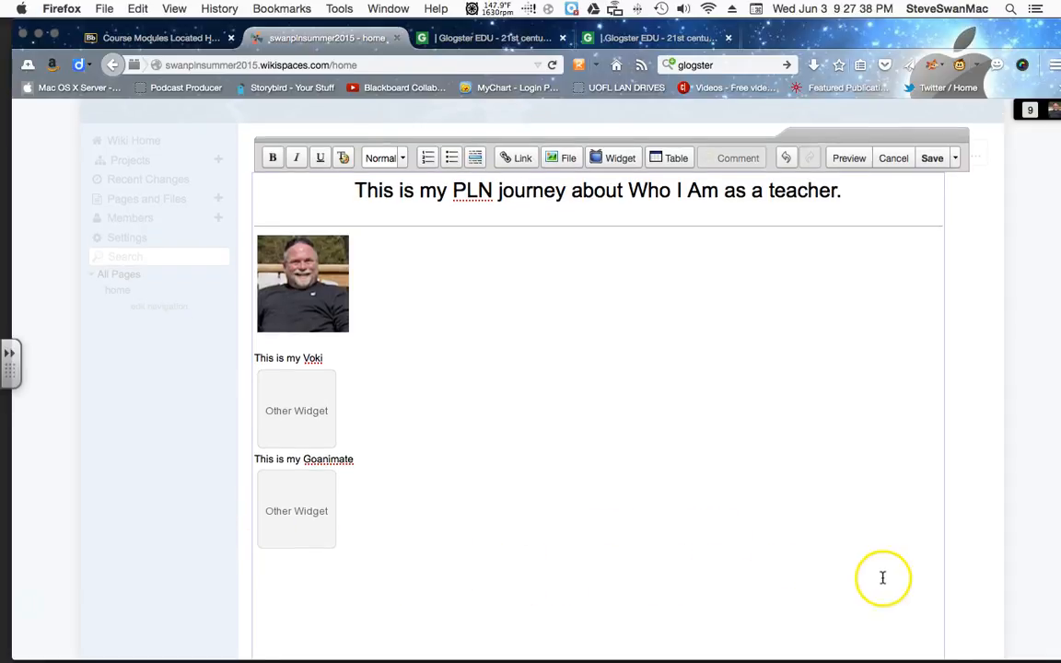
mouse_move(859, 549)
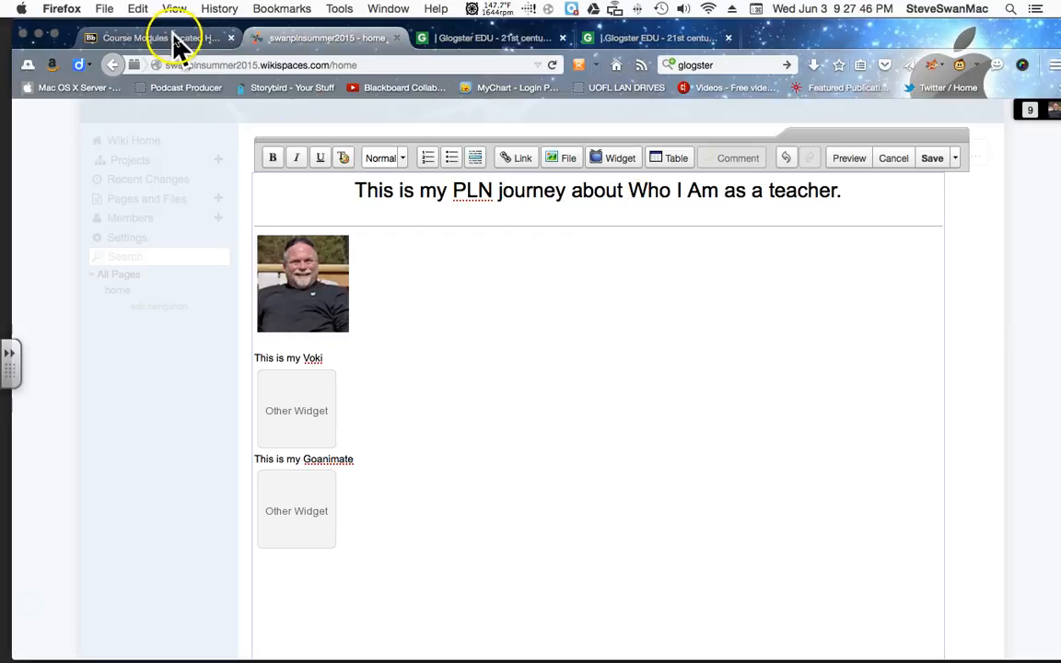
Go through Module 1 'Who I Am' articles to open Building Your Personal Learning Network, Part 1
left_click(147, 38)
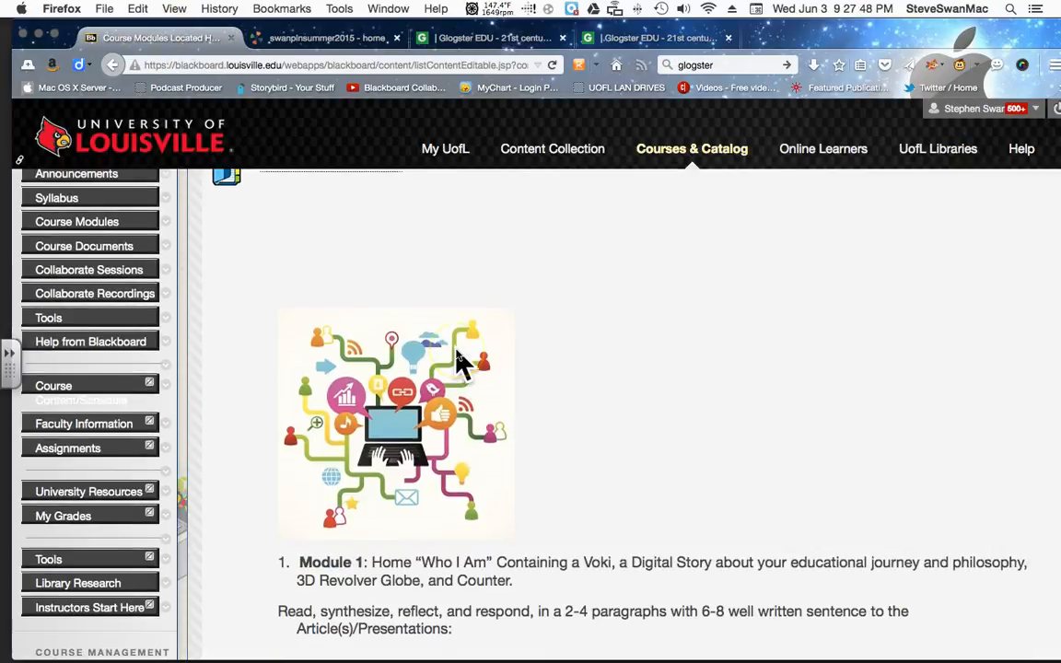
scroll("down", 3)
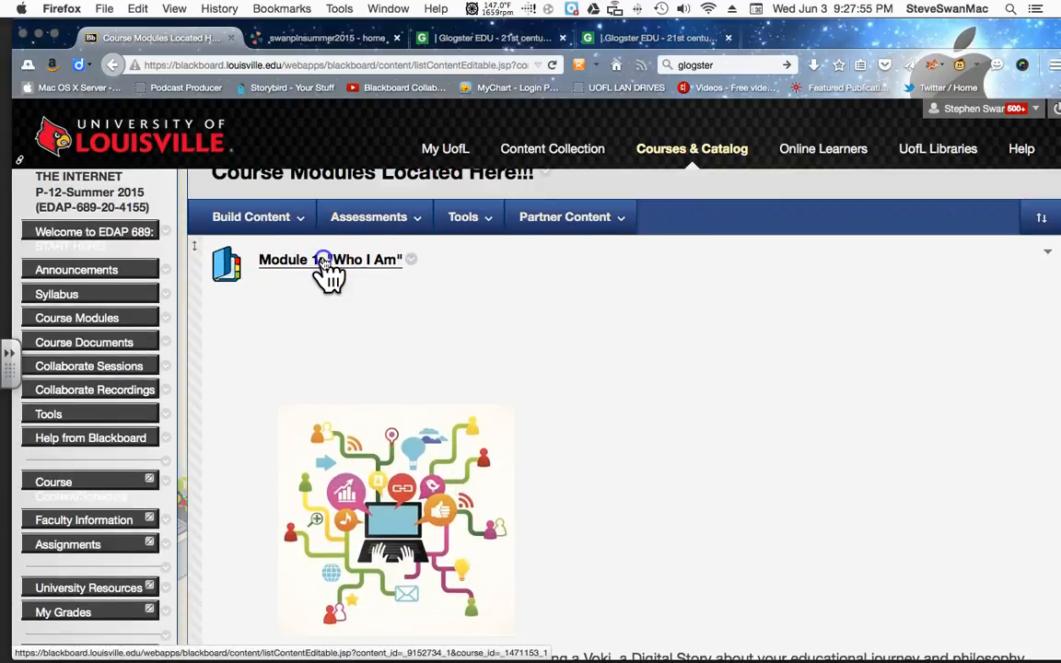
left_click(330, 258)
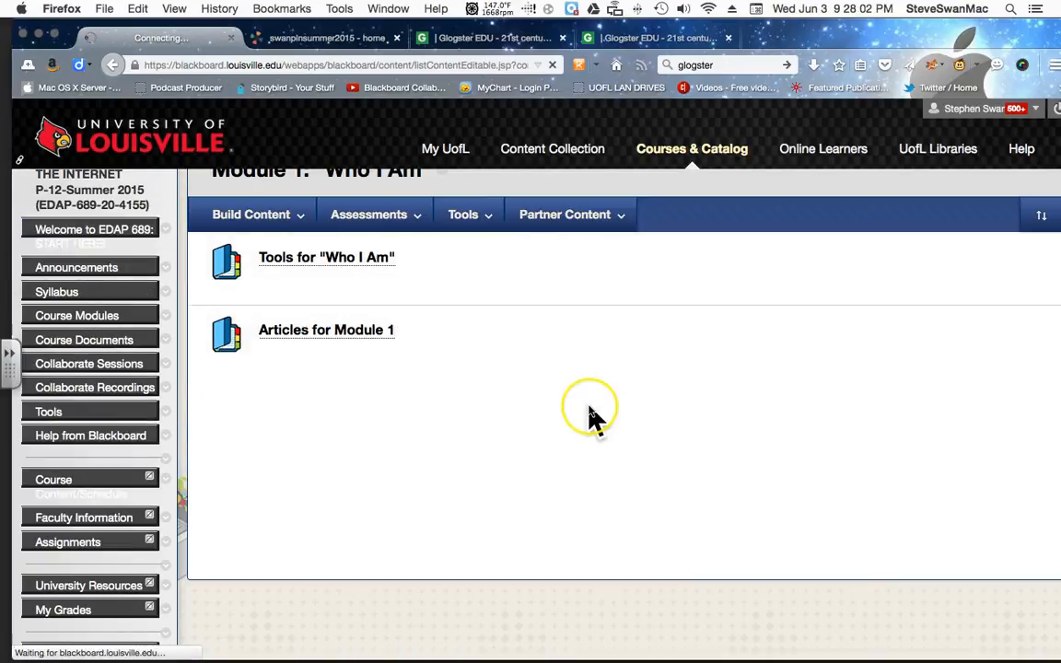
left_click(326, 330)
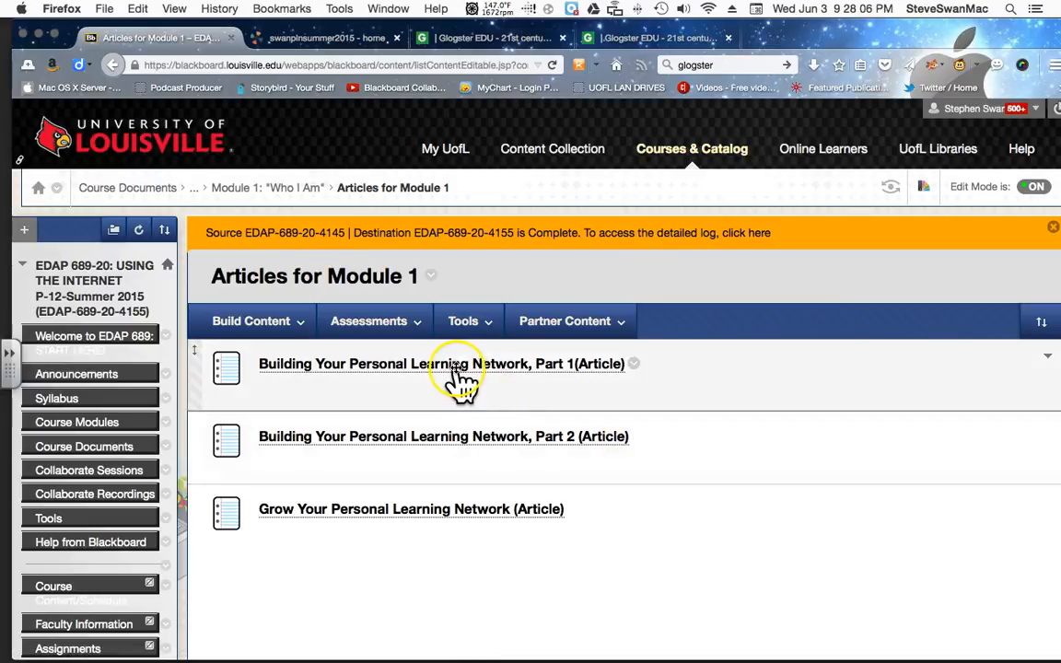
left_click(442, 363)
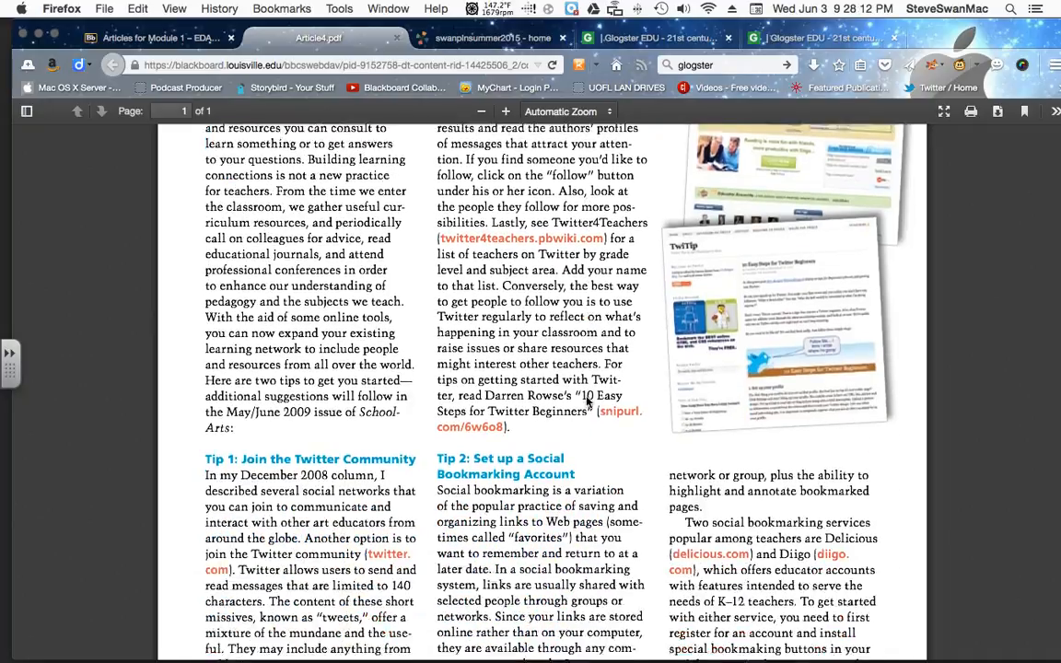
scroll("down", 3)
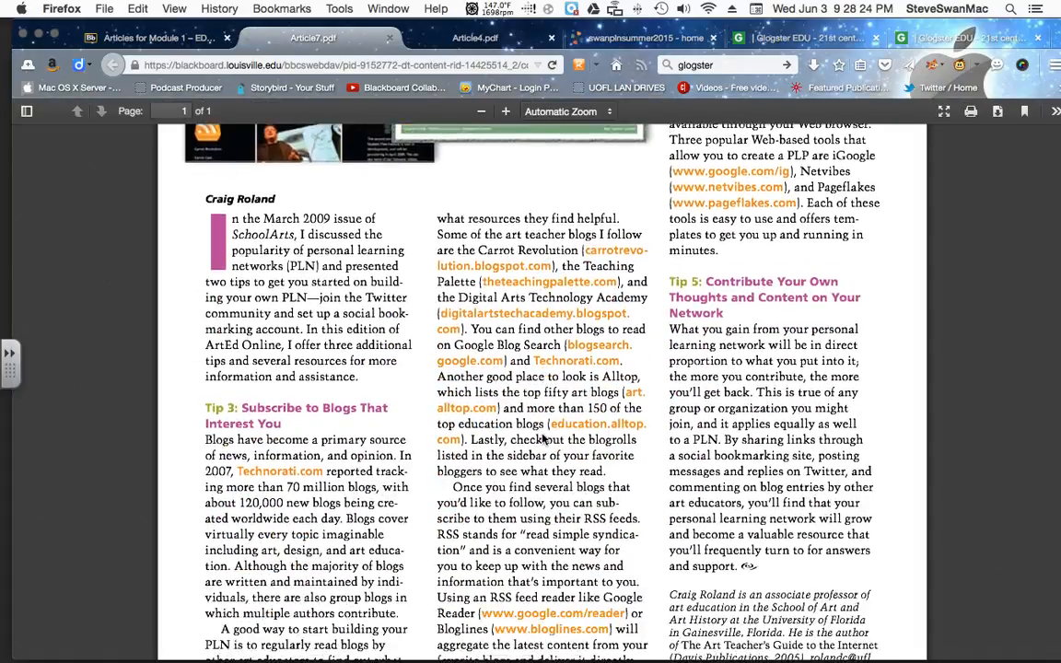
scroll("down", 3)
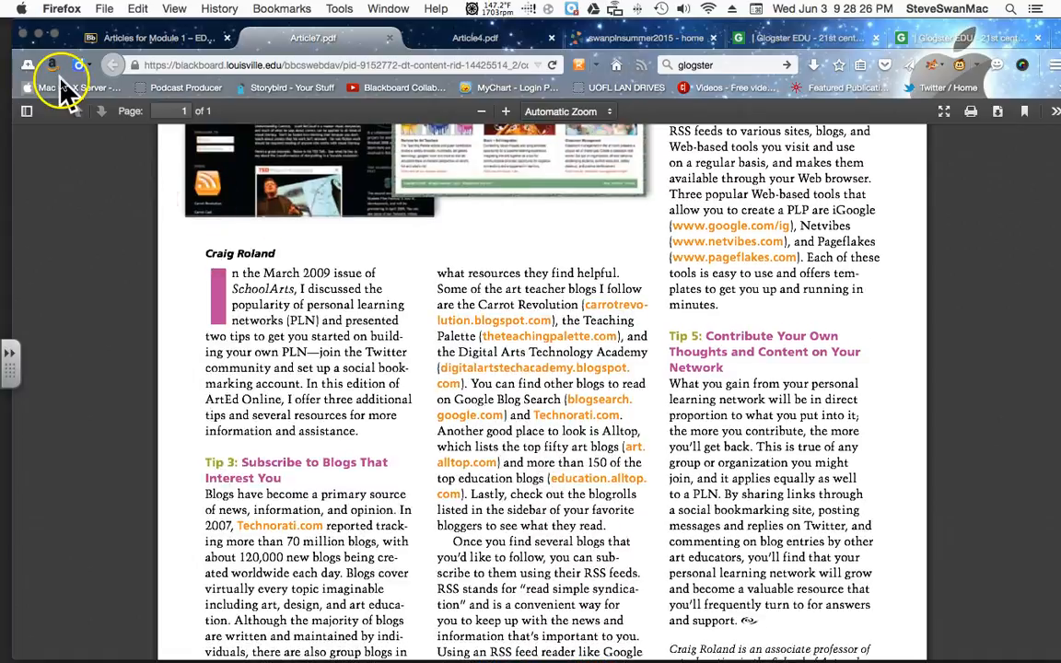
left_click(152, 37)
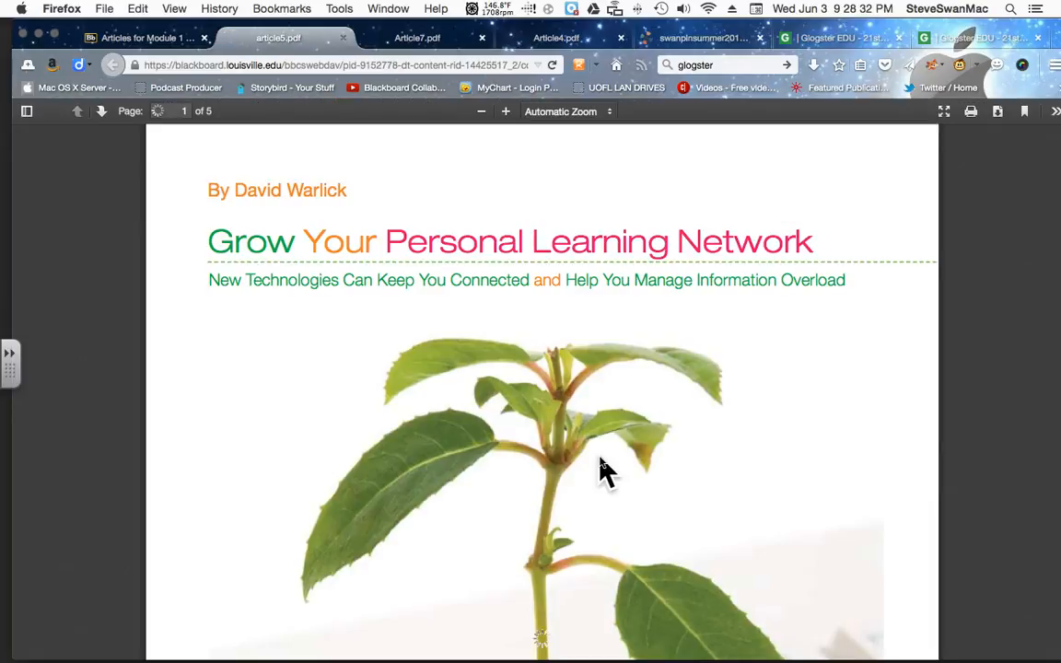
scroll("down", 3)
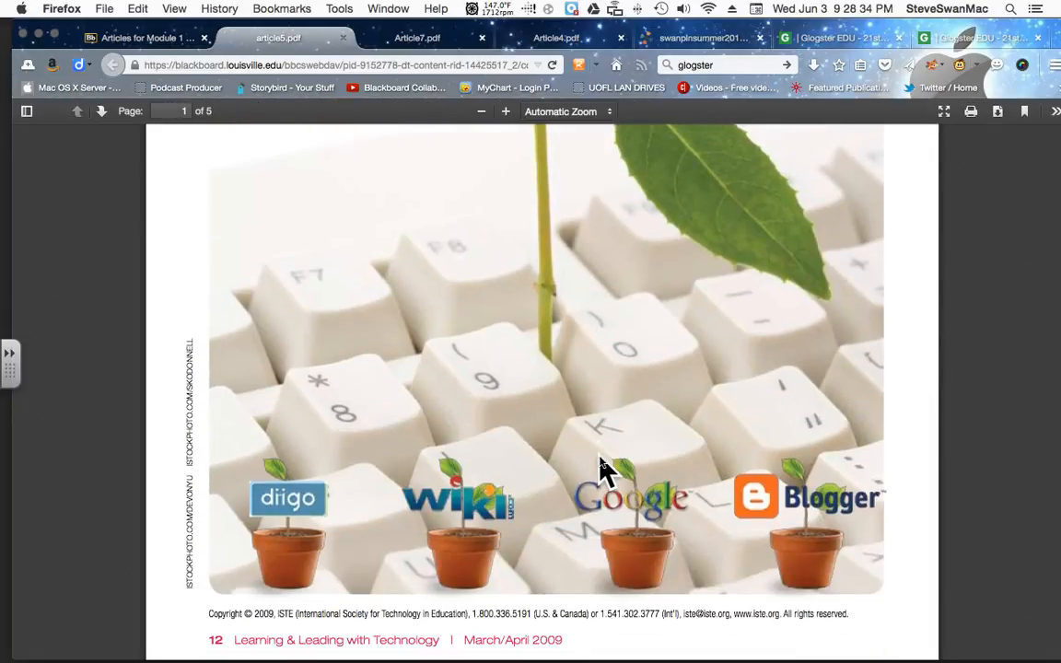
scroll("down", 3)
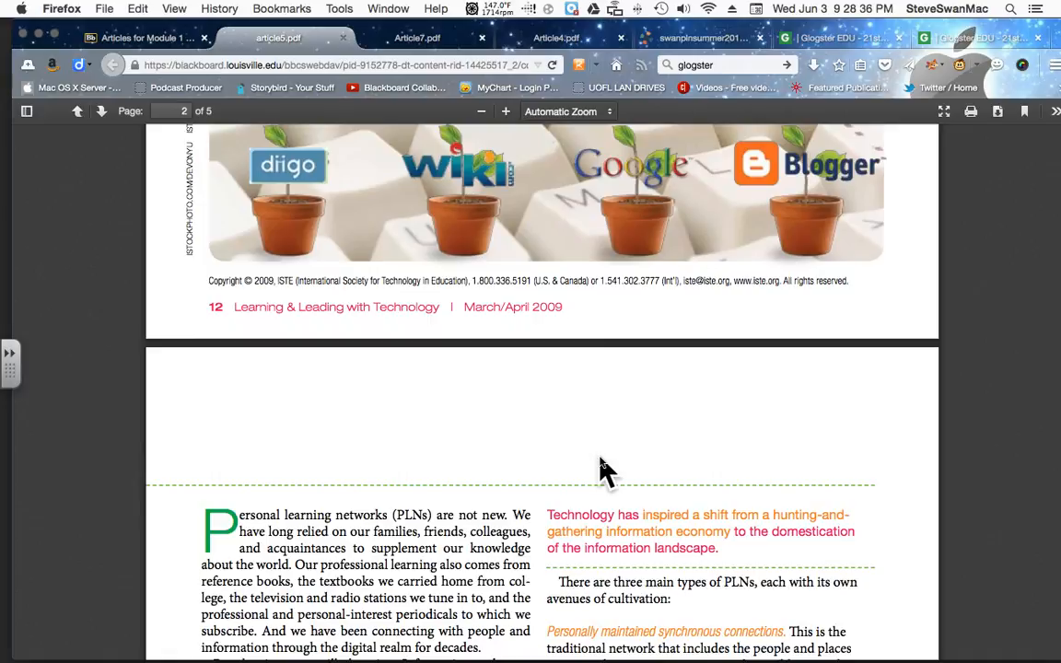
scroll("down", 3)
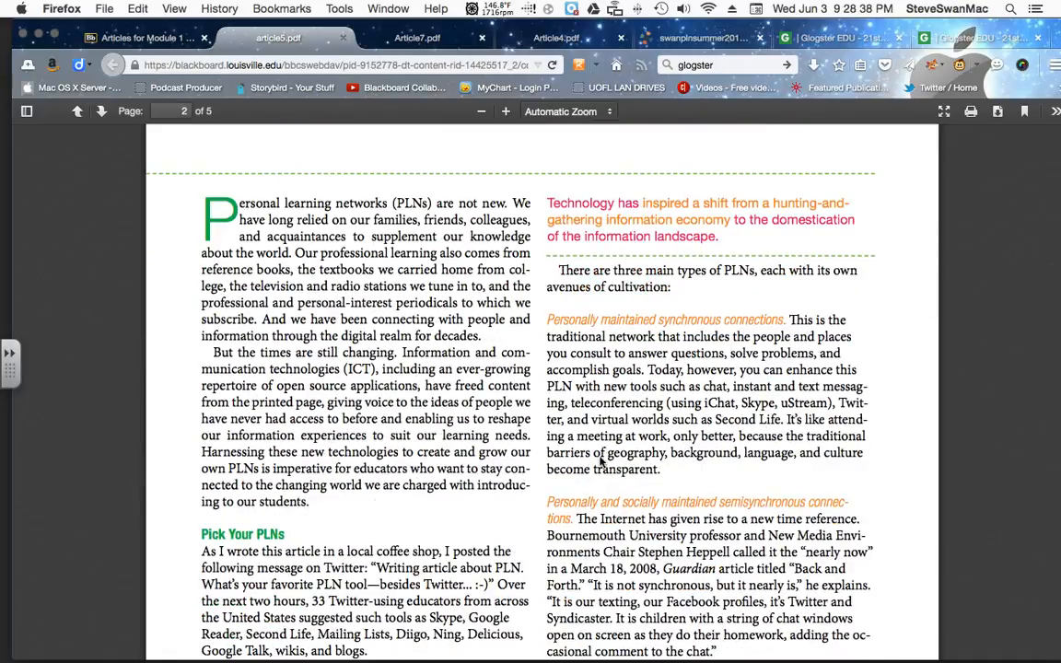
scroll("down", 3)
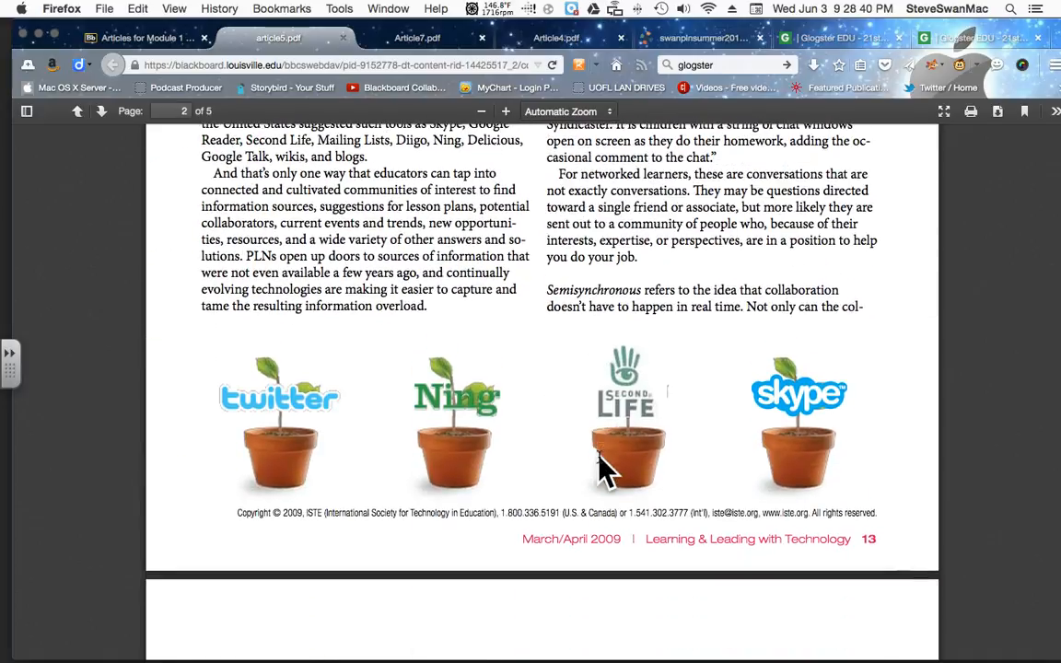
scroll("down", 3)
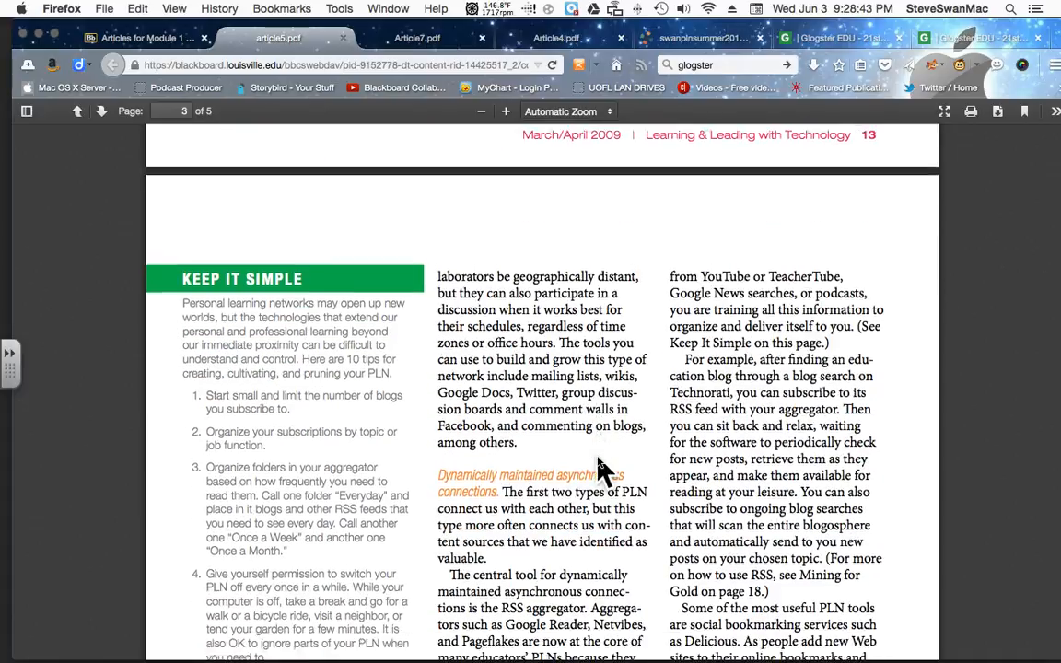
scroll("down", 3)
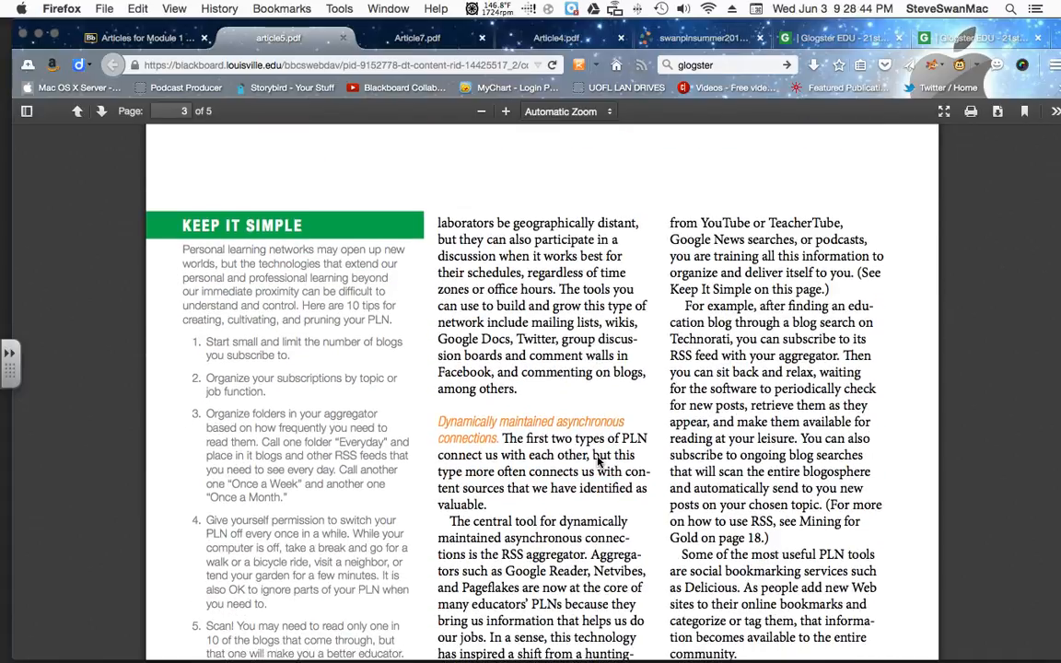
scroll("down", 3)
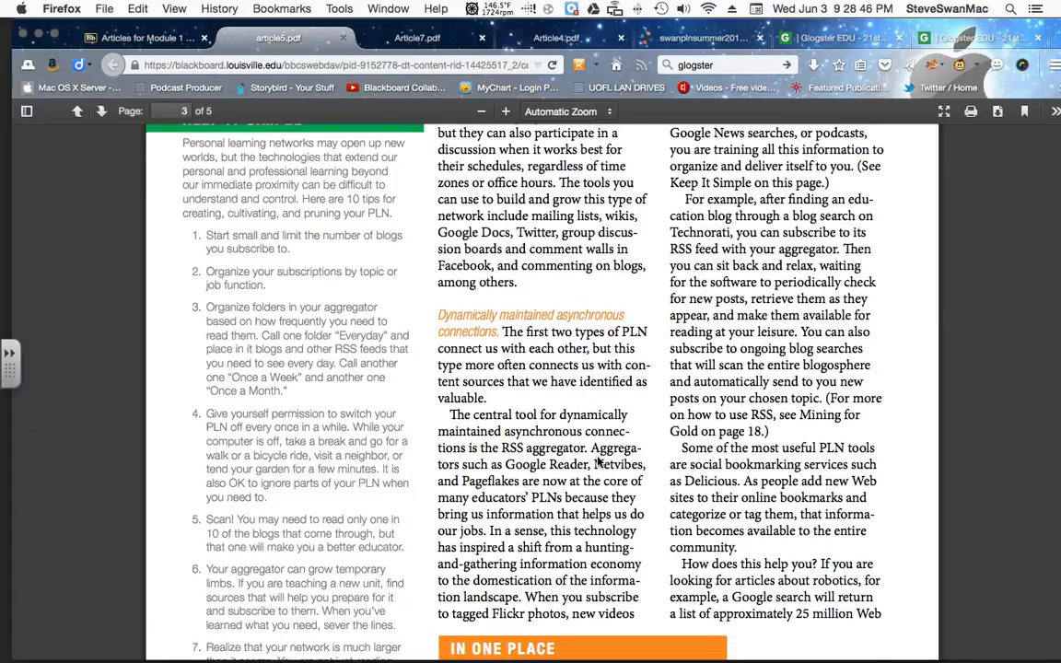
scroll("down", 3)
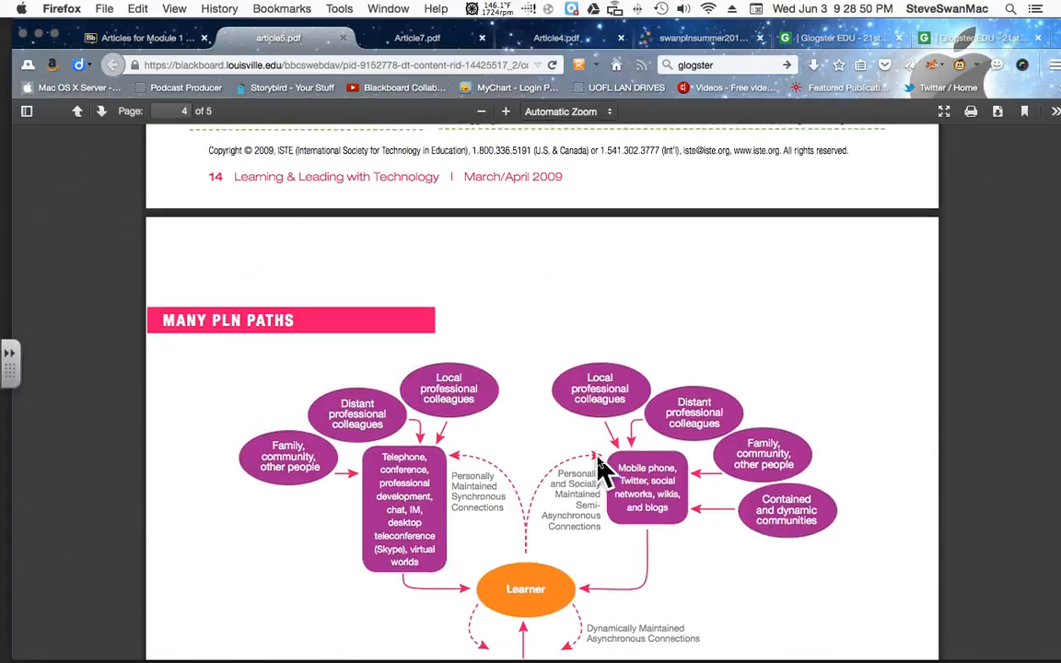
scroll("down", 3)
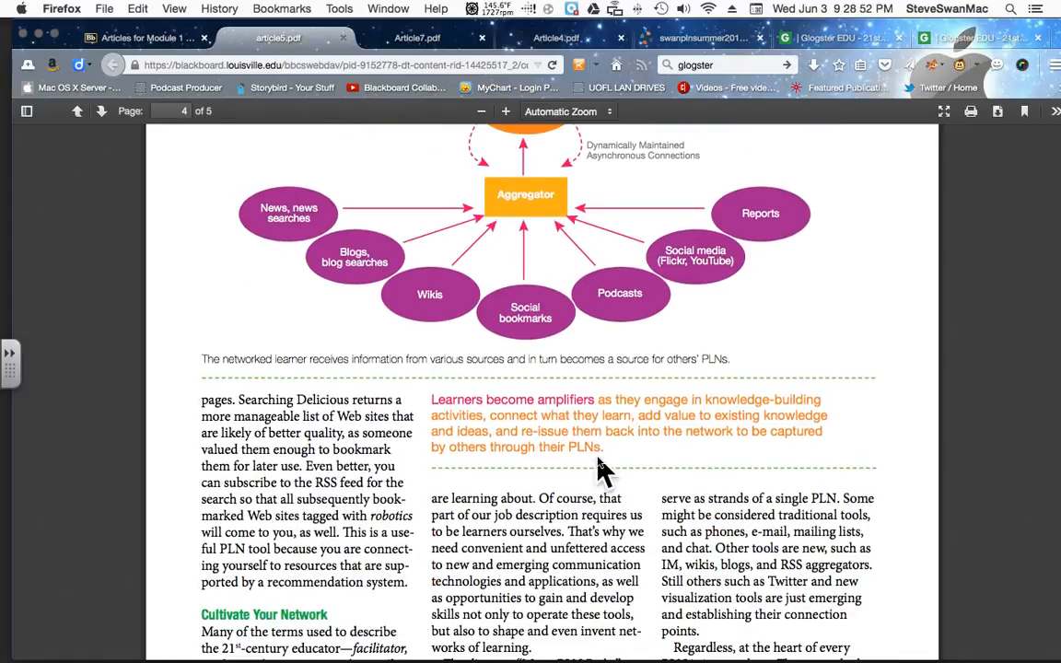
scroll("down", 3)
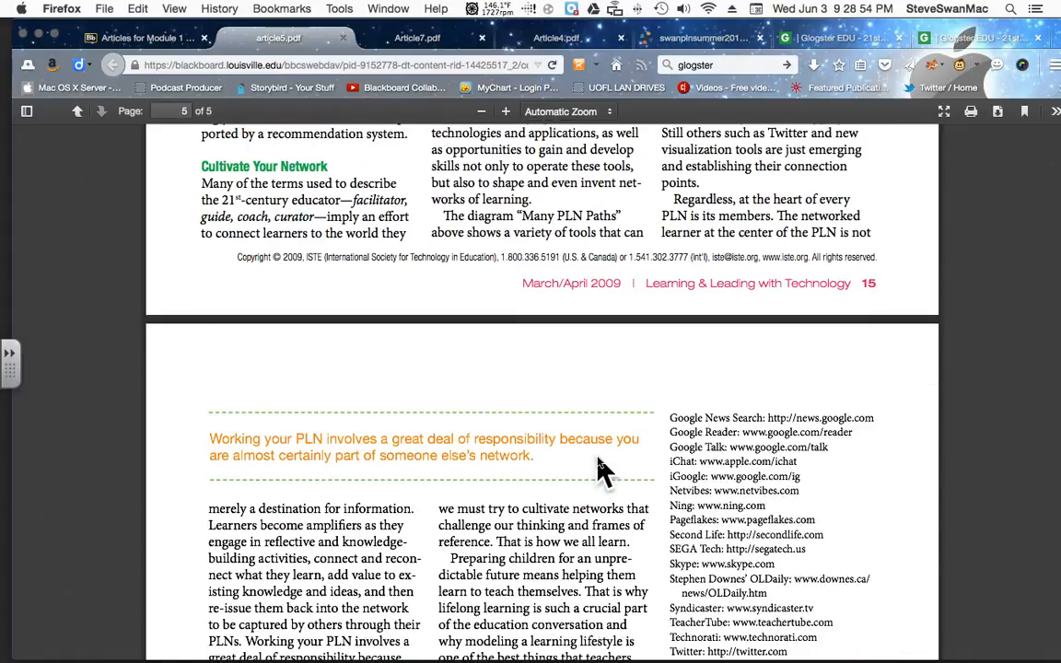
scroll("up", 3)
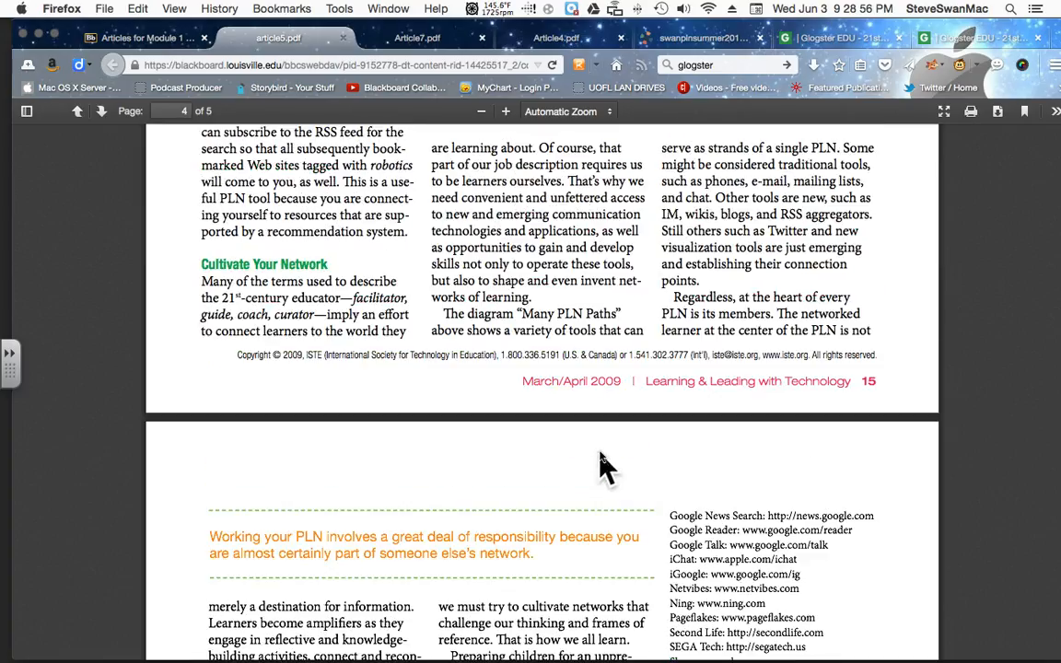
Go back up to Course Modules Located Here!!! and read Module 1's 'Who I Am' assignment
left_click(142, 37)
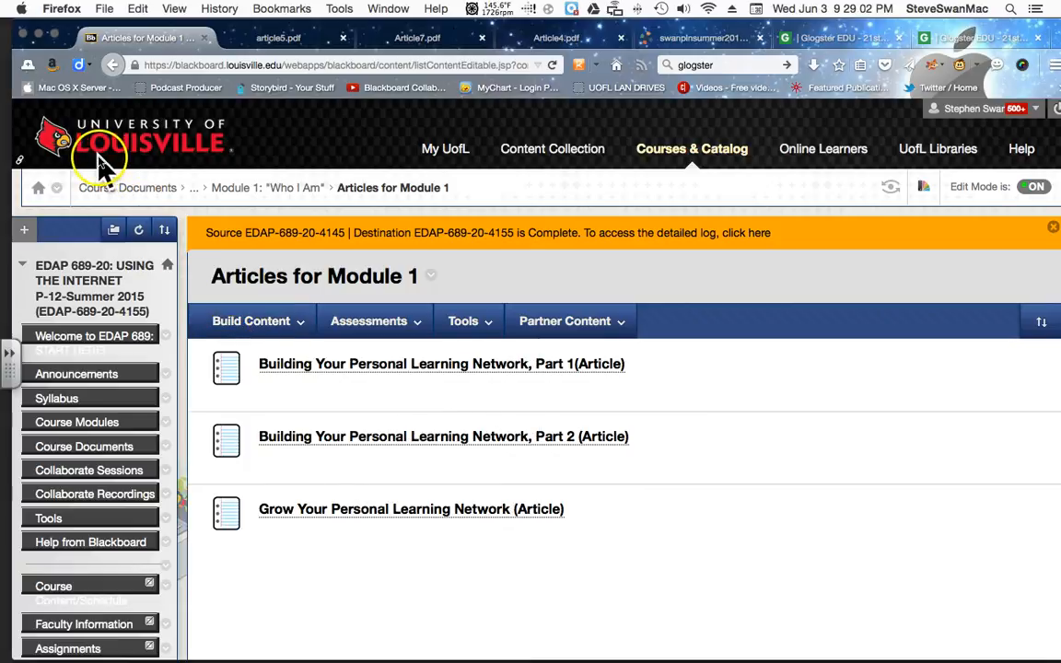
mouse_move(112, 64)
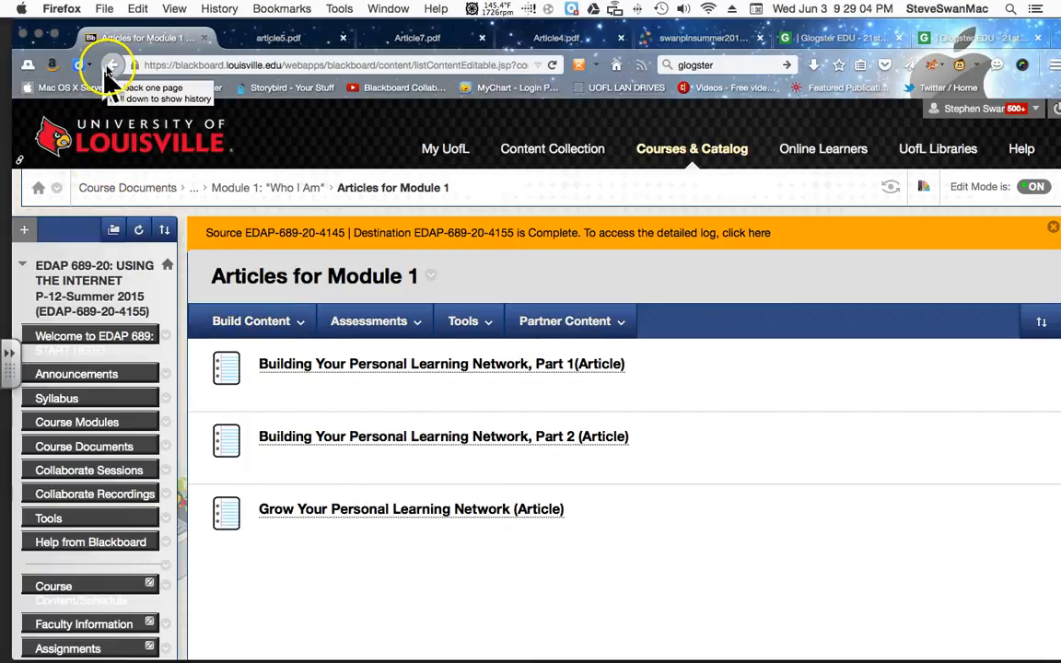
left_click(368, 320)
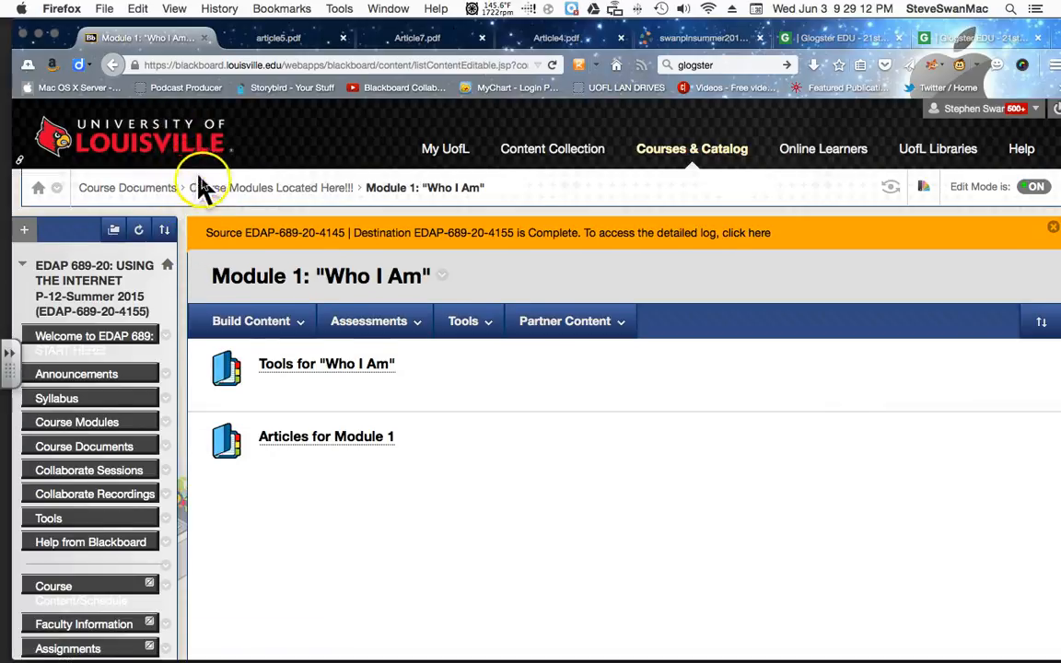
left_click(270, 188)
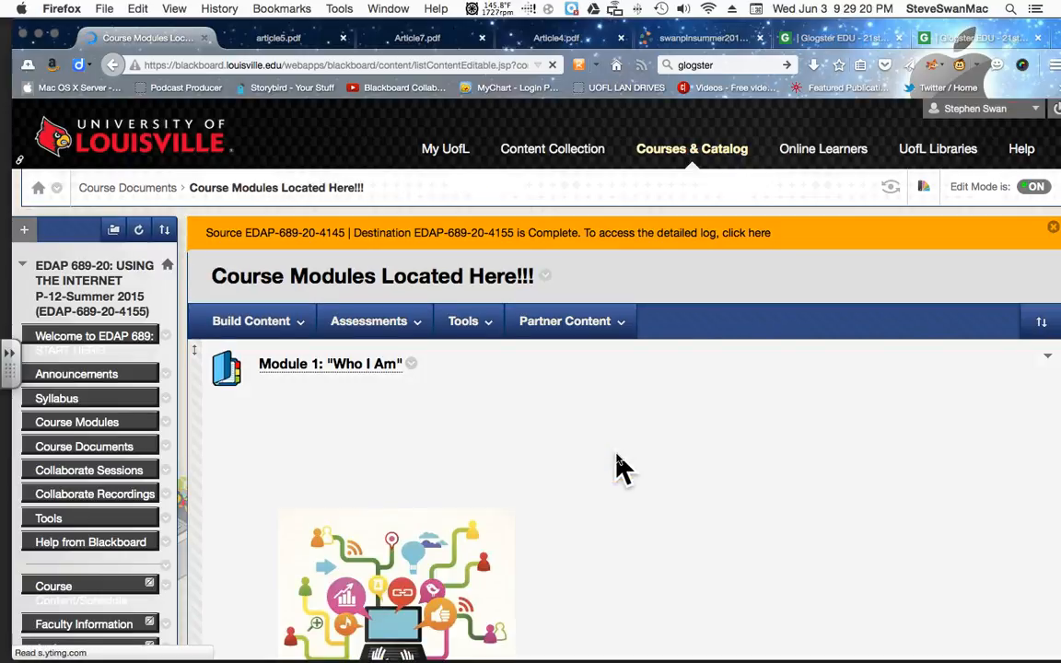
scroll("down", 3)
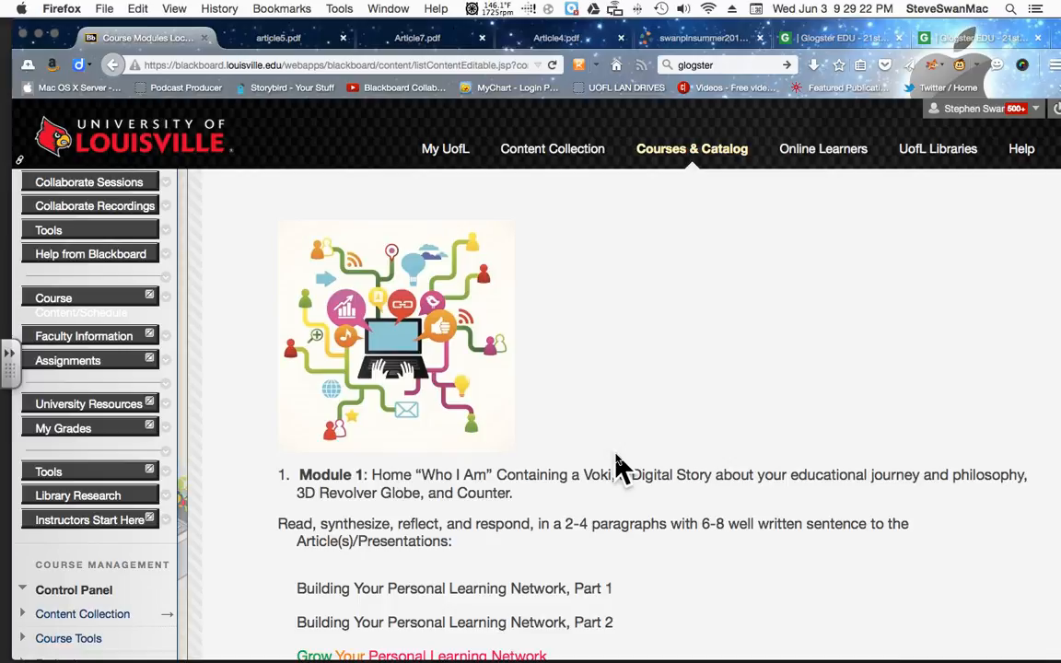
scroll("down", 3)
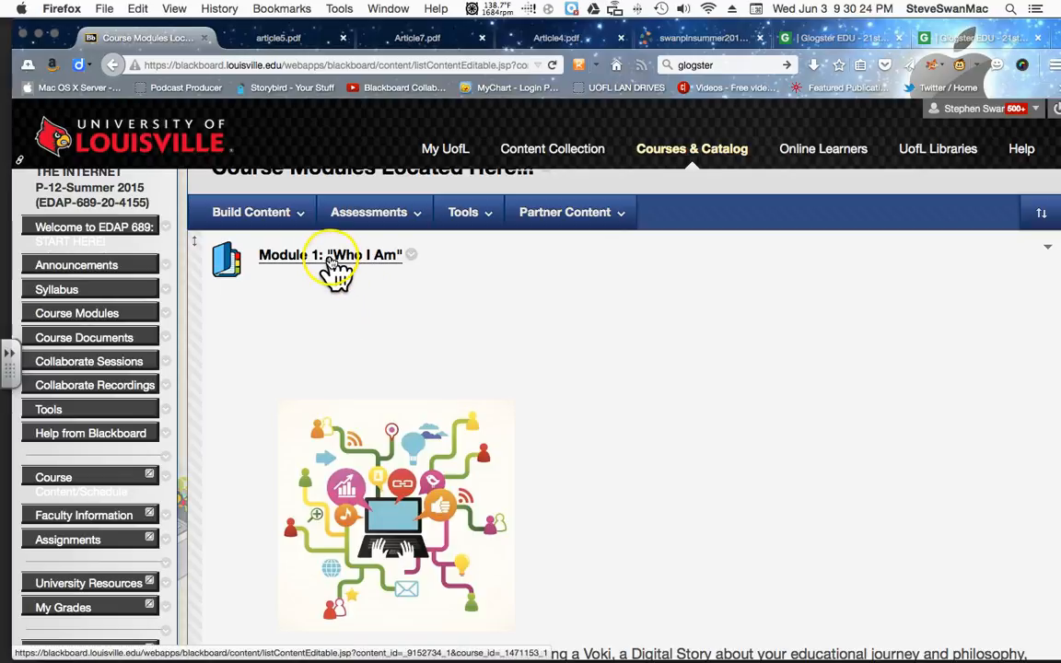
Open Module 1's Tools for 'Who I Am' folder and scroll through its resources
left_click(329, 255)
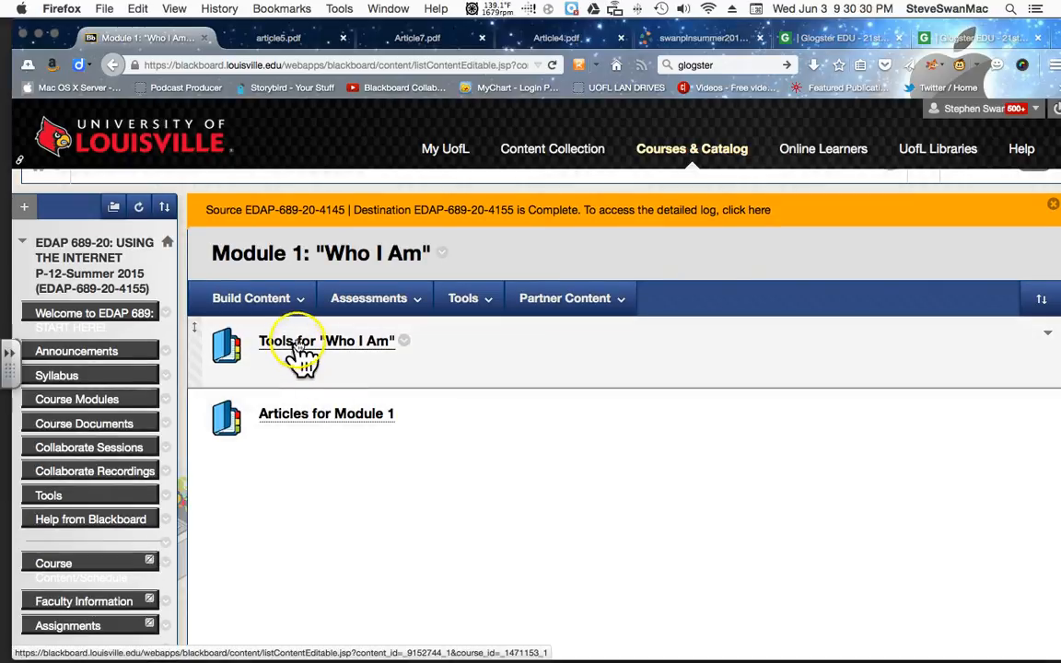
left_click(327, 341)
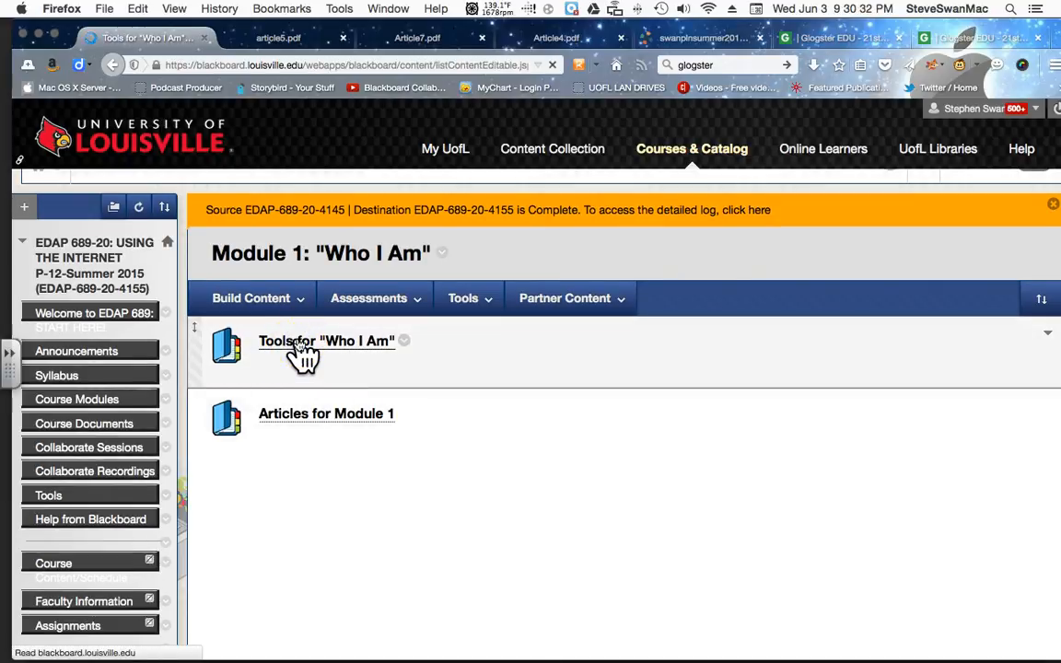
left_click(327, 341)
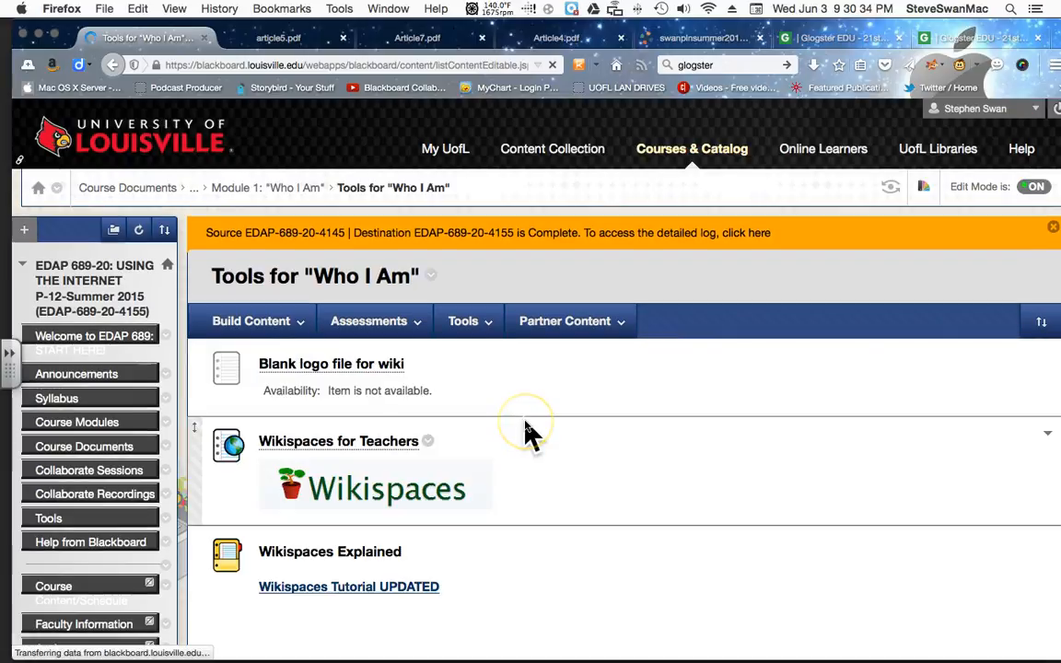
scroll("down", 3)
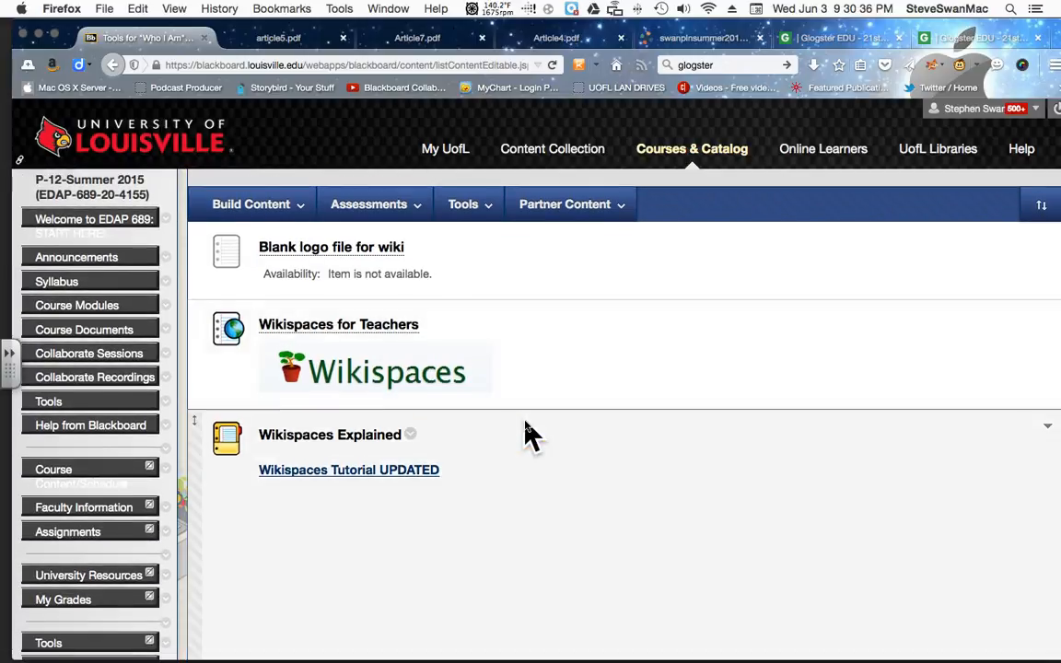
scroll("down", 3)
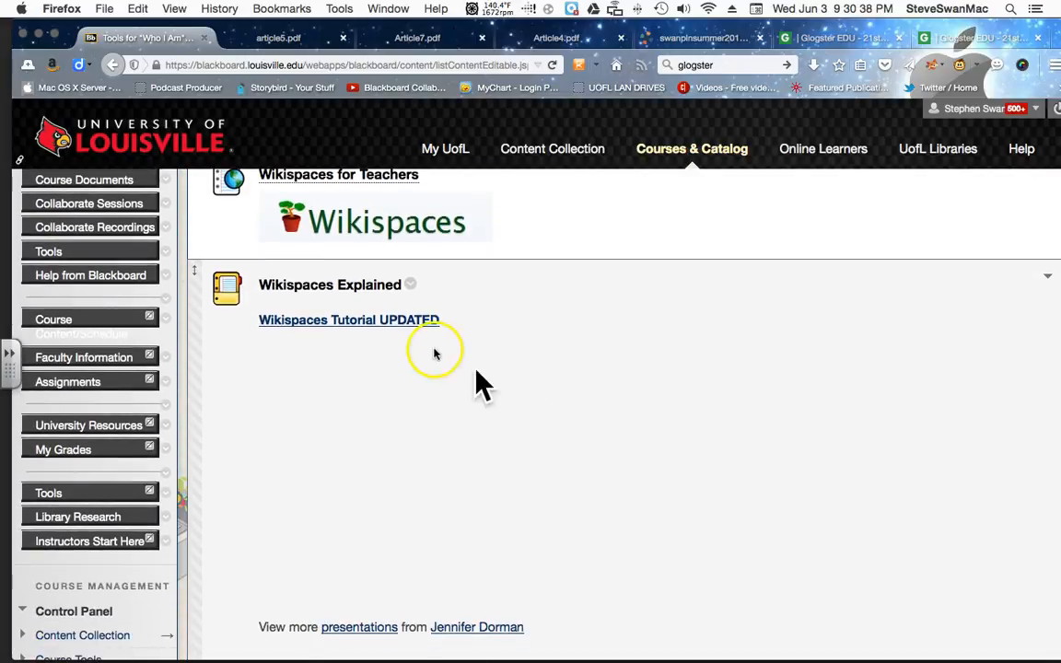
scroll("down", 3)
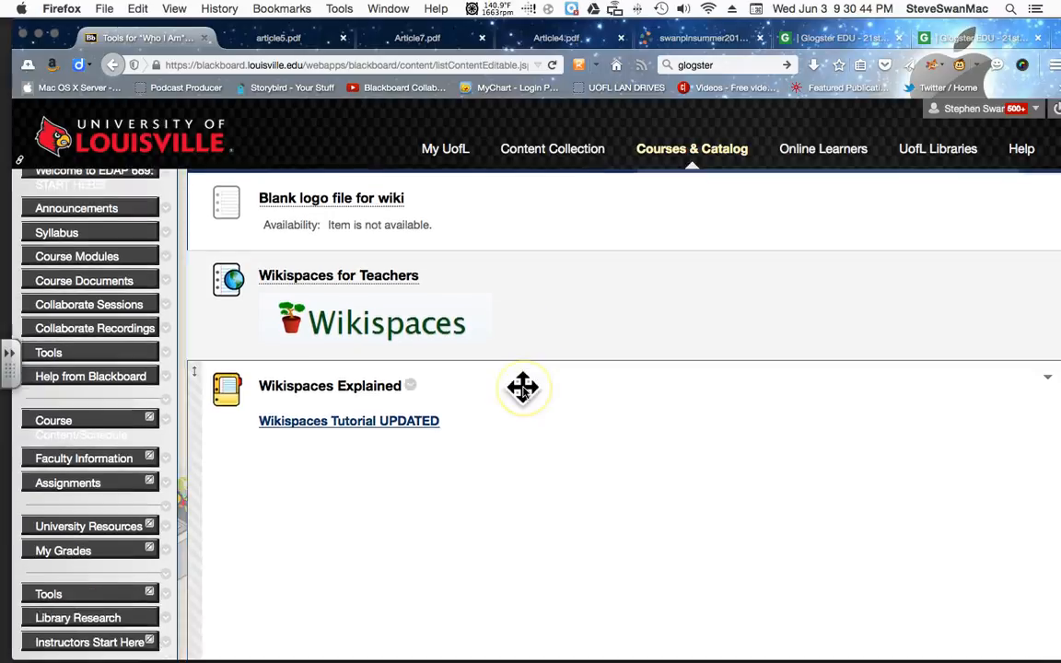
scroll("down", 3)
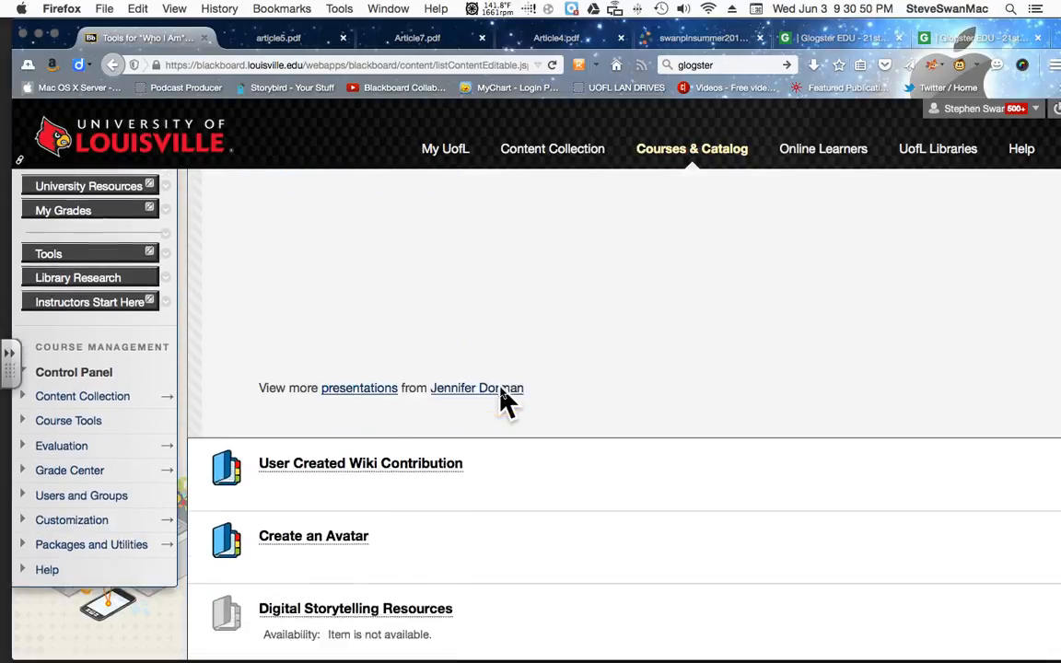
scroll("down", 3)
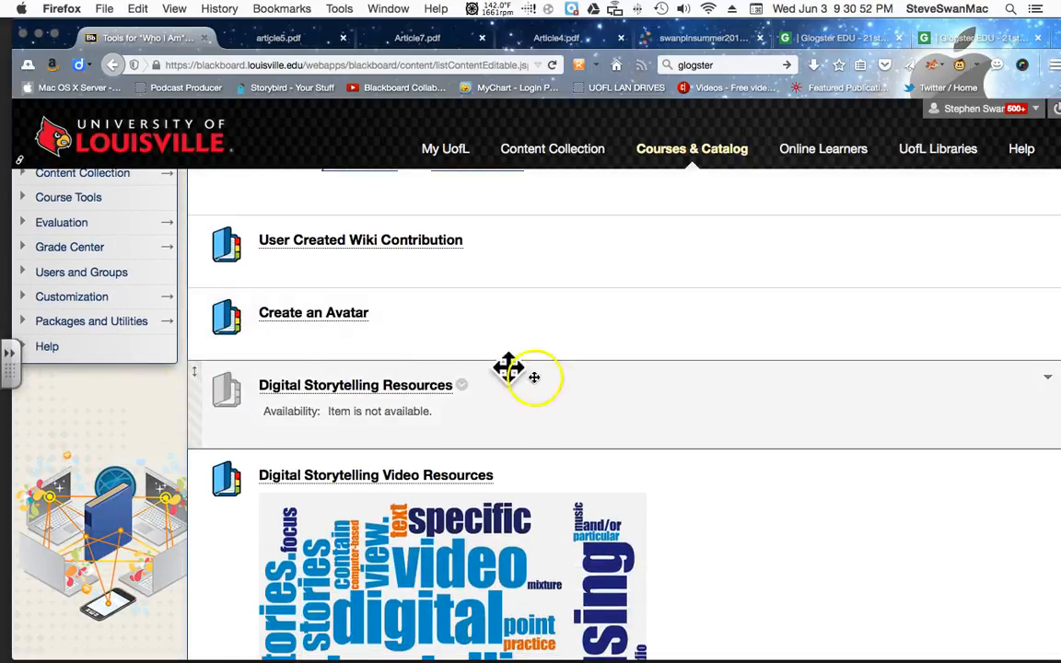
Open and browse the Create an Avatar folder
left_click(314, 312)
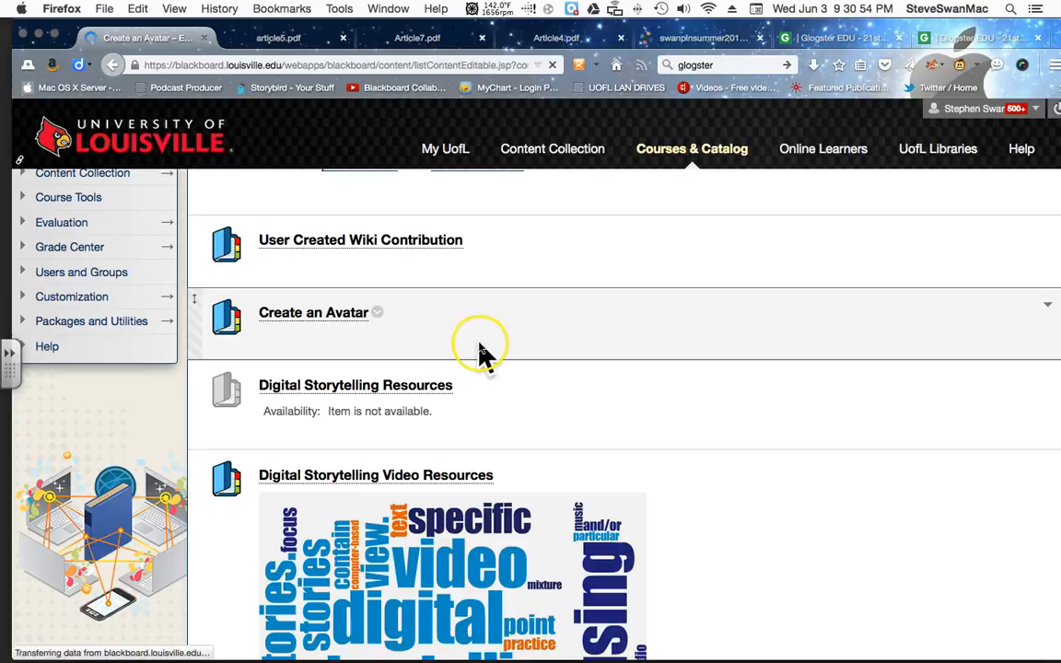
left_click(313, 313)
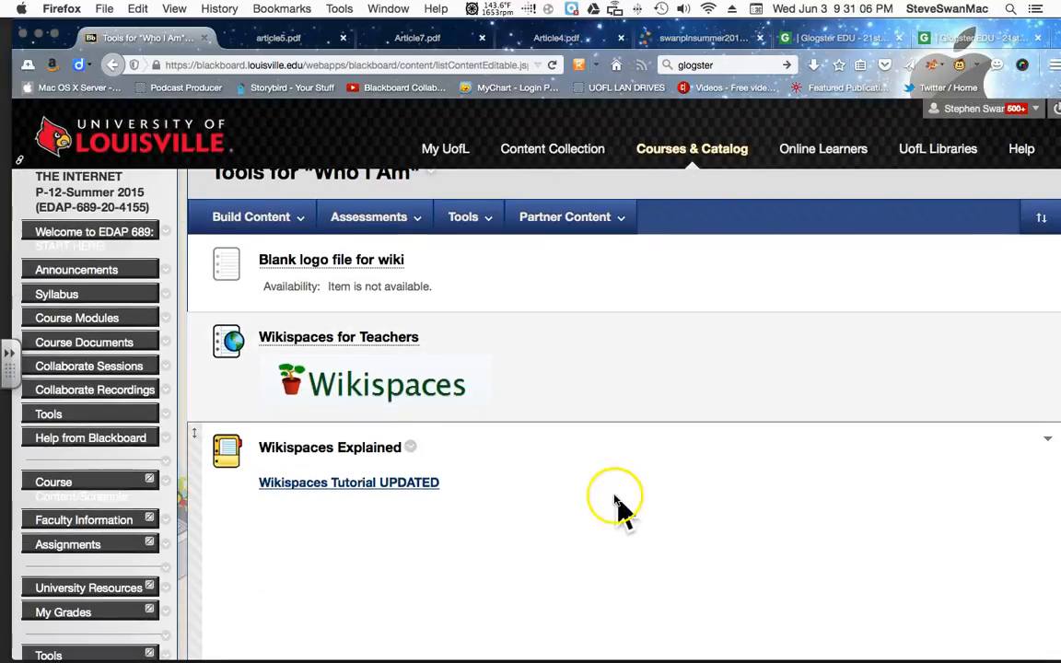
scroll("down", 3)
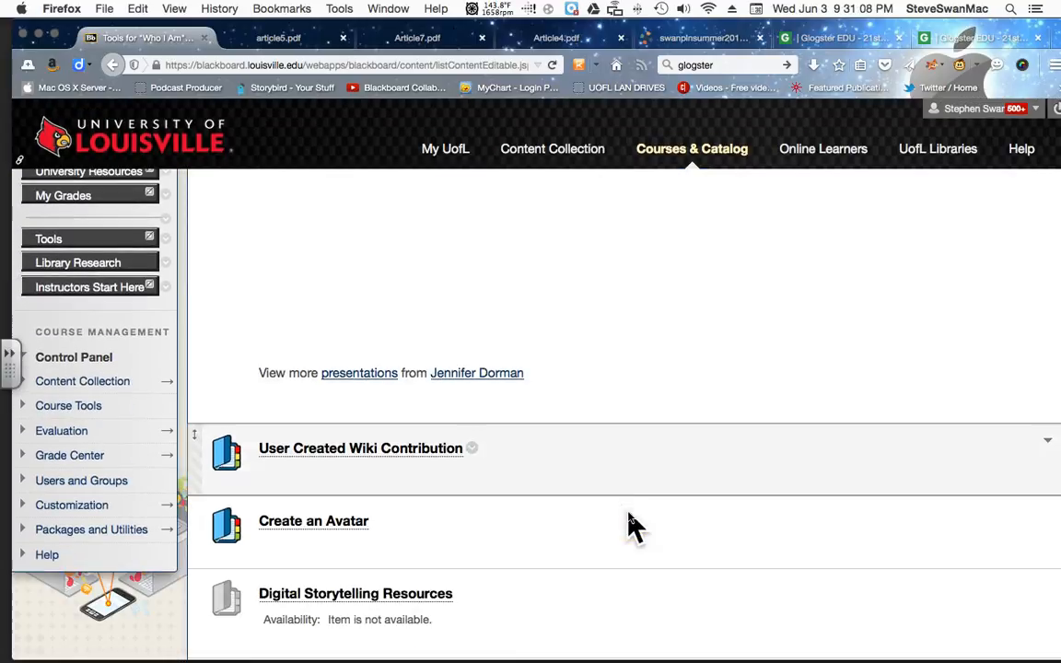
scroll("down", 3)
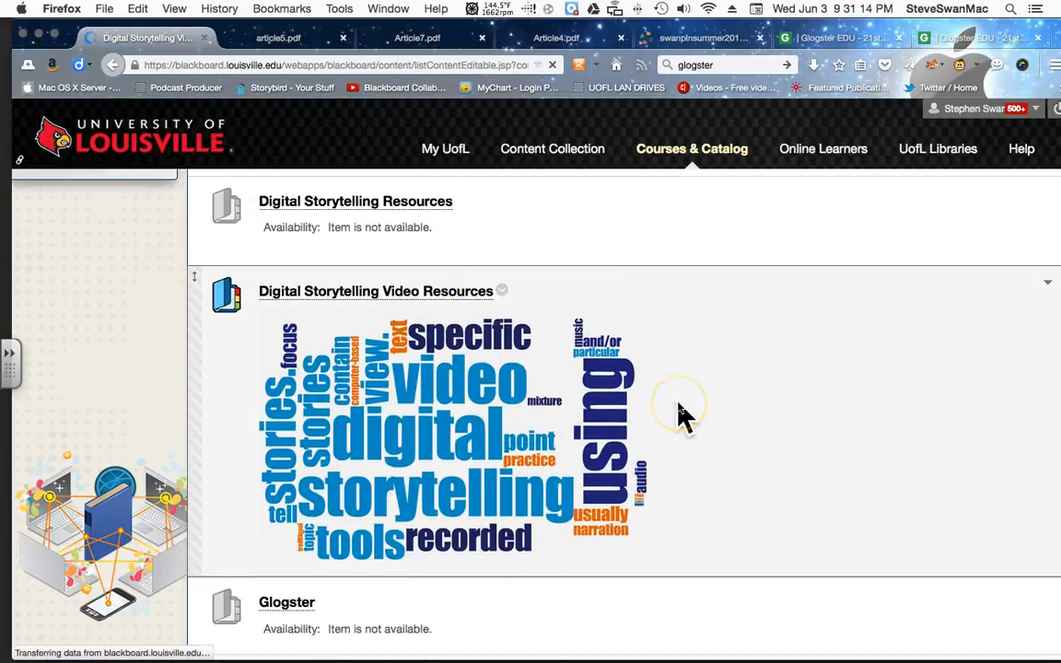
Browse Digital Storytelling Video Resources, then return to Tools and scroll to FREE Website Counters
left_click(375, 291)
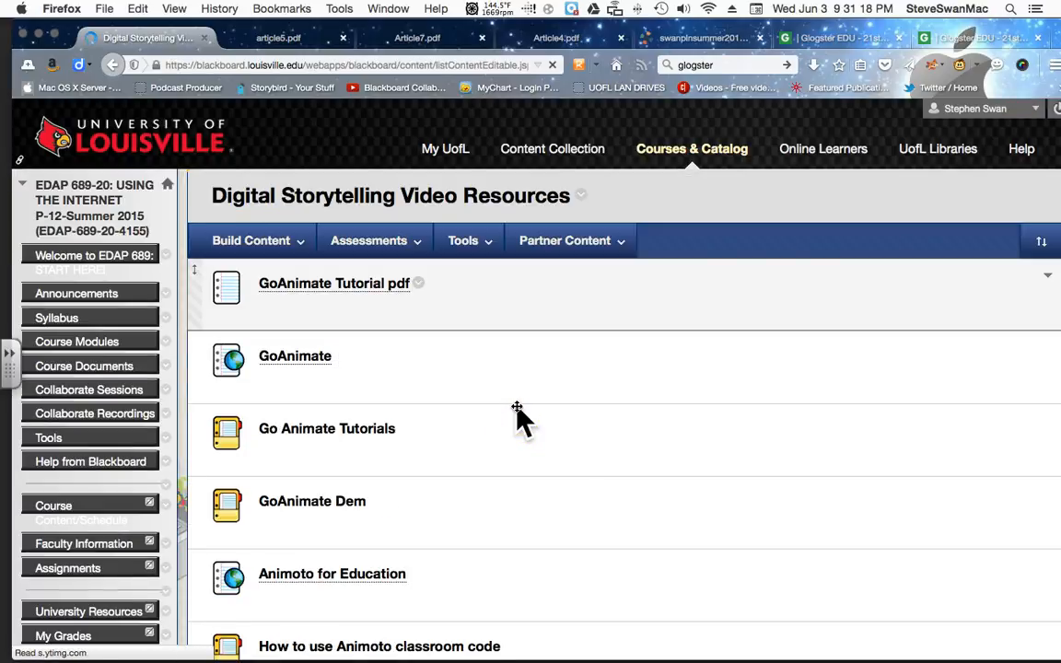
scroll("down", 3)
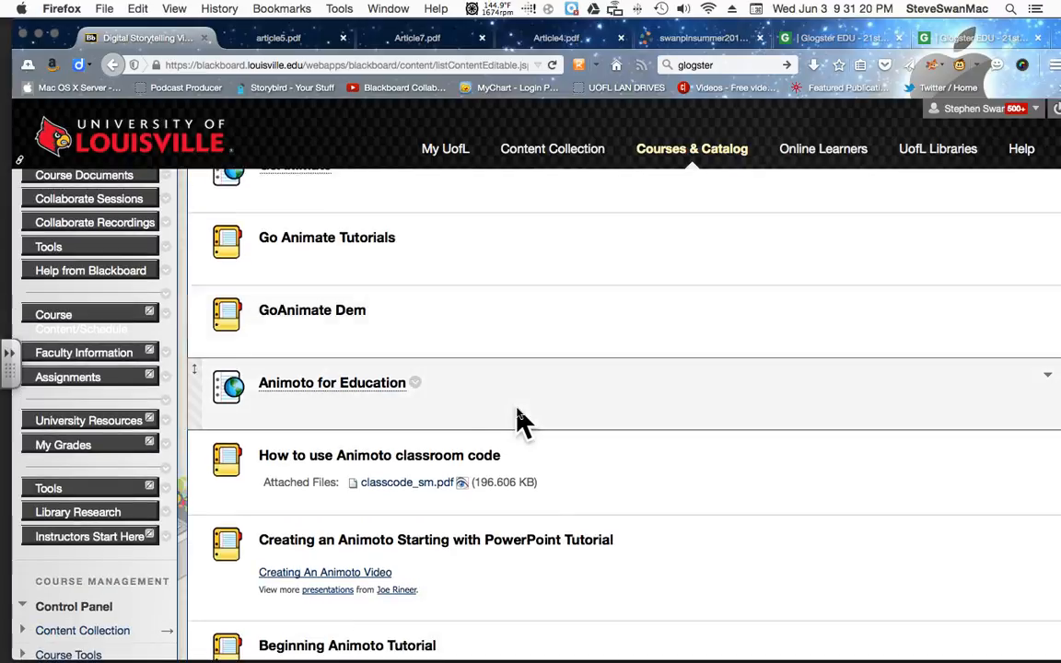
scroll("down", 3)
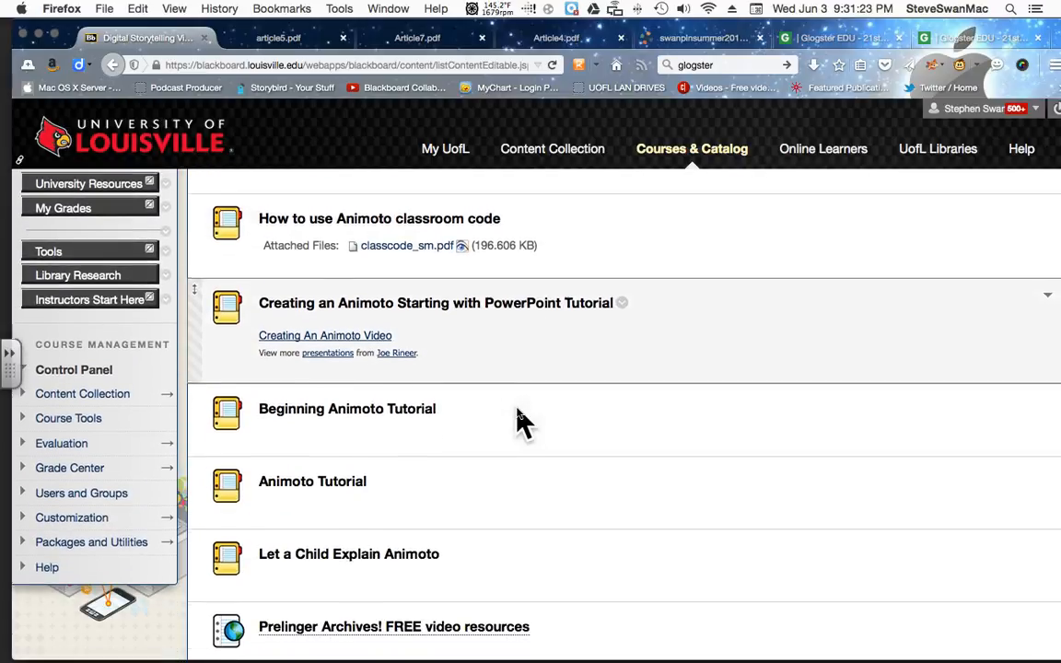
scroll("down", 3)
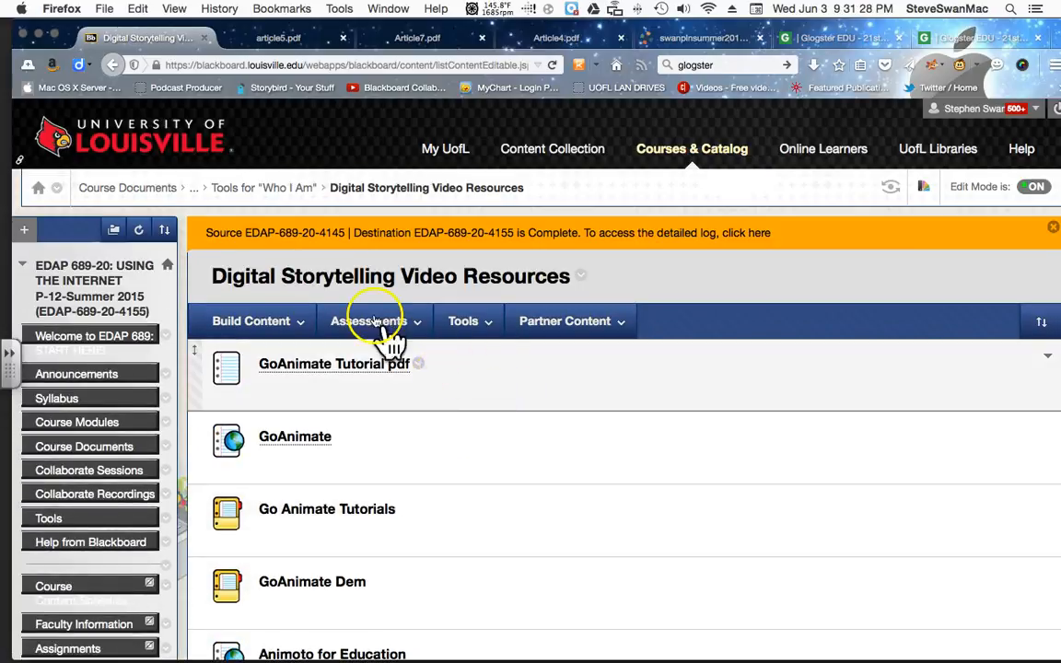
left_click(463, 321)
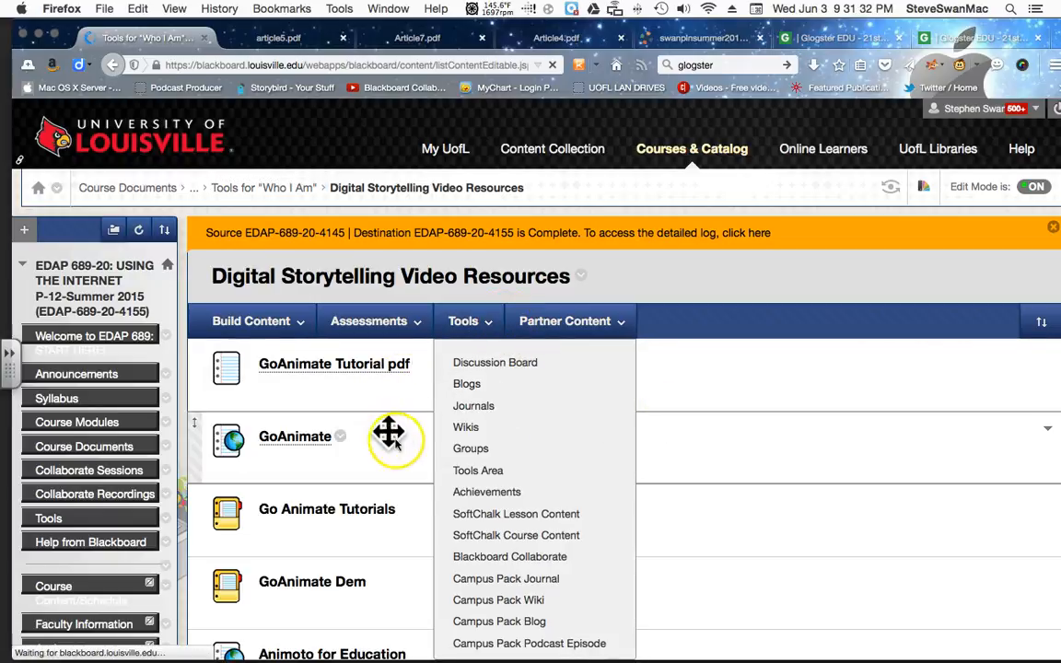
scroll("down", 3)
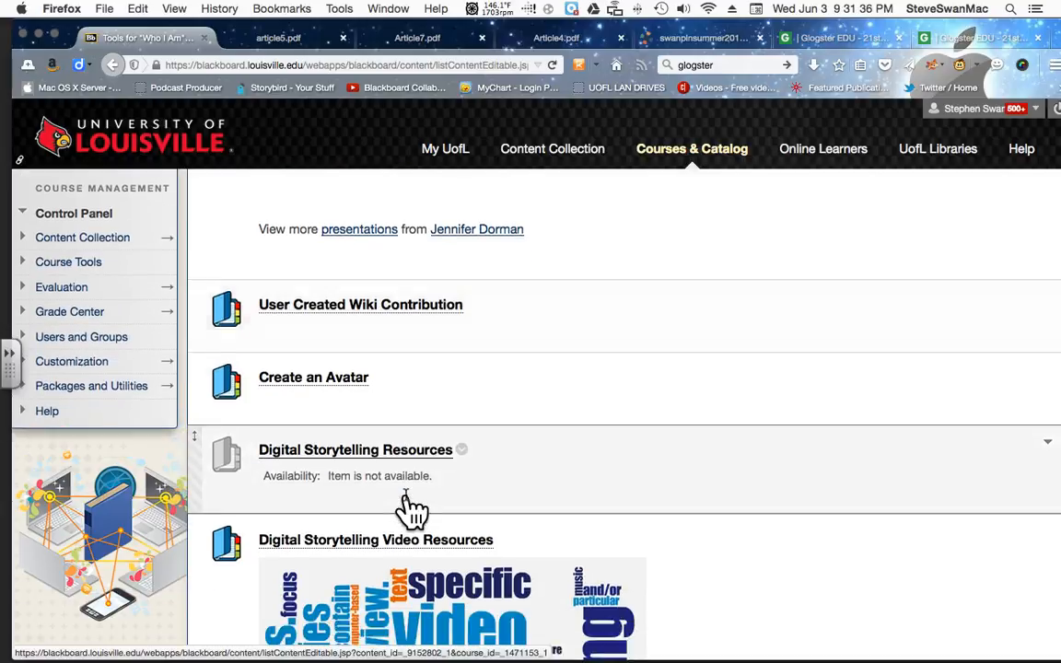
scroll("down", 3)
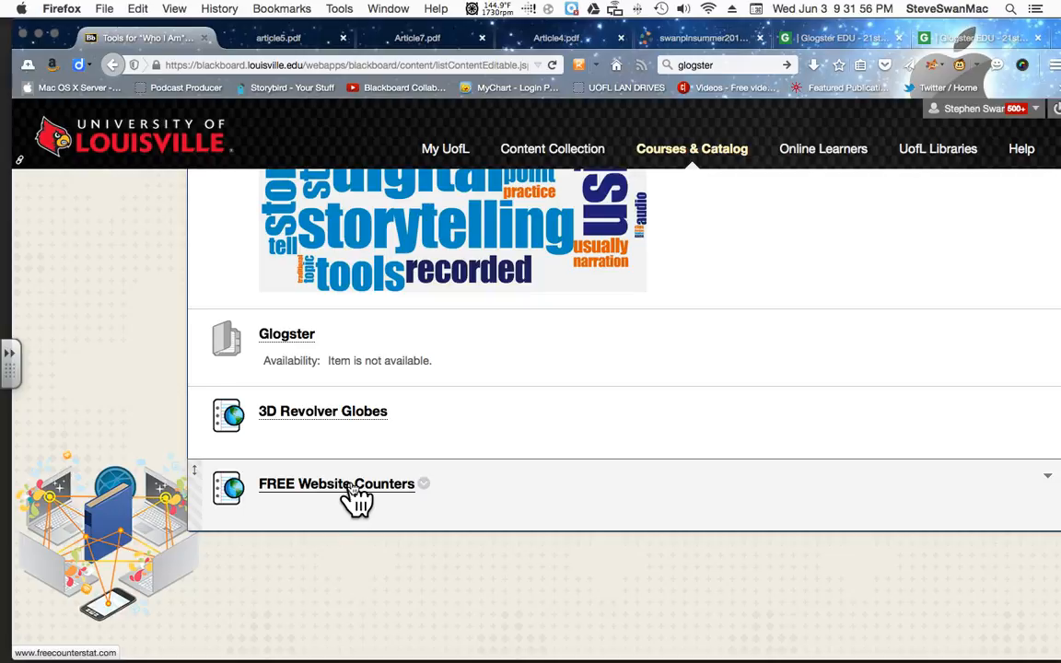
Open the FREE Website Counters link and scroll to Freecounterstat's twelve counter designs
left_click(336, 483)
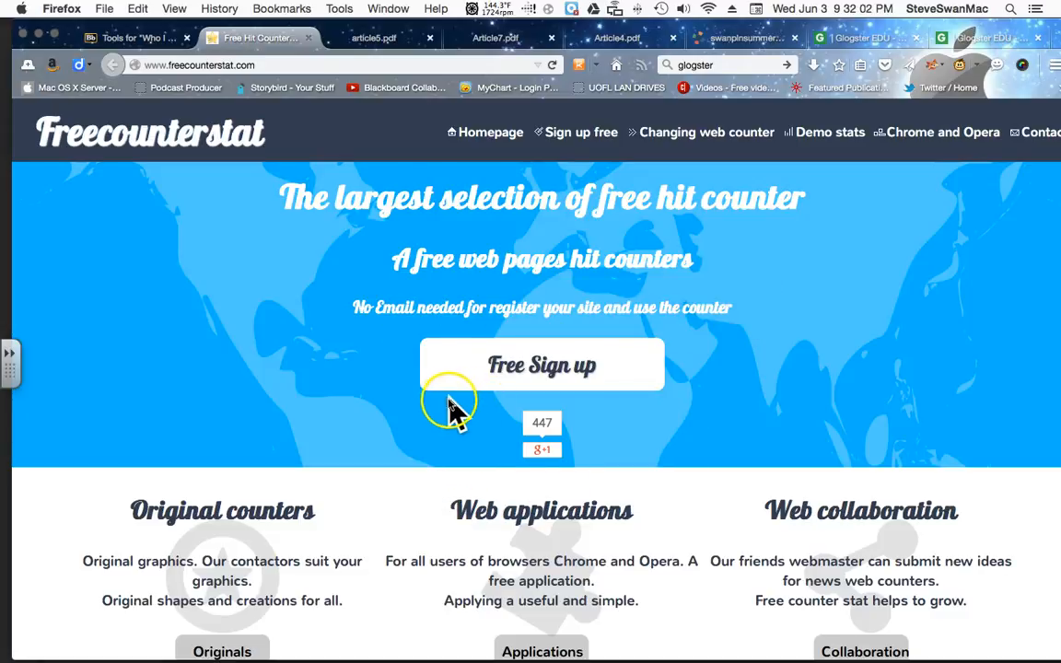
scroll("down", 3)
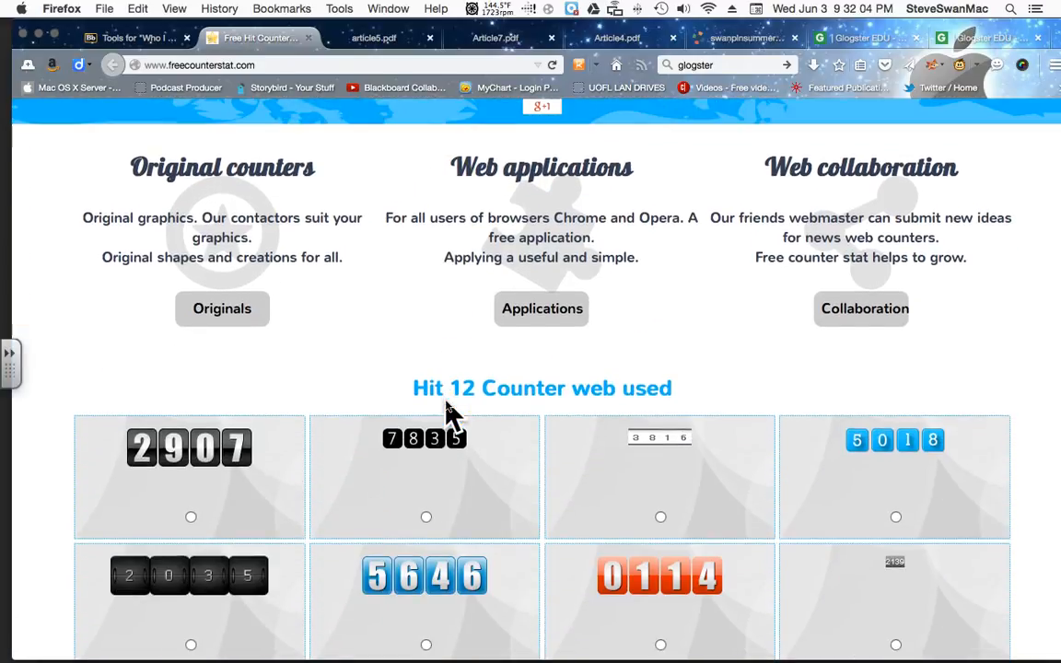
scroll("down", 3)
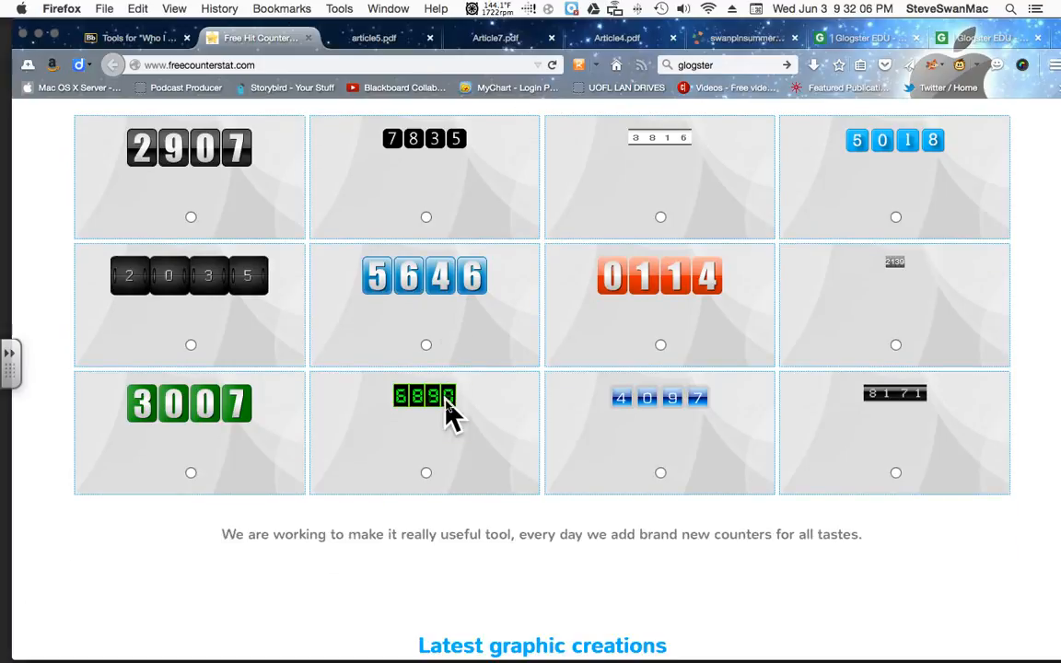
scroll("down", 3)
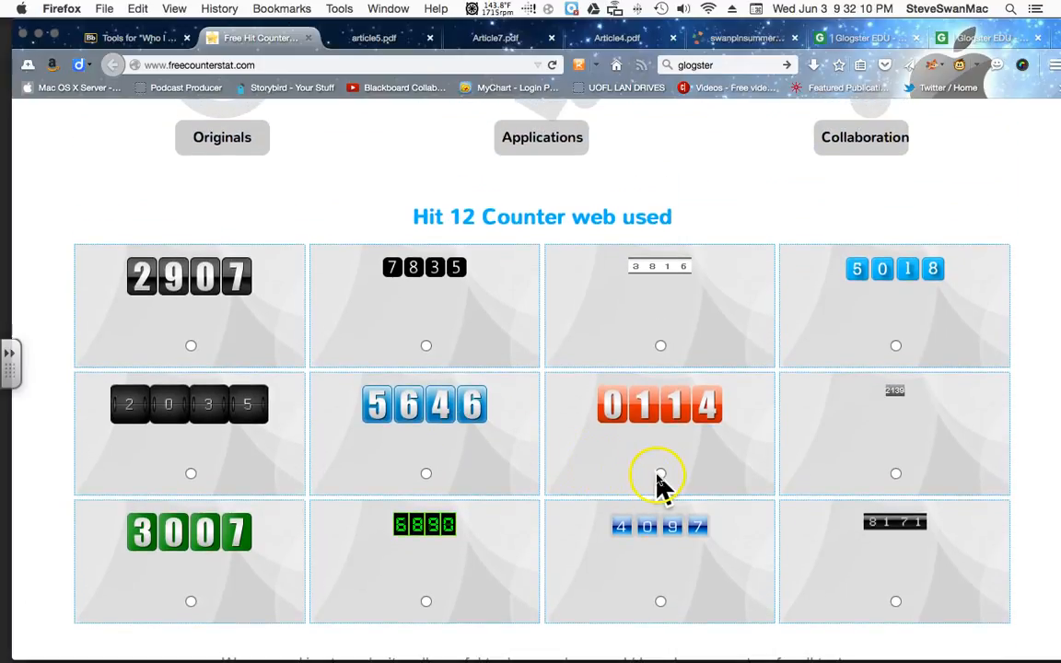
Select the orange 0114 counter design and scroll to Step 2
left_click(660, 474)
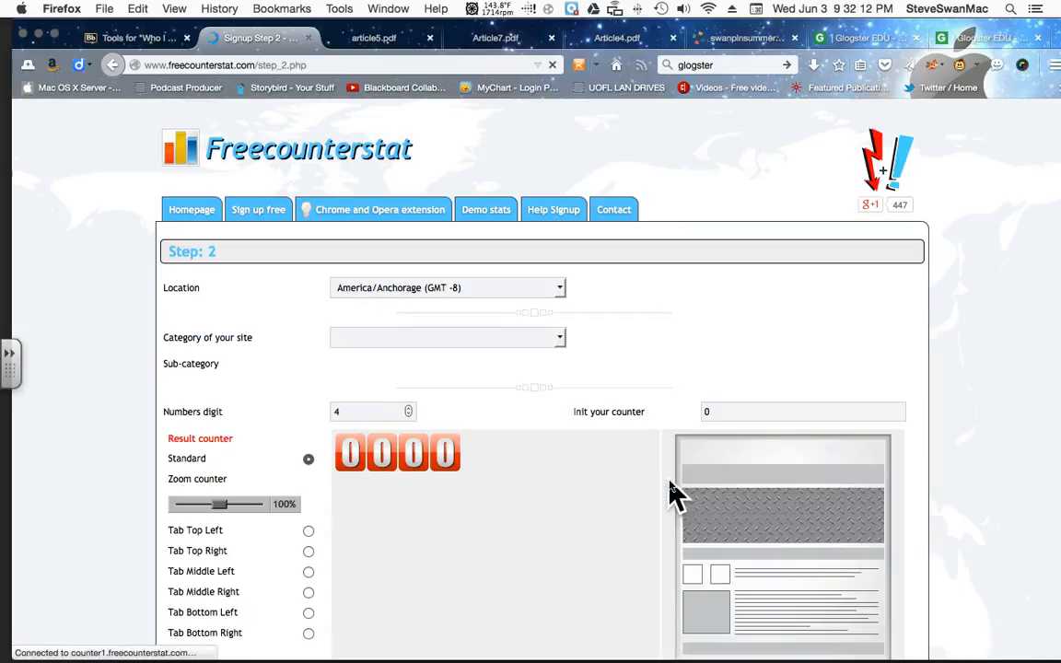
scroll("down", 3)
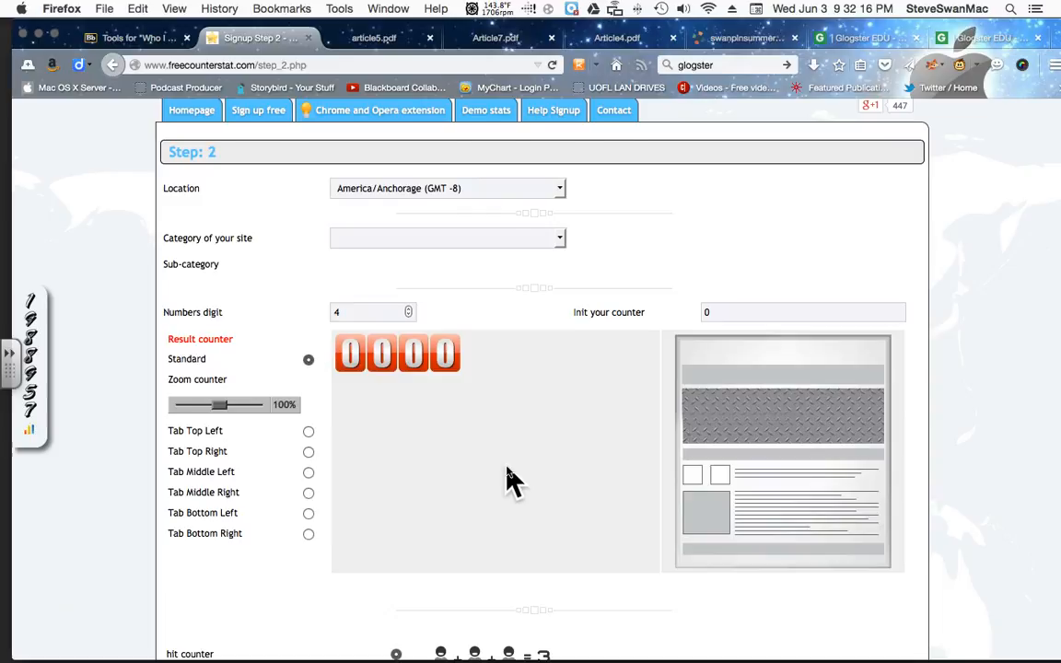
scroll("down", 3)
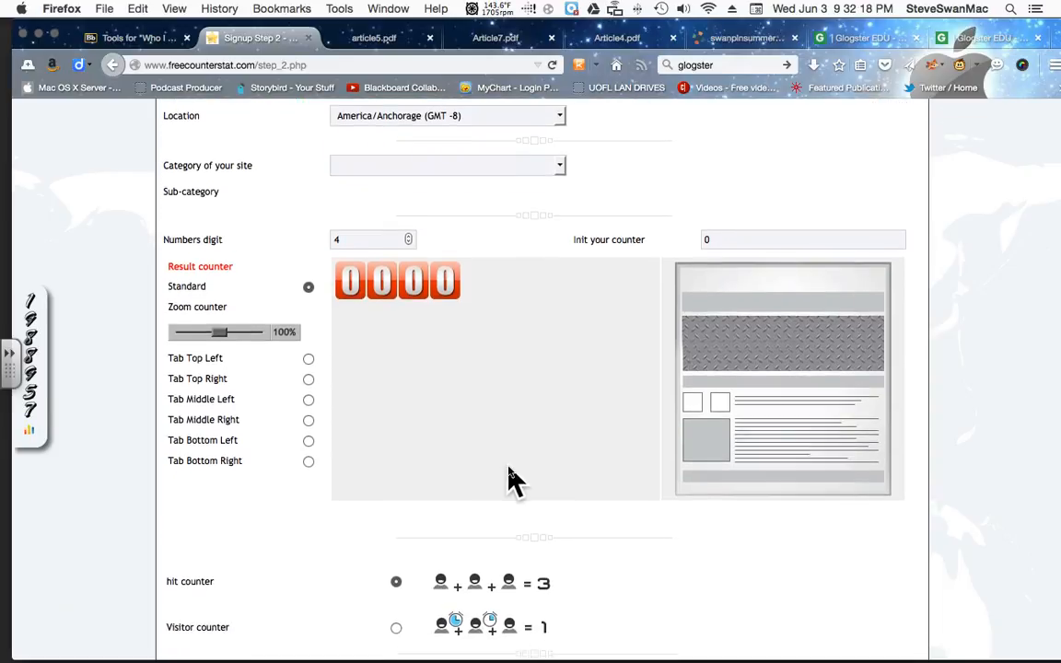
scroll("down", 3)
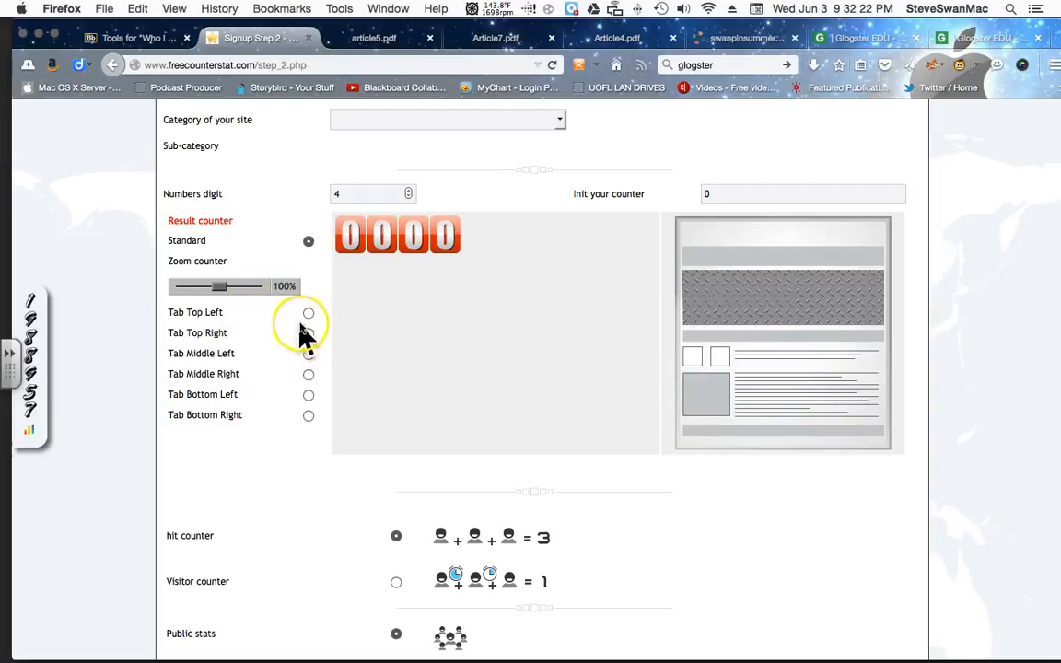
Set the counter's placement to Tab Bottom Left after trying other positions
left_click(309, 312)
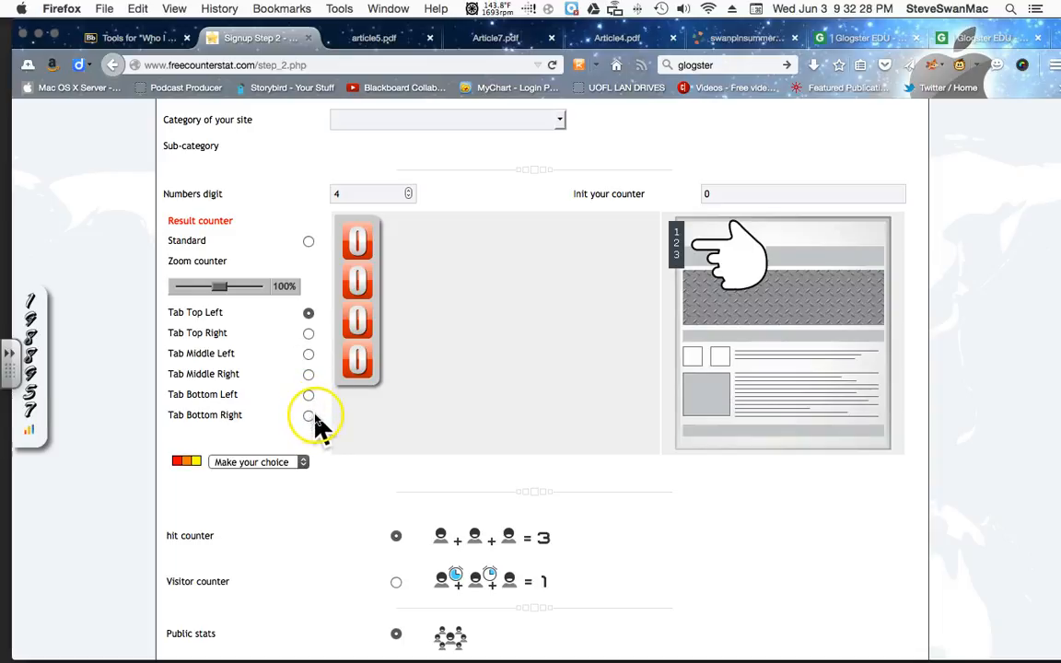
left_click(308, 415)
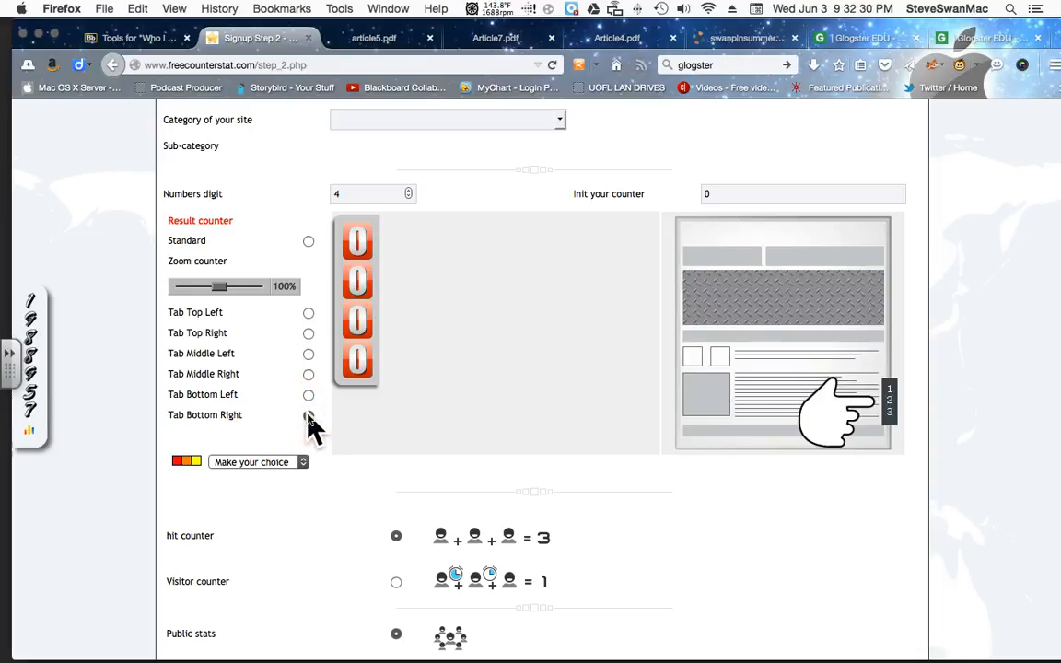
left_click(309, 416)
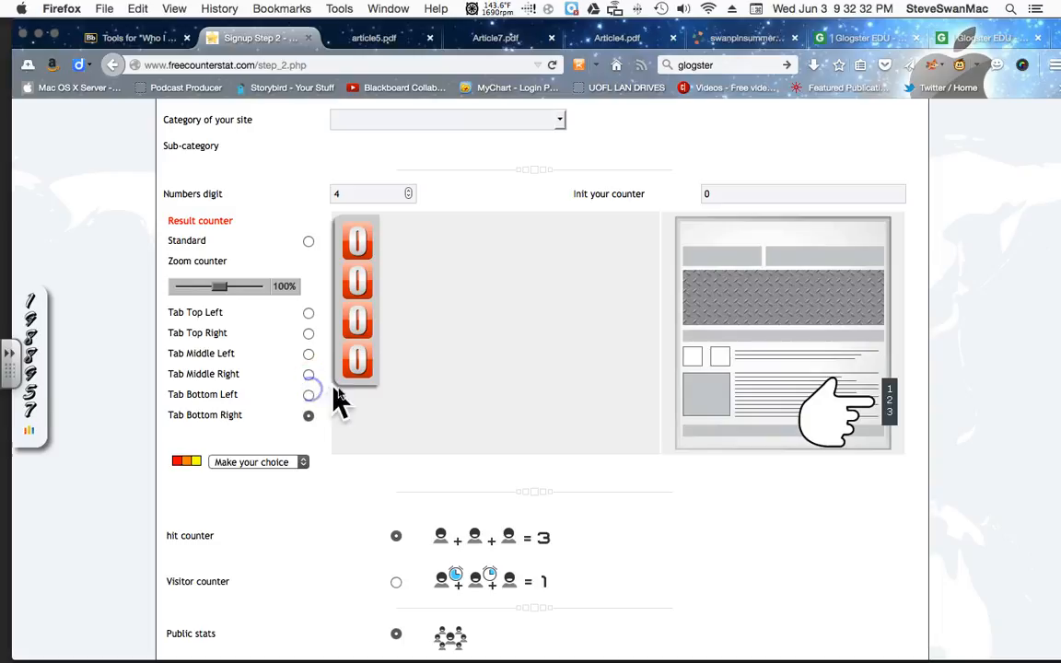
left_click(309, 394)
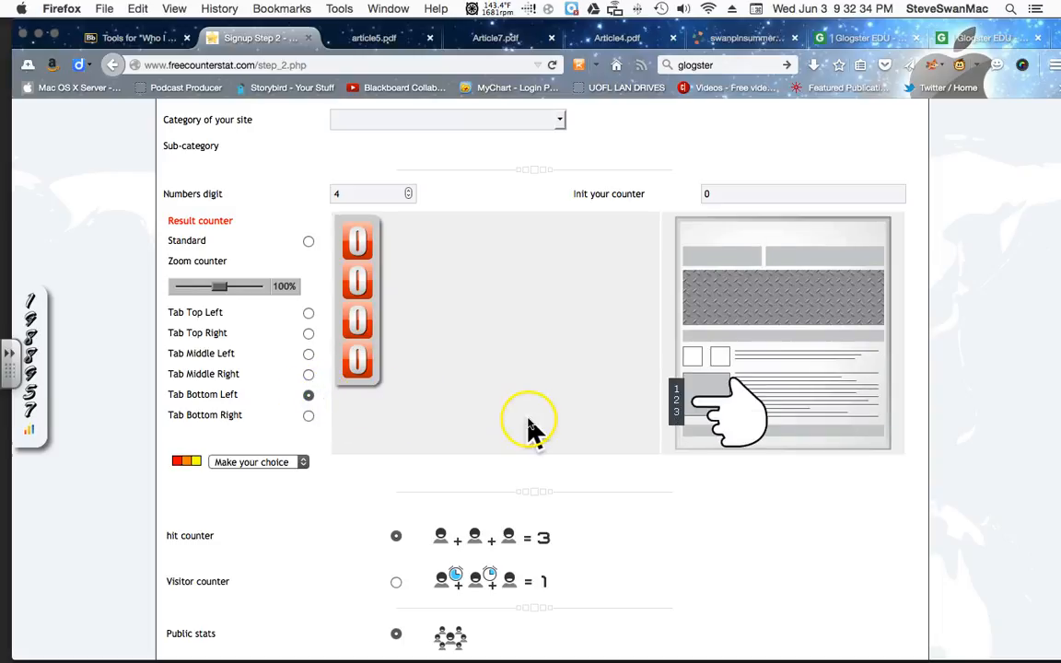
scroll("down", 3)
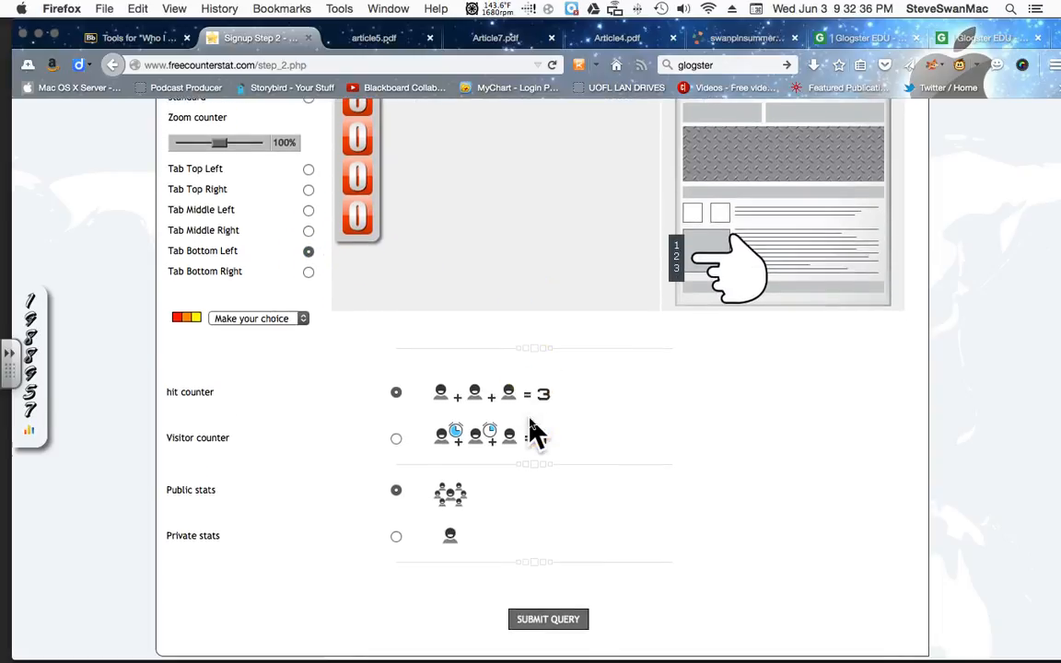
left_click(542, 437)
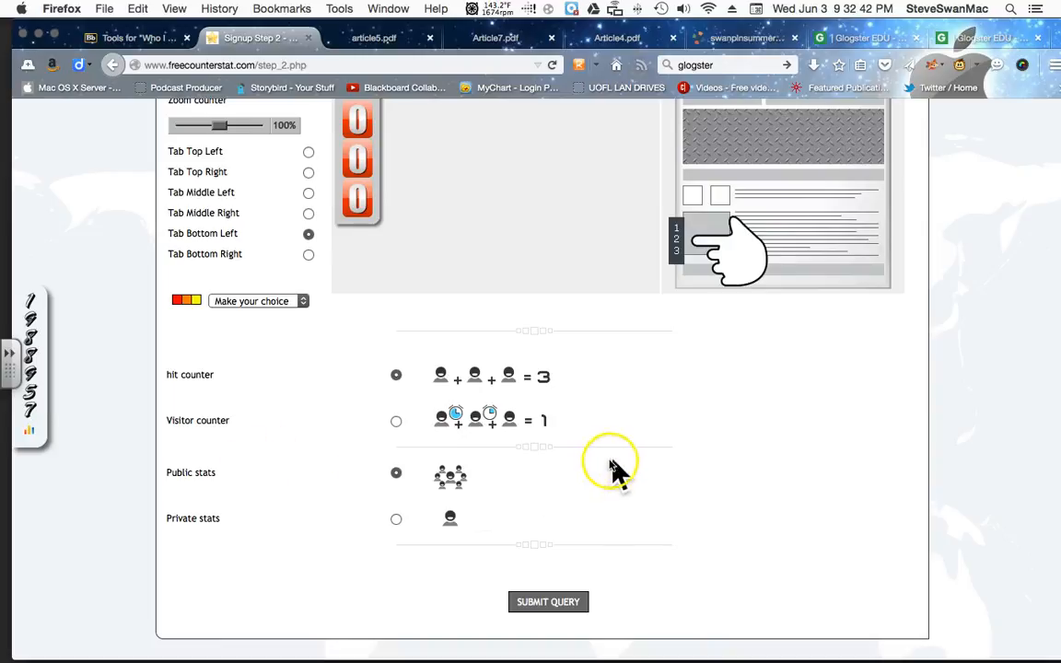
mouse_move(483, 525)
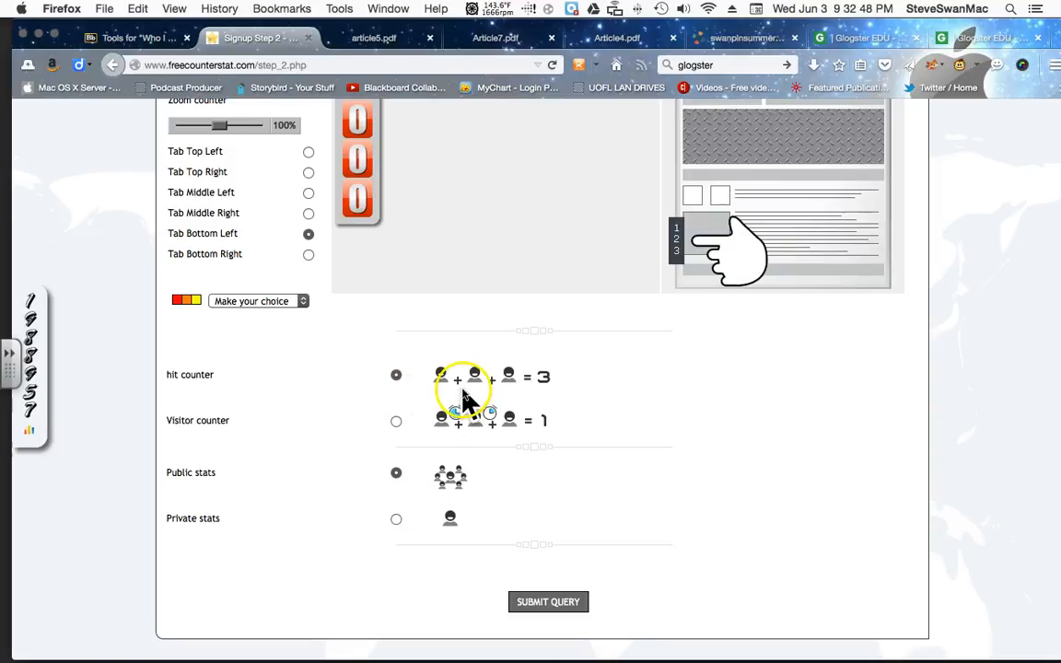
scroll("down", 3)
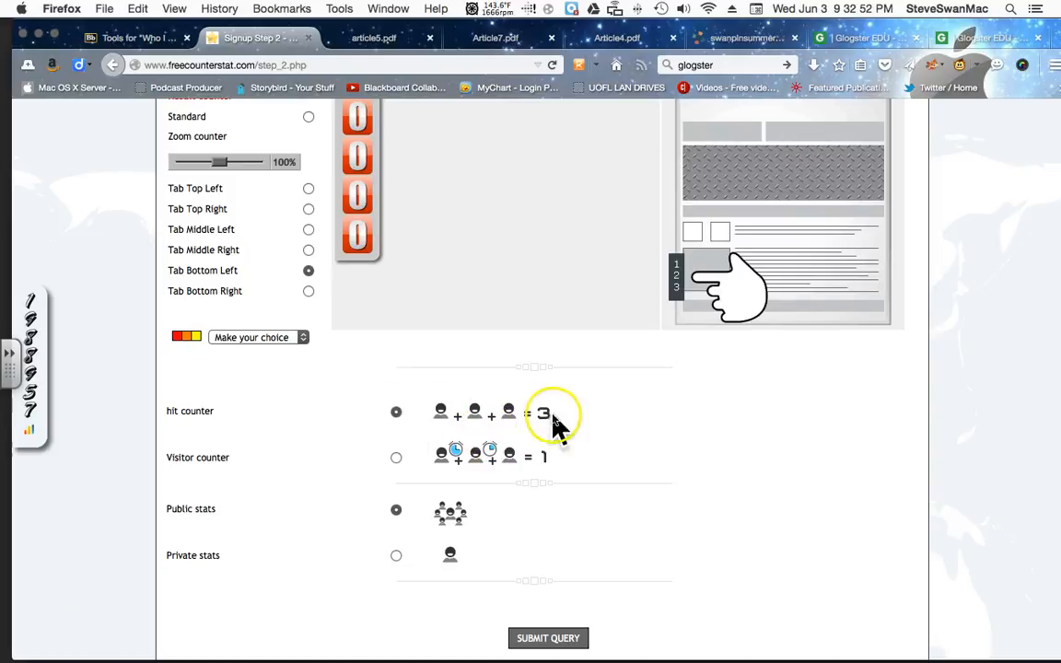
mouse_move(447, 414)
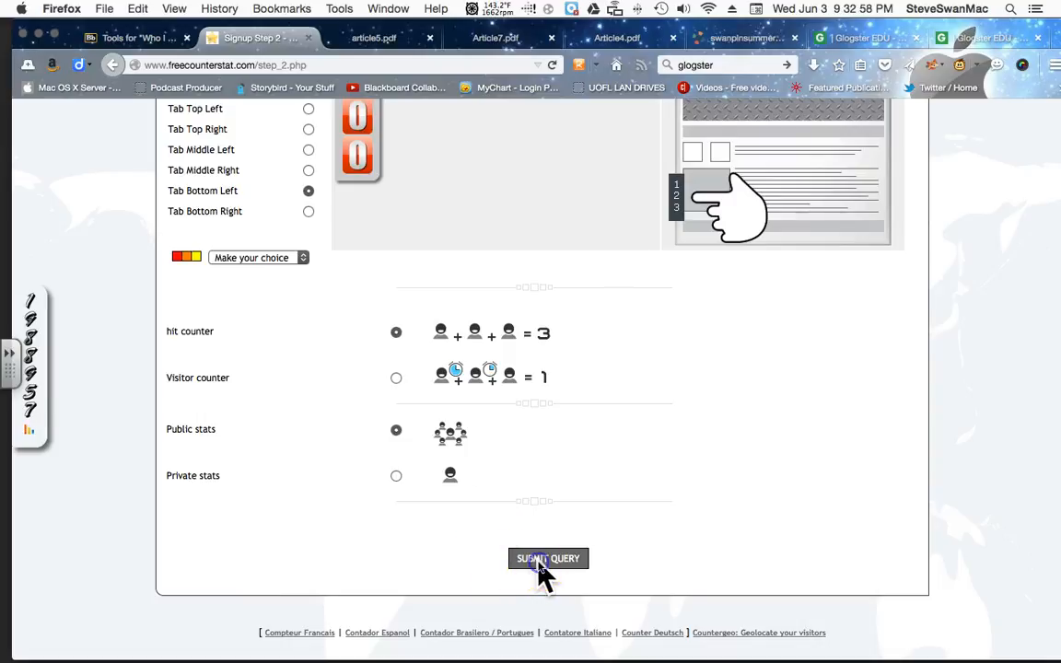
Submit the counter settings with site category Internet to reach signup step 3
left_click(548, 558)
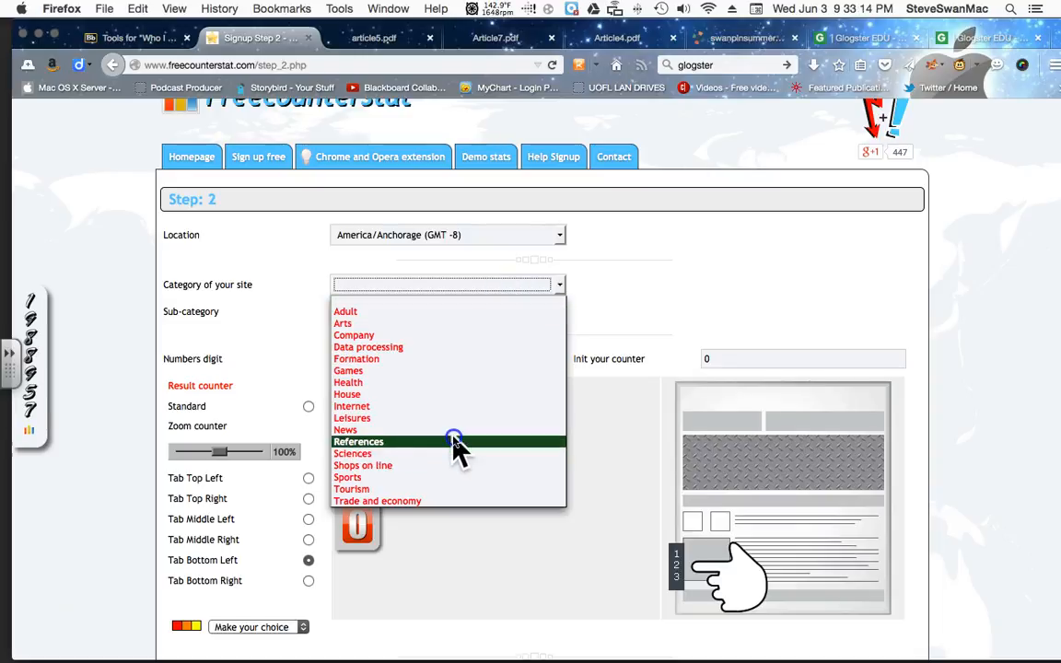
mouse_move(451, 410)
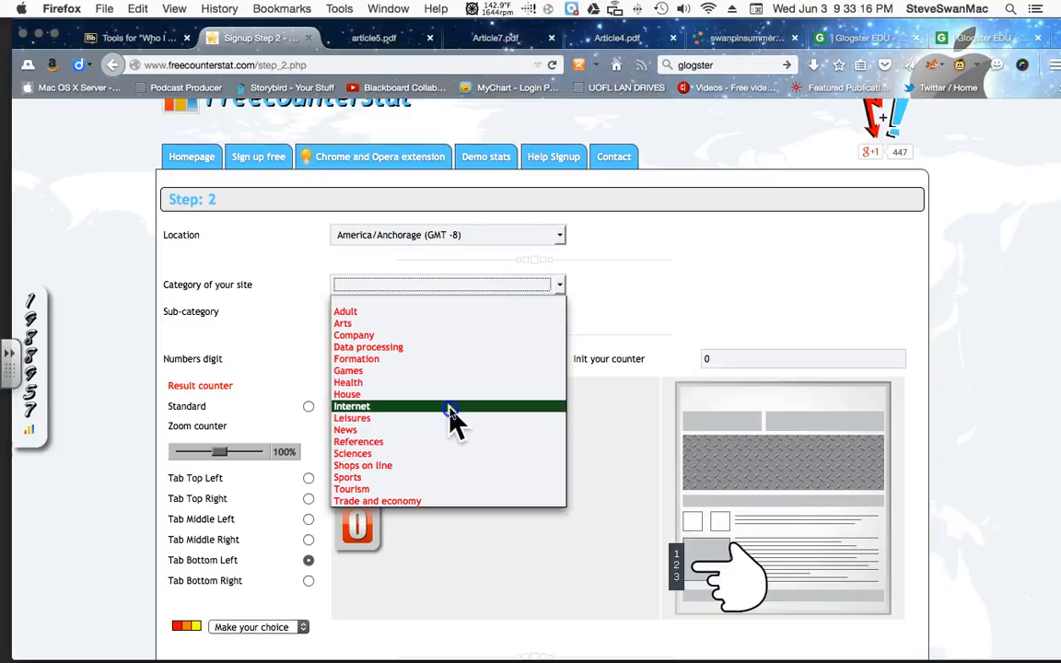
left_click(351, 406)
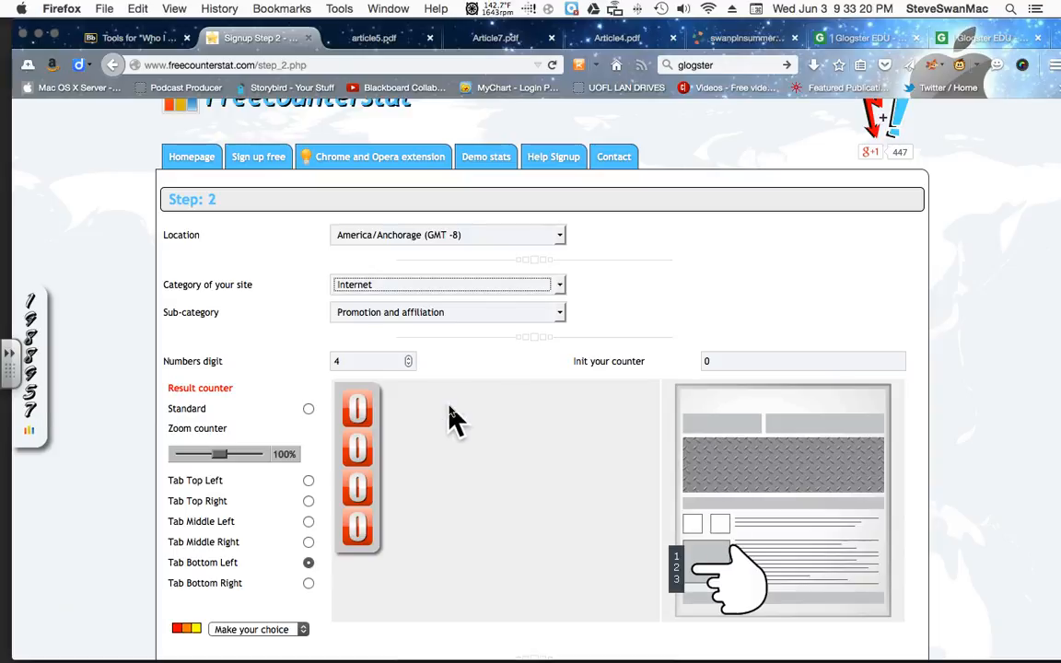
scroll("down", 3)
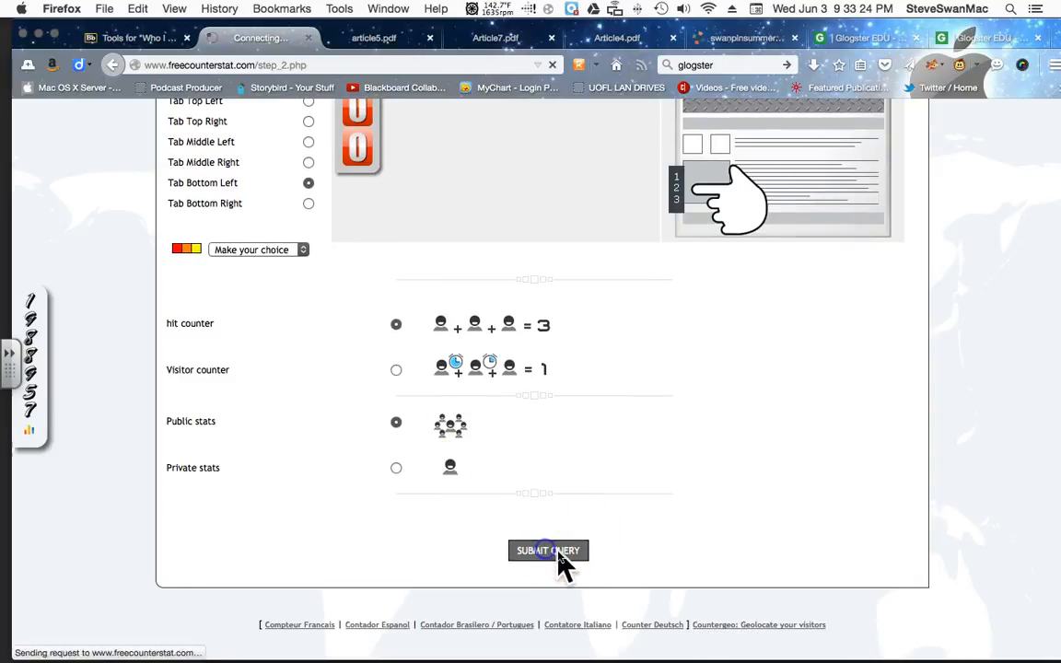
left_click(548, 550)
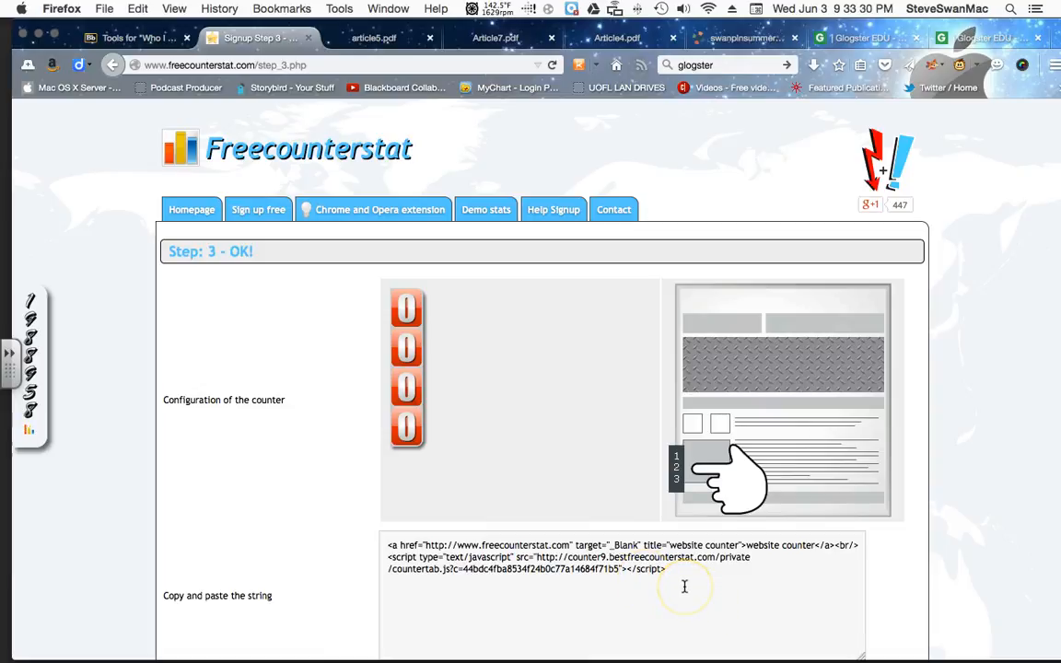
Copy the code from the 'no javascript code' box
scroll("down", 3)
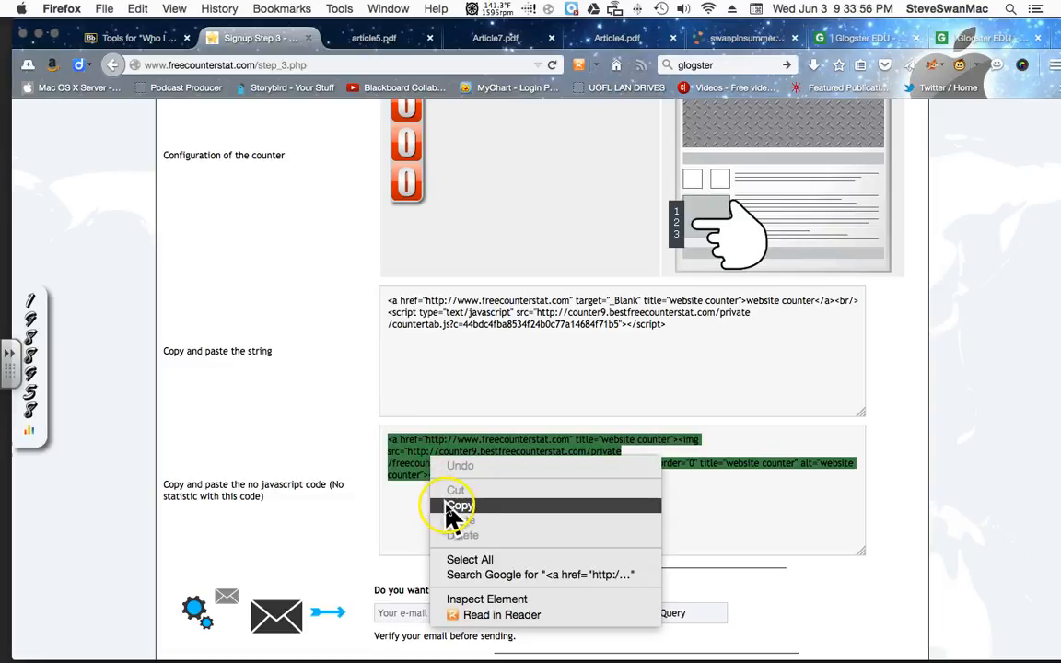
left_click(458, 505)
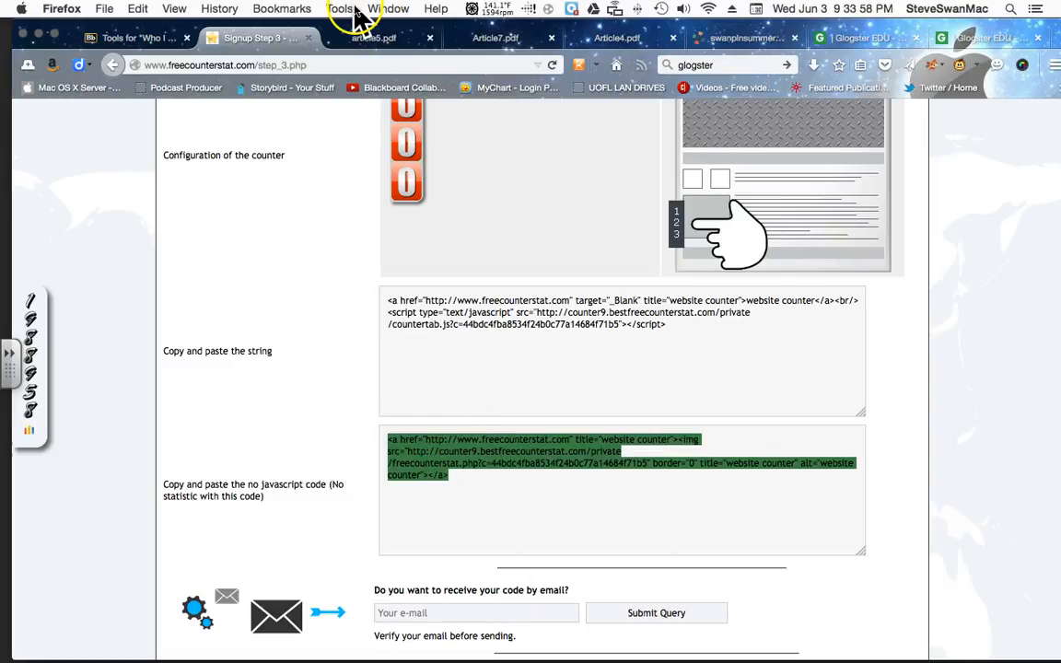
mouse_move(617, 64)
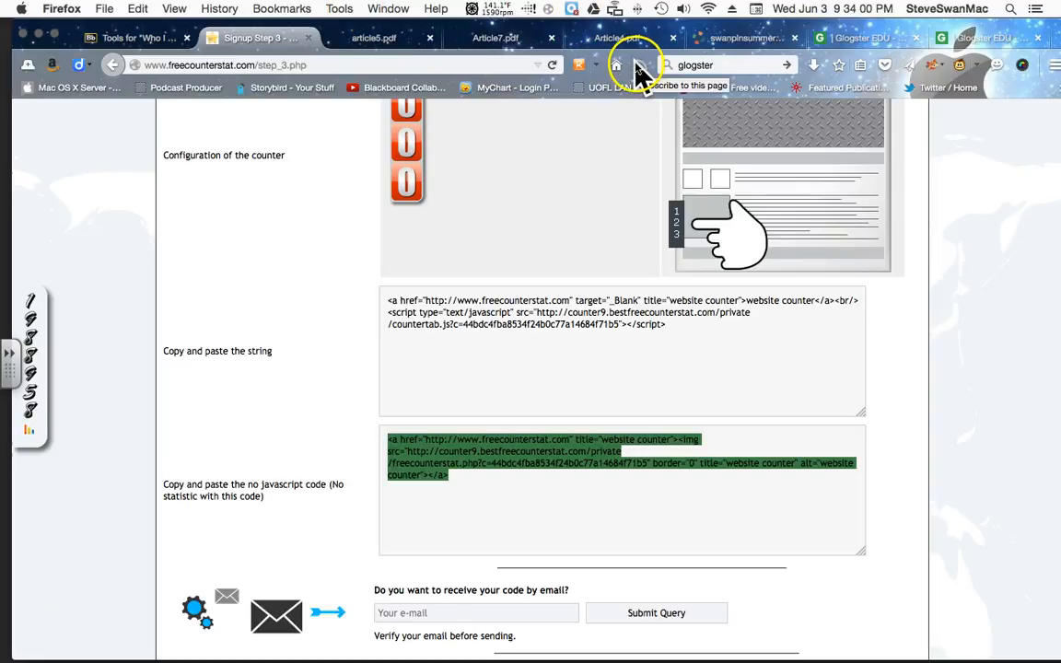
Embed the copied counter code as a widget below the GoAnimate video
left_click(744, 38)
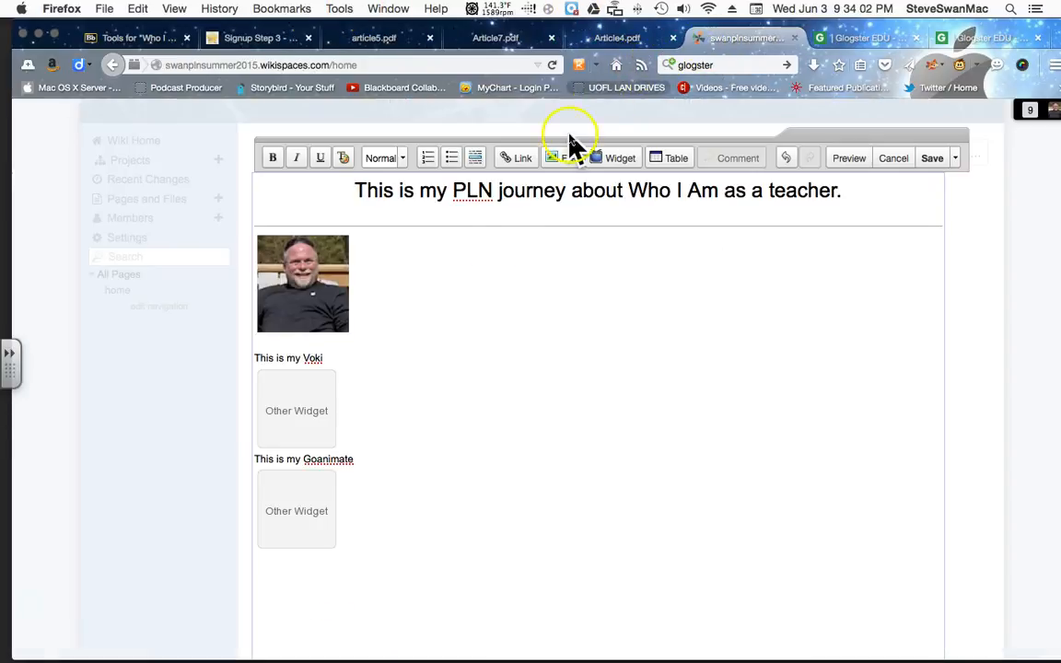
scroll("down", 3)
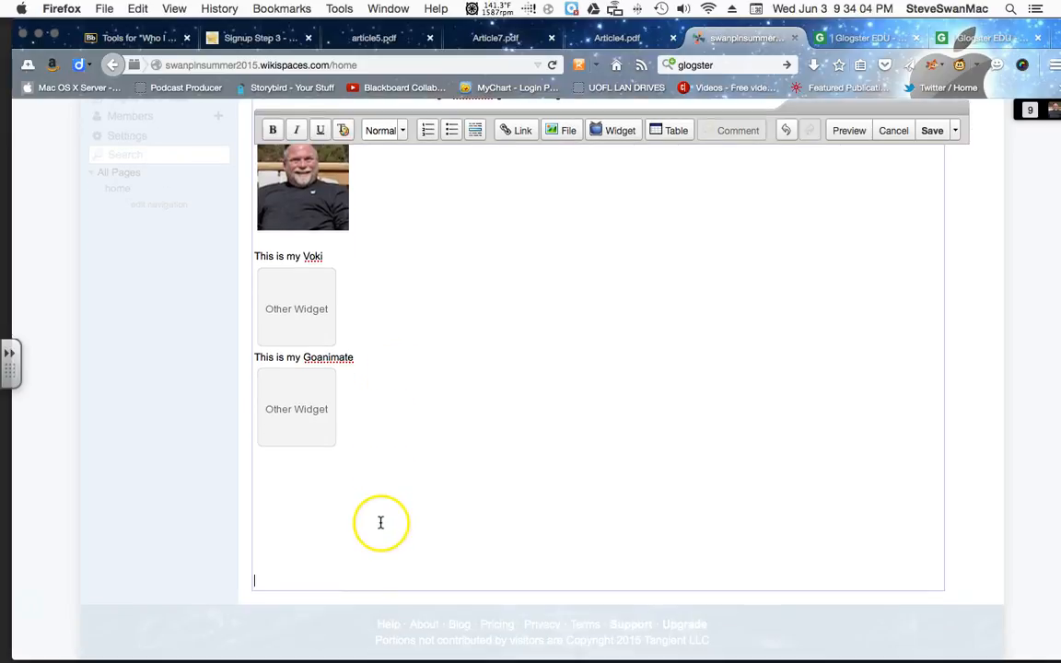
mouse_move(501, 245)
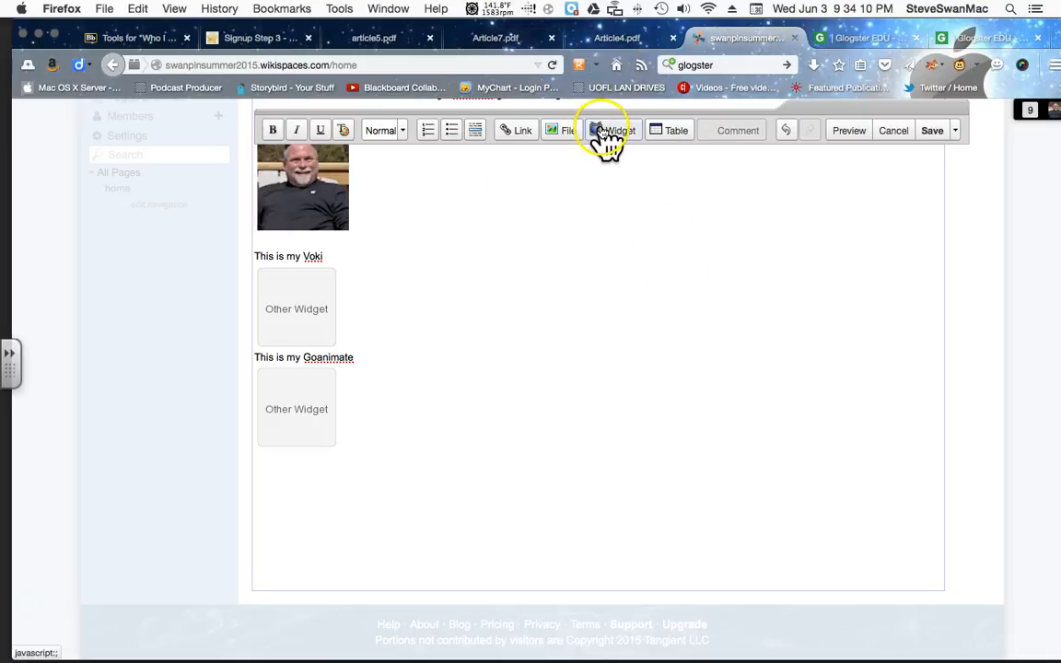
left_click(613, 130)
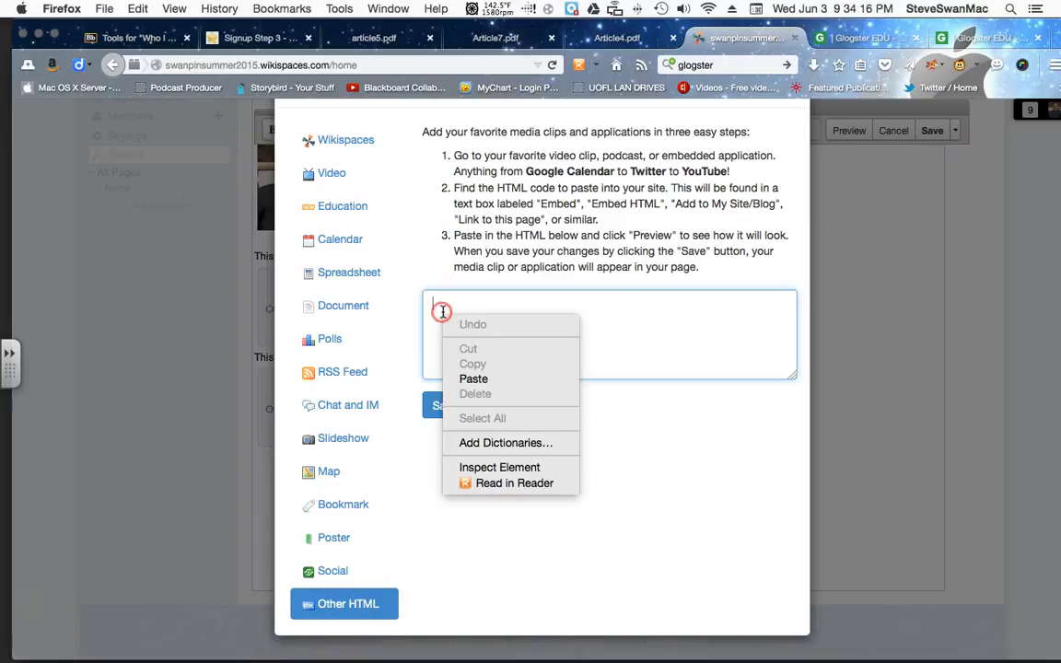
left_click(473, 379)
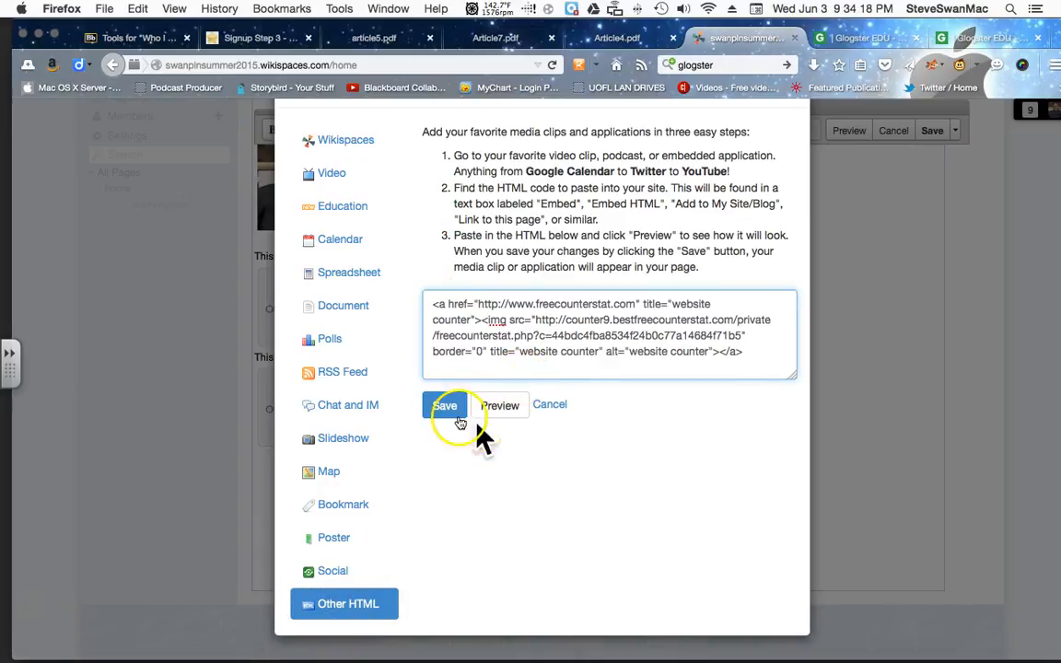
left_click(444, 405)
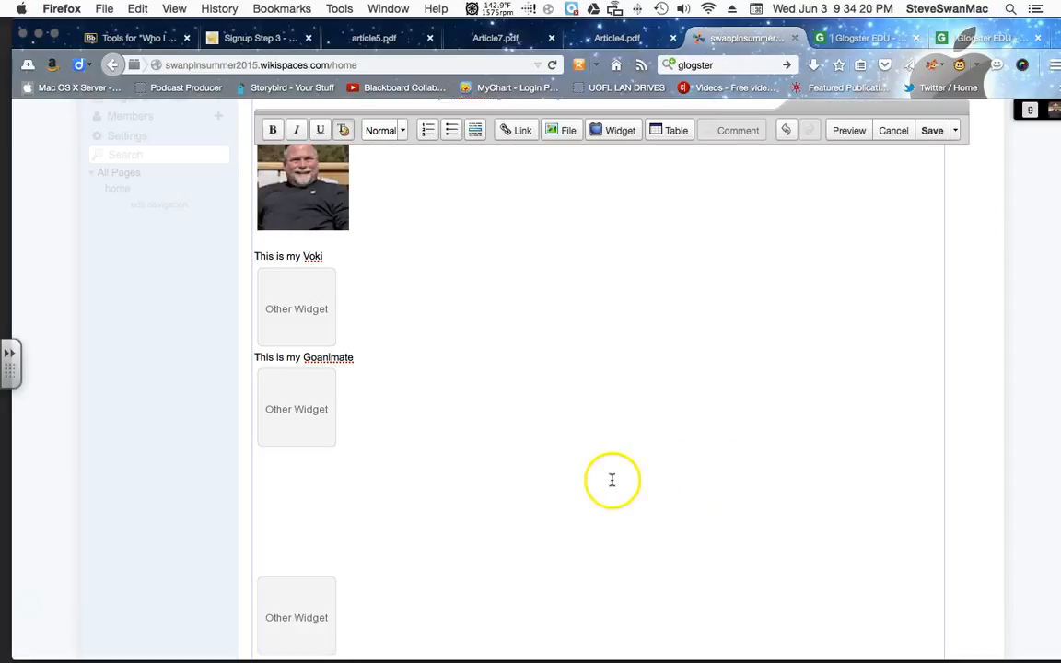
scroll("down", 3)
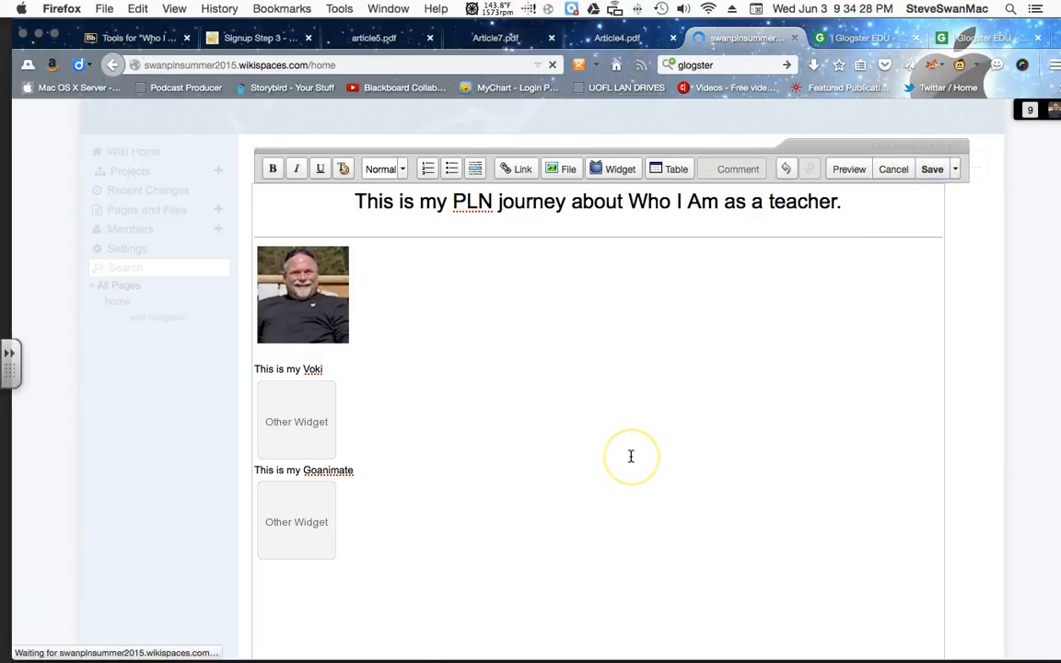
Save the home page and scroll down to confirm the 0001 counter
left_click(931, 168)
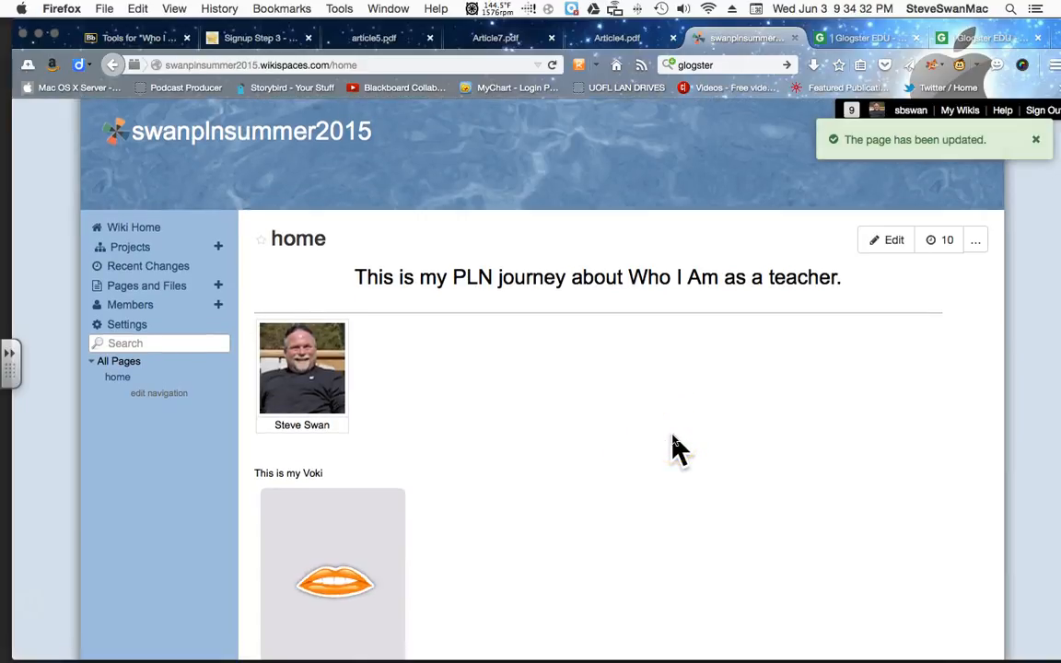
scroll("down", 3)
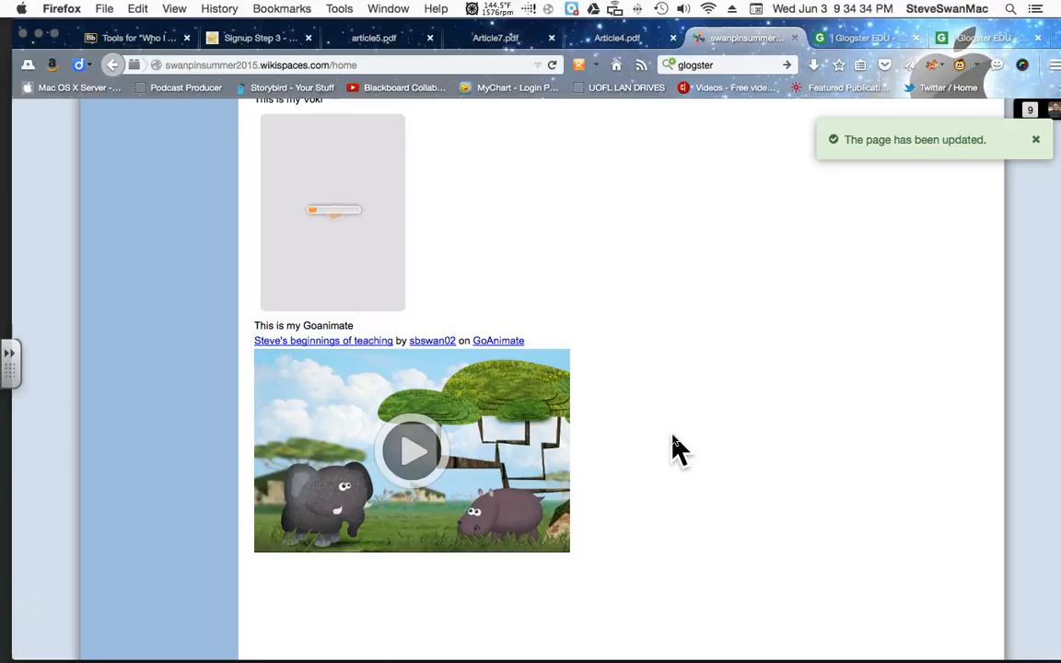
scroll("down", 3)
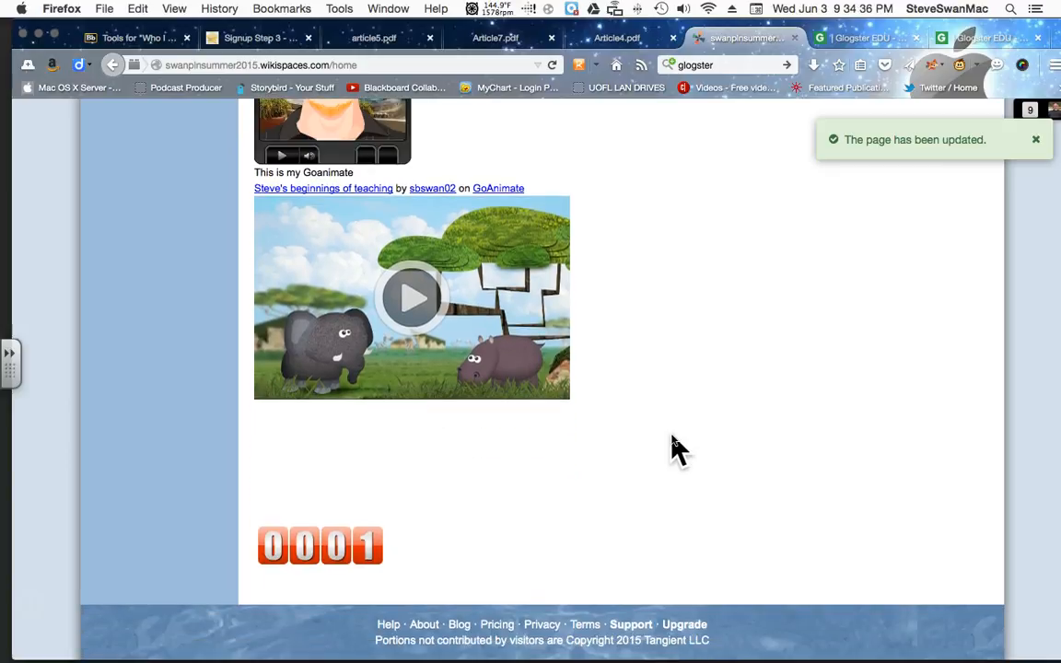
left_click(1036, 139)
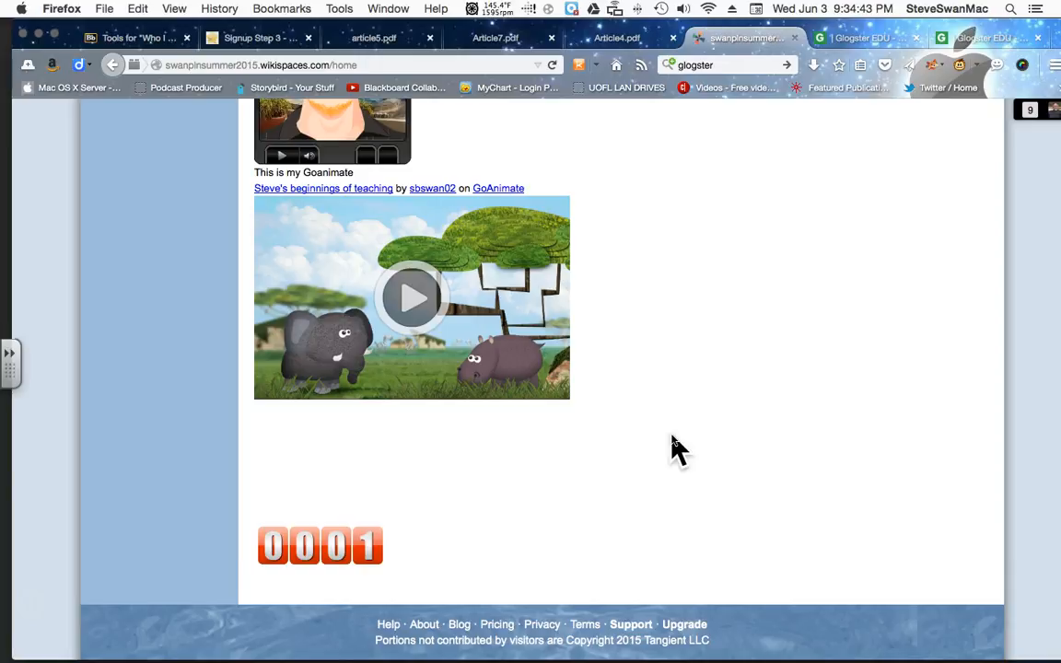
scroll("down", 3)
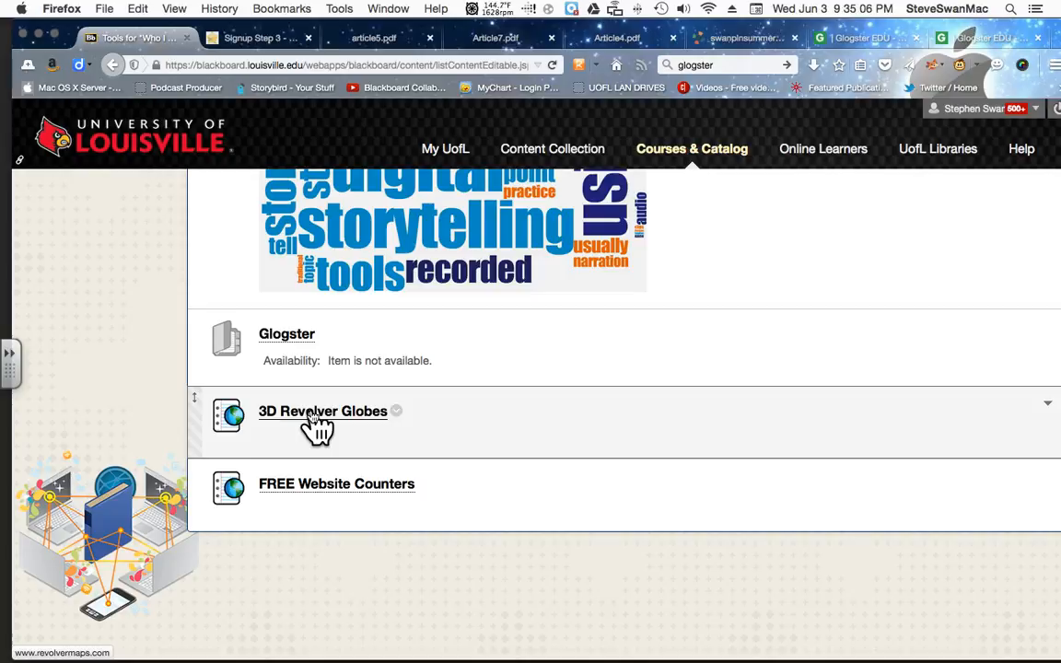
Copy the medium (270px) 3D Revolver Globe embed code from RevolverMaps and return to the wiki
left_click(322, 411)
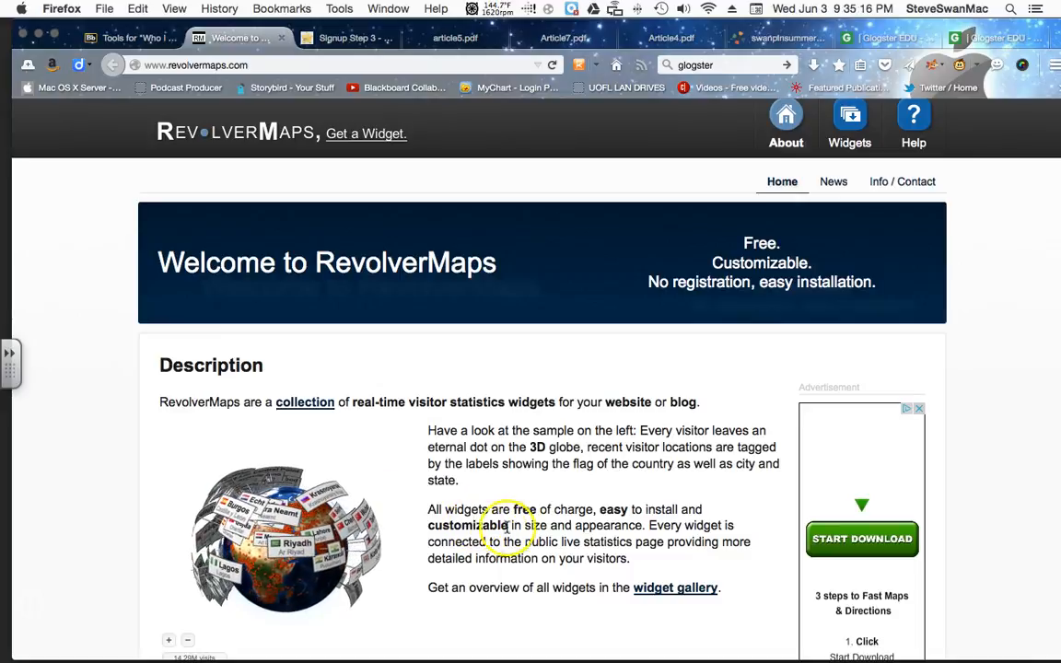
scroll("down", 3)
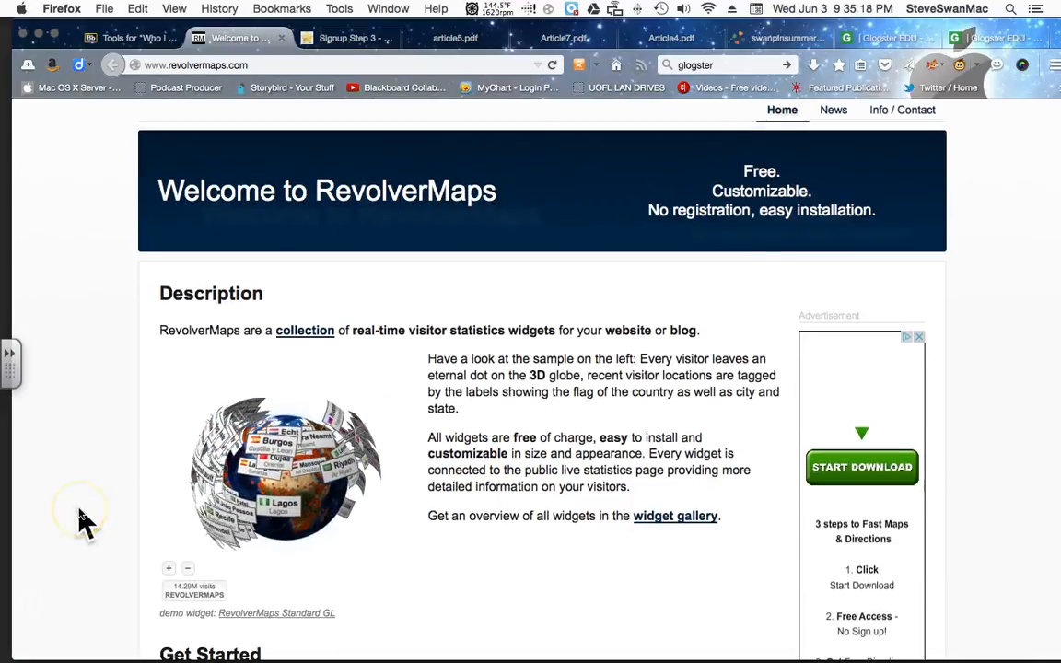
scroll("down", 3)
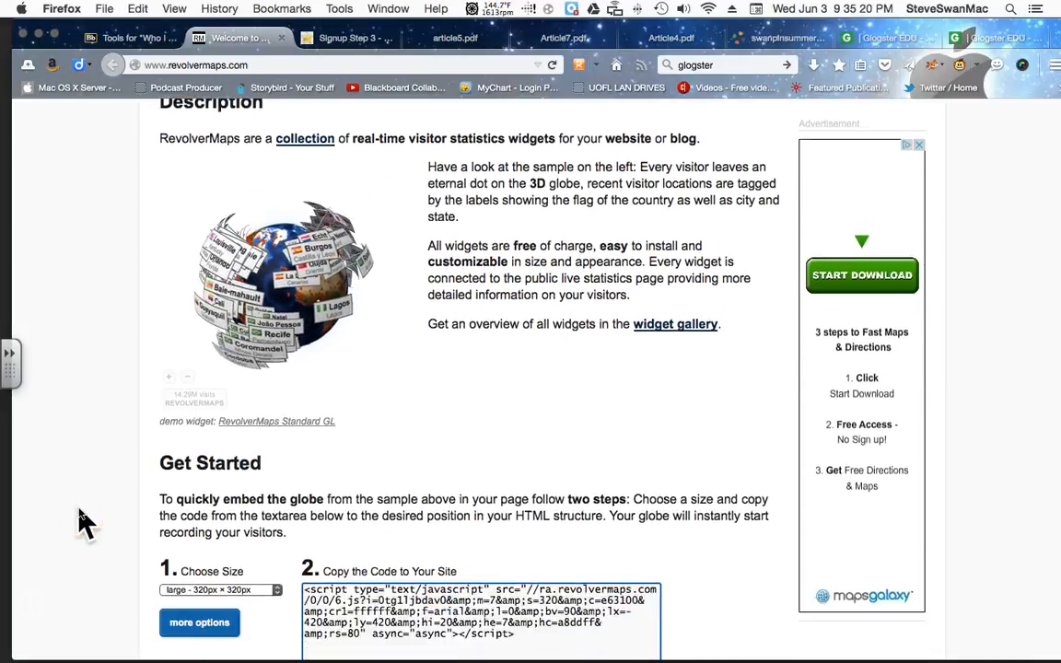
scroll("down", 3)
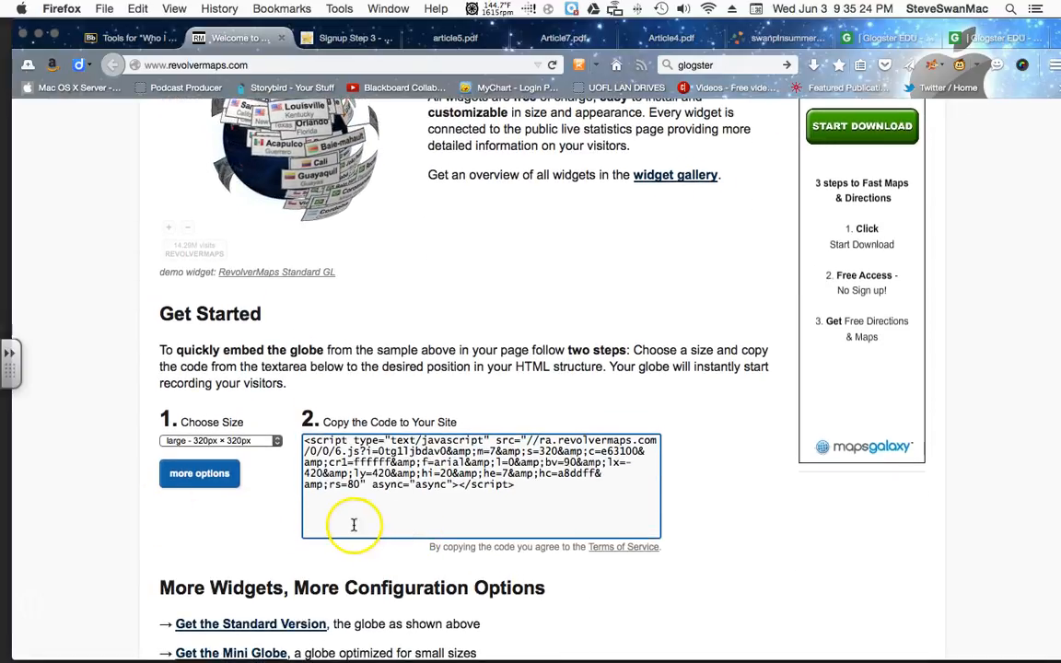
left_click(221, 441)
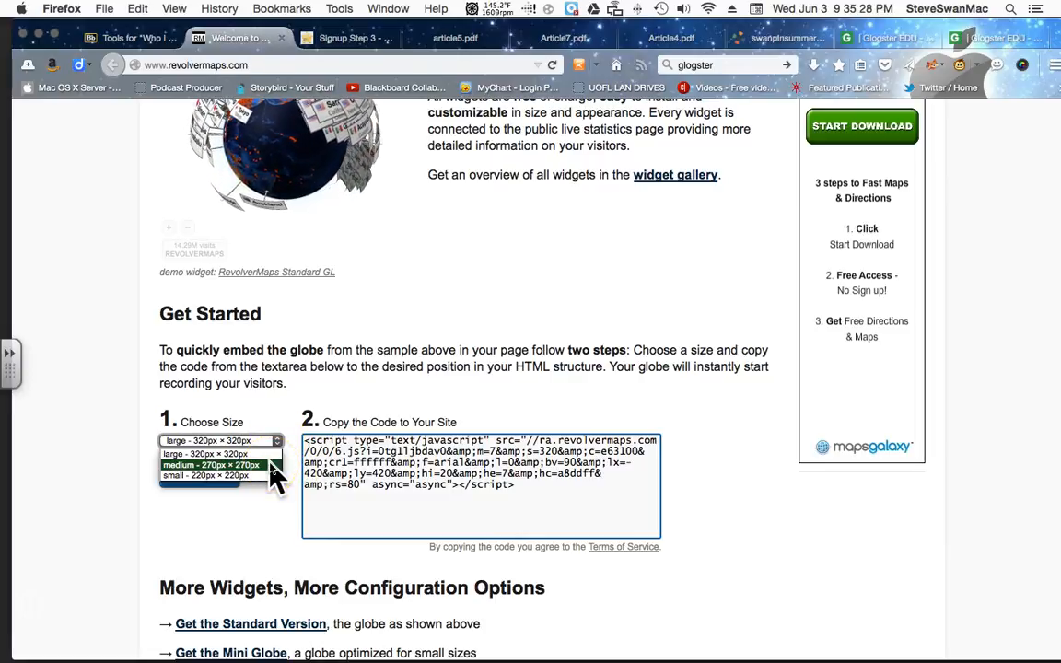
left_click(205, 464)
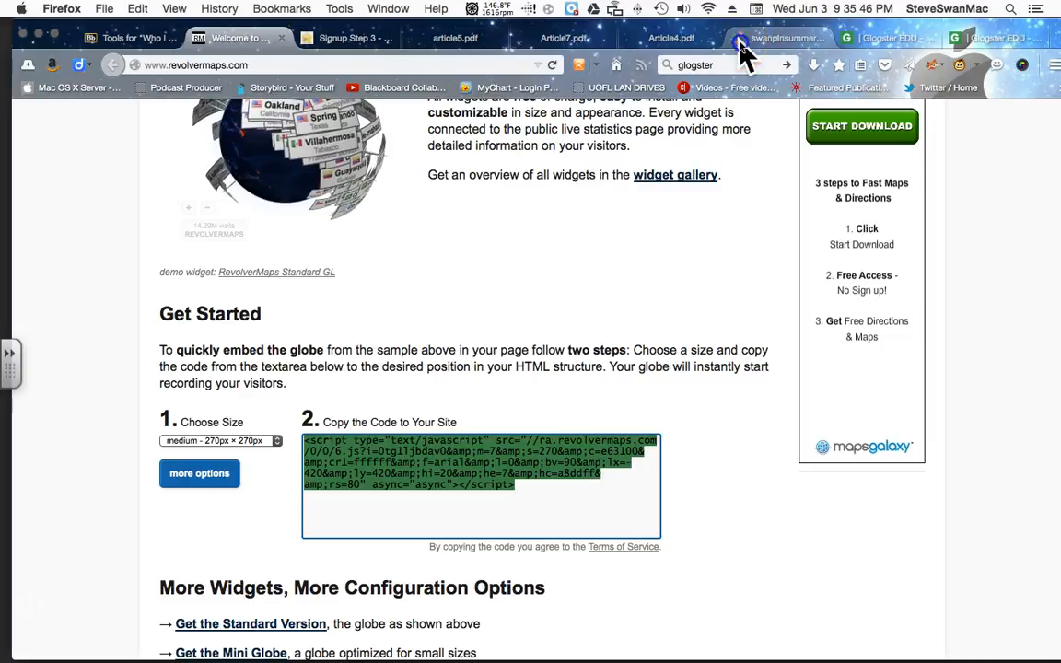
left_click(778, 38)
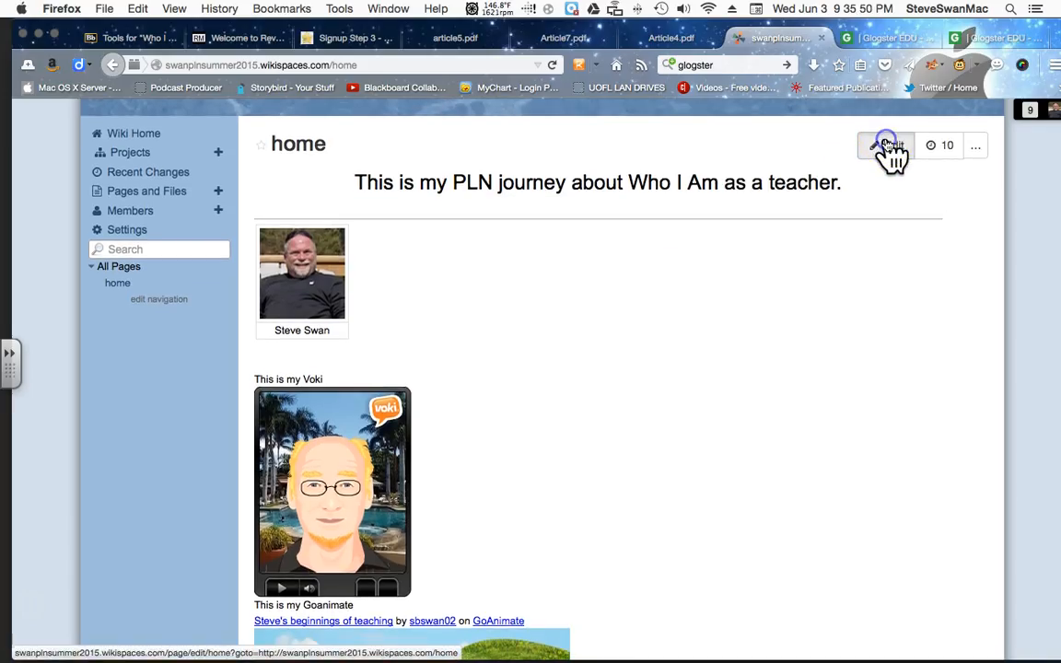
Paste the RevolverMaps globe code into an Other HTML widget on the home page and save
left_click(884, 146)
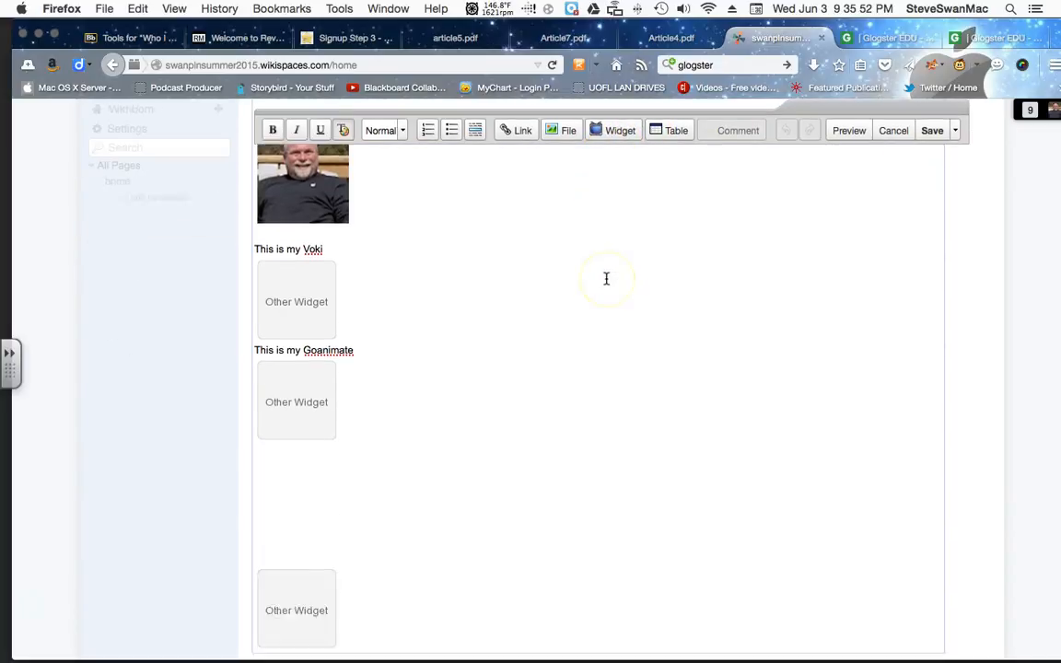
scroll("down", 3)
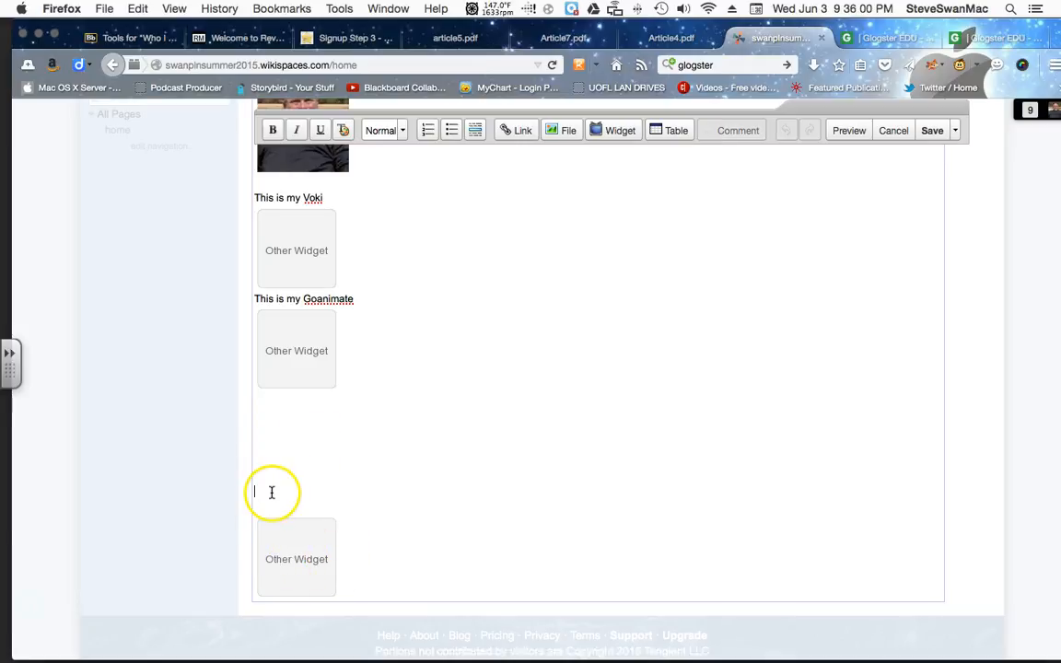
mouse_move(623, 175)
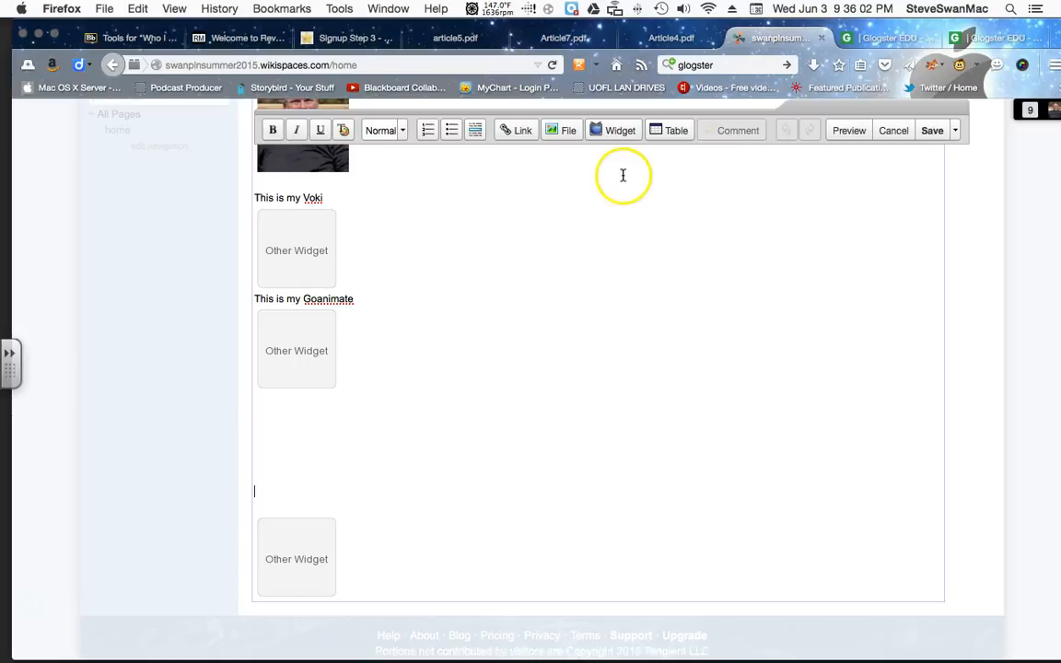
left_click(620, 129)
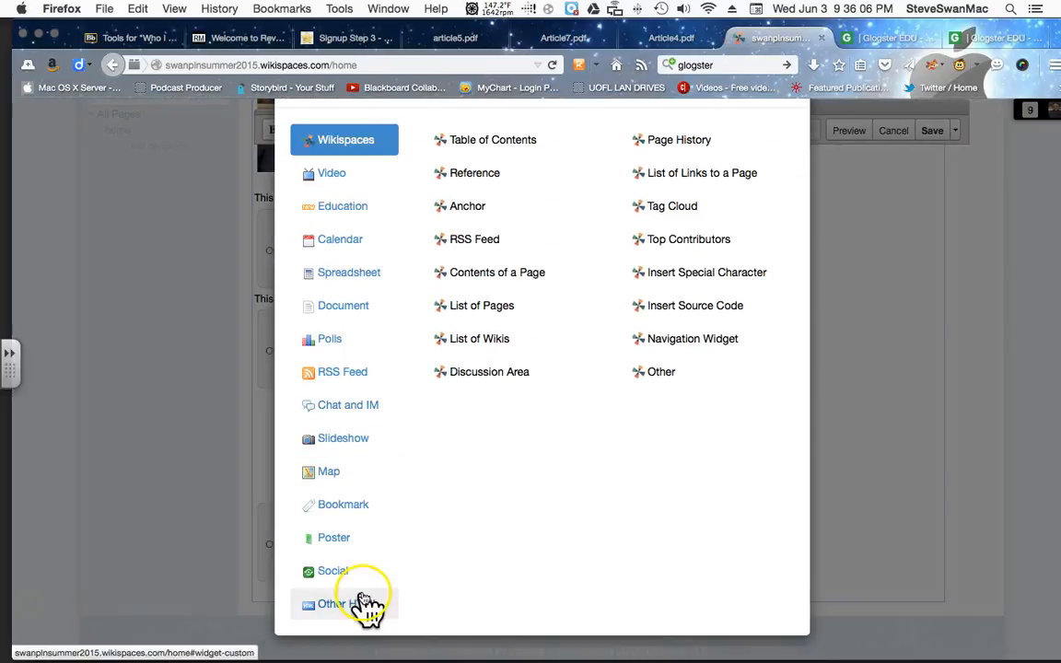
left_click(344, 603)
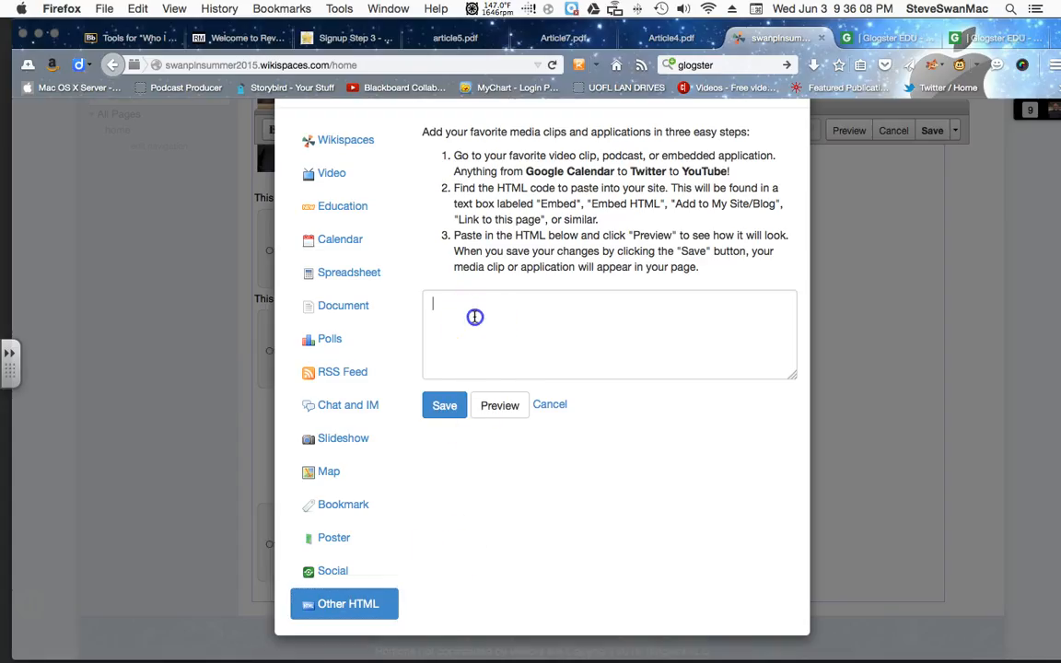
right_click(474, 317)
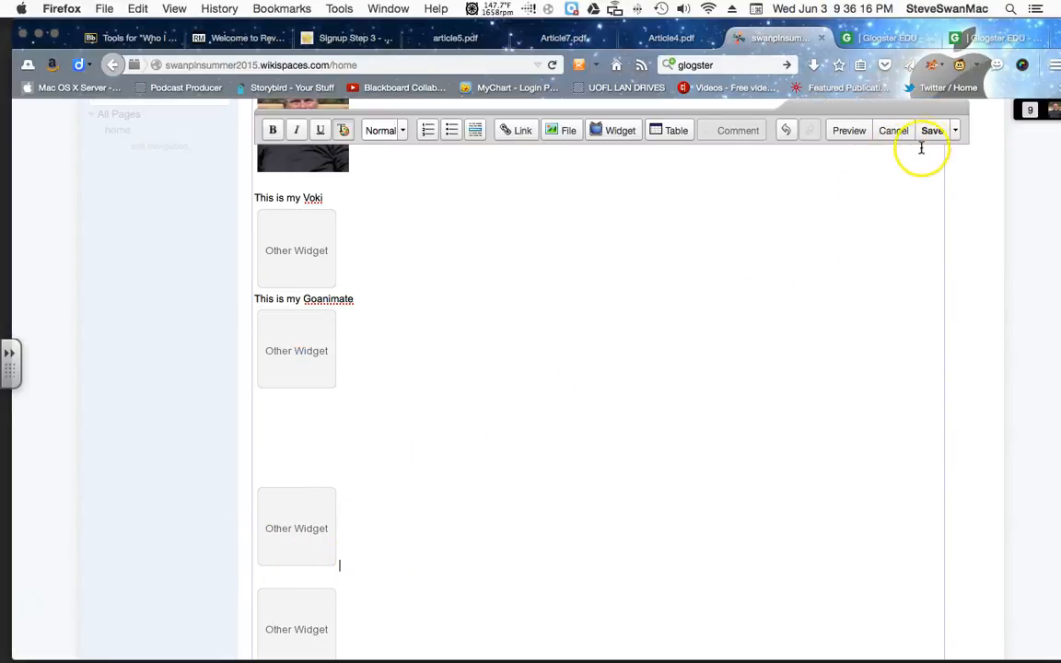
left_click(932, 130)
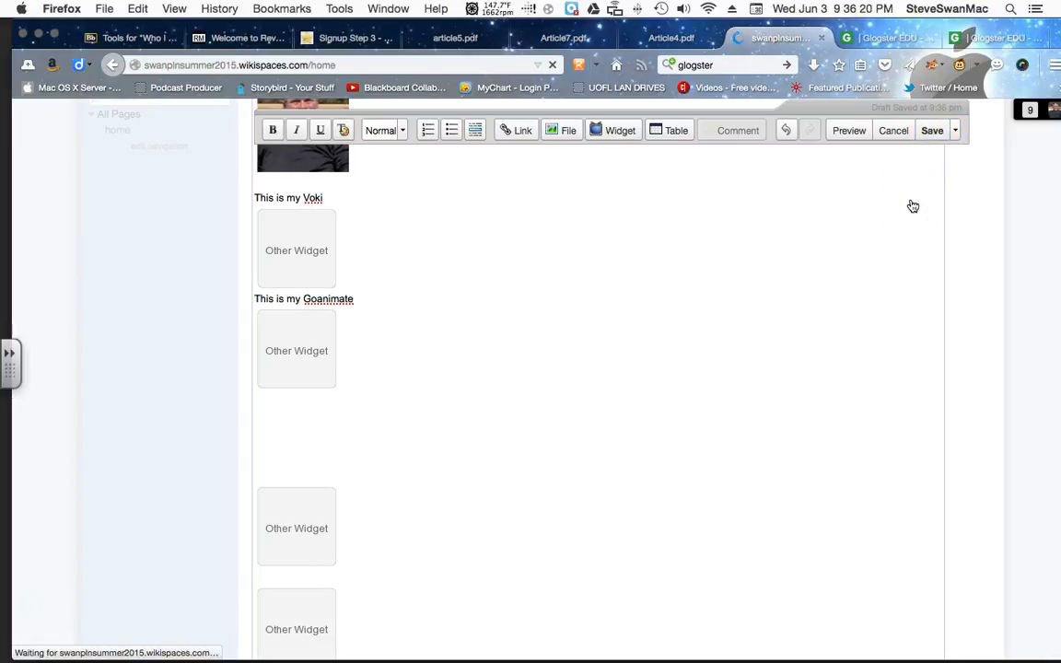
left_click(932, 130)
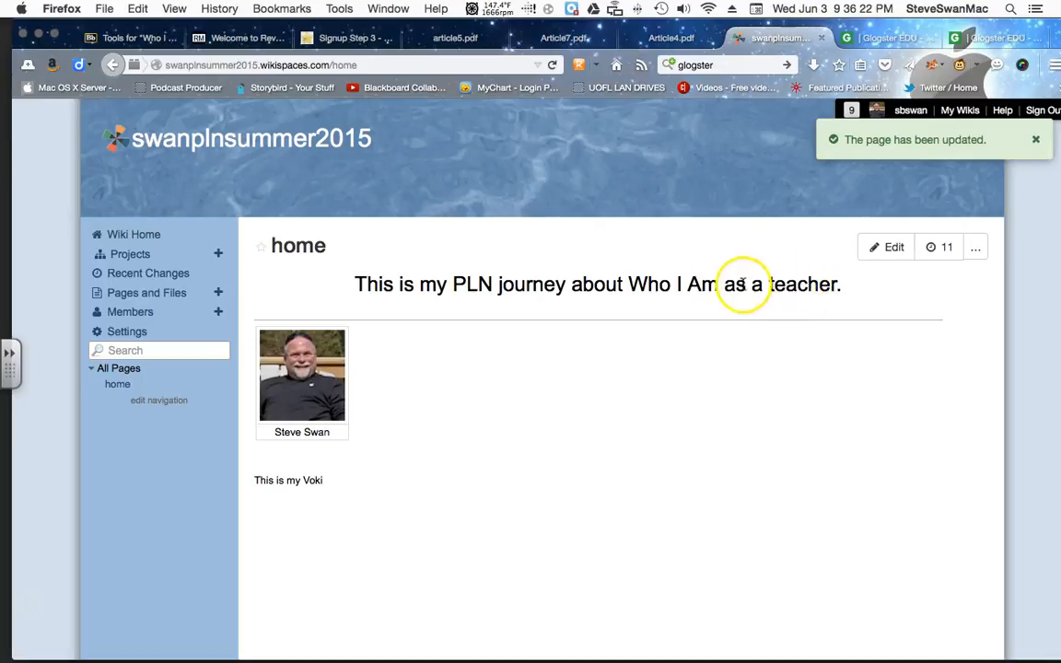
scroll("down", 3)
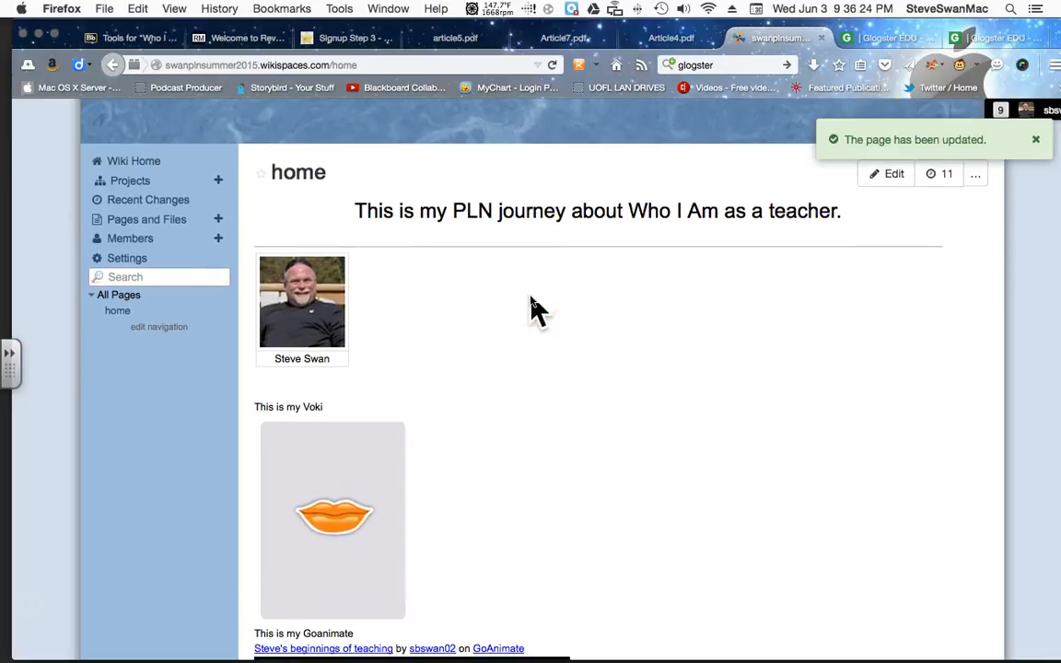
scroll("down", 3)
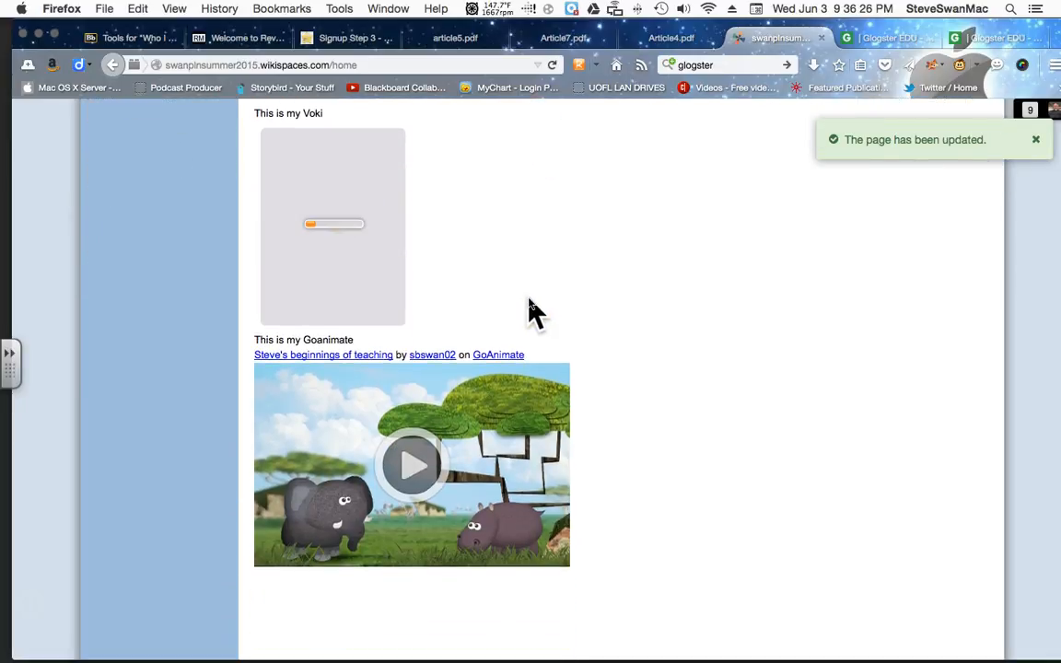
scroll("down", 3)
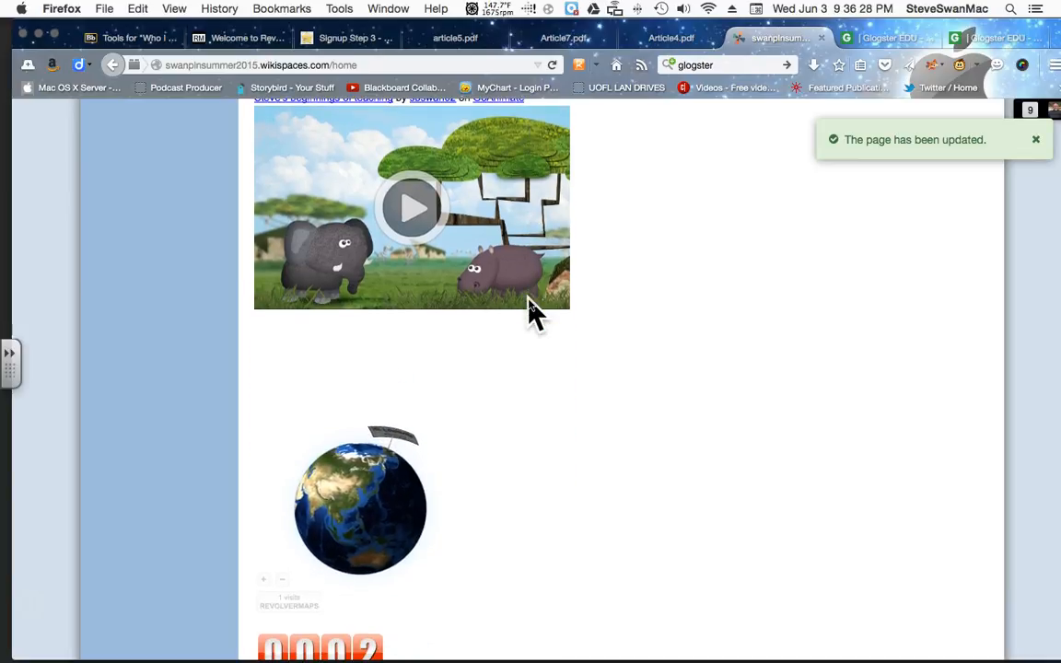
scroll("down", 3)
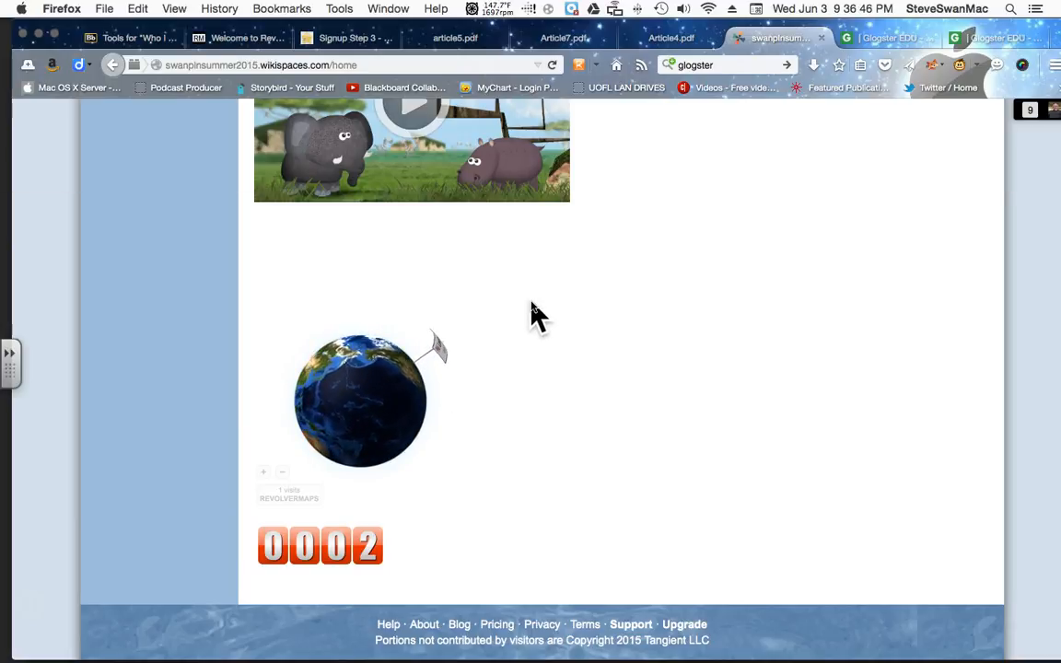
mouse_move(350, 401)
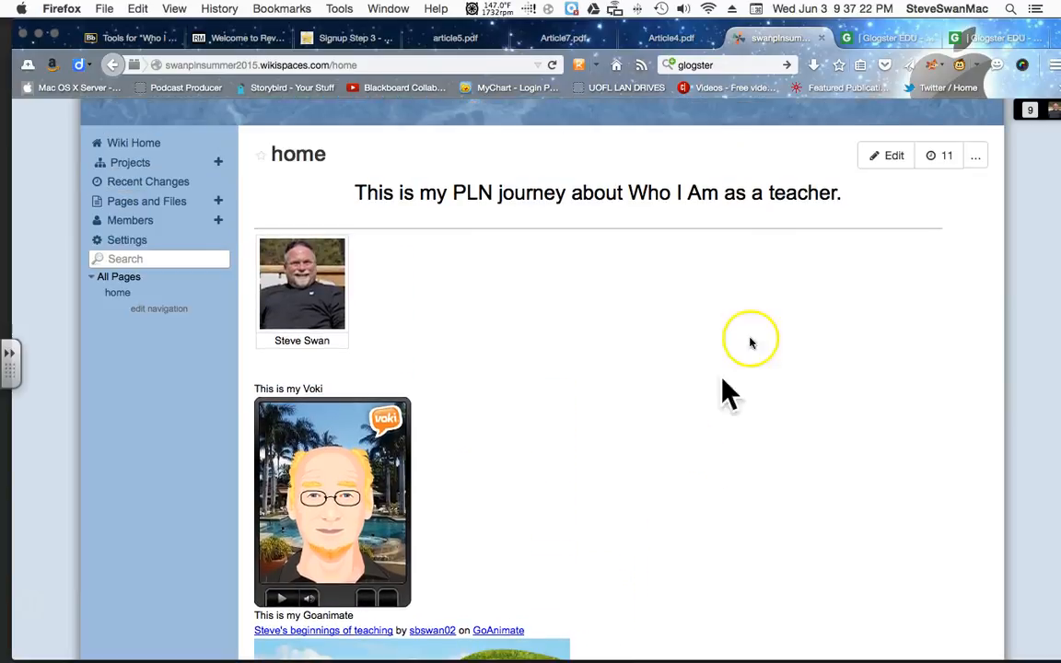
Add the bold heading 'My response to the First Module articles' to the home page
left_click(887, 154)
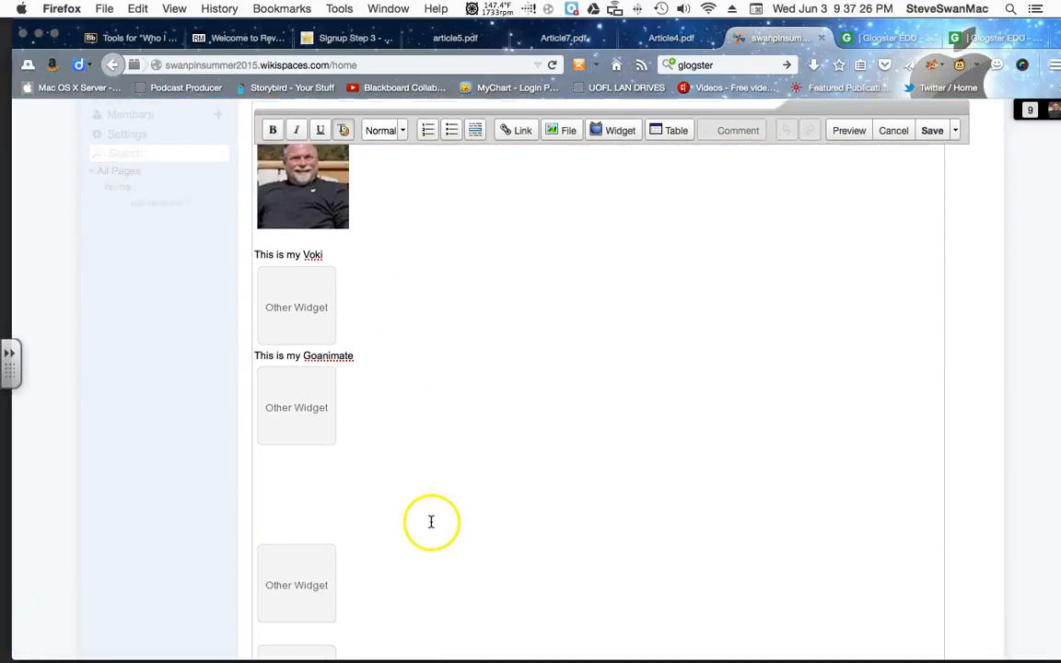
scroll("down", 3)
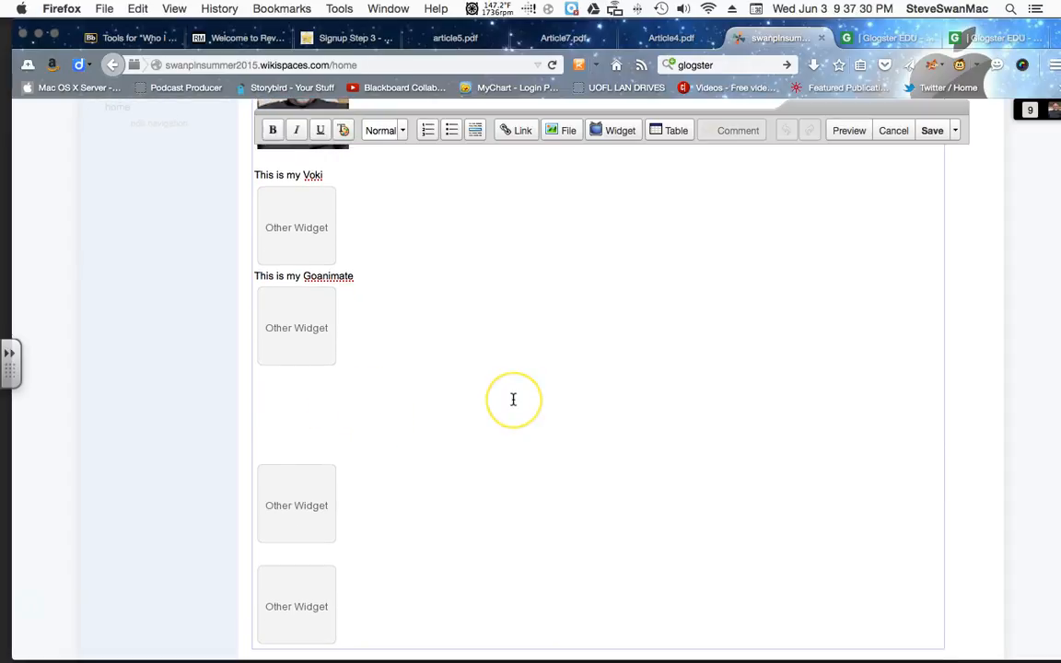
type("My")
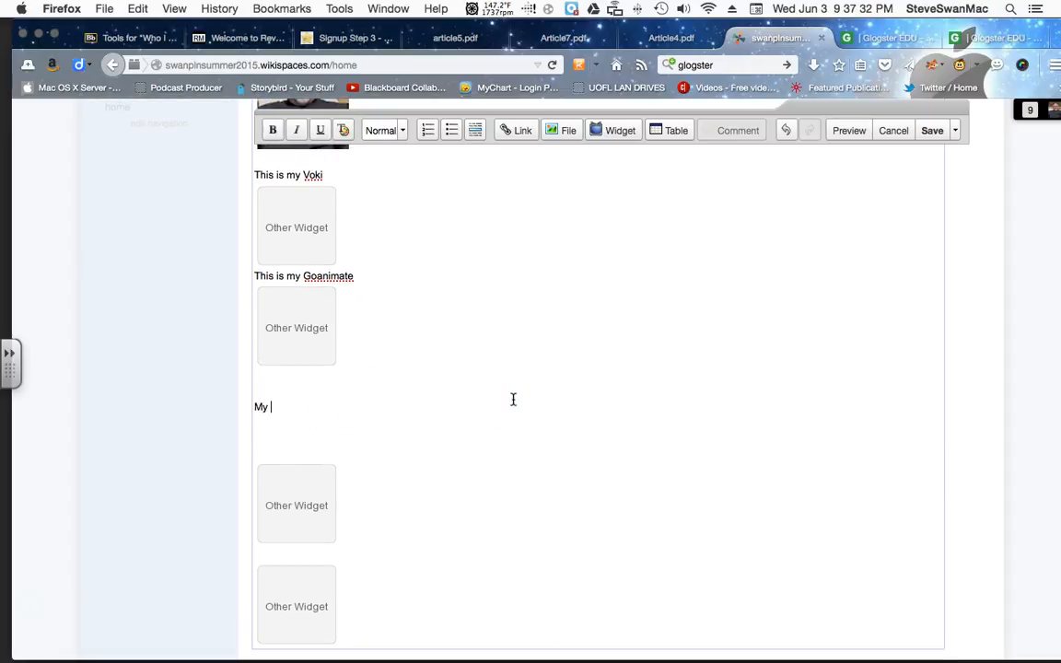
type("respo")
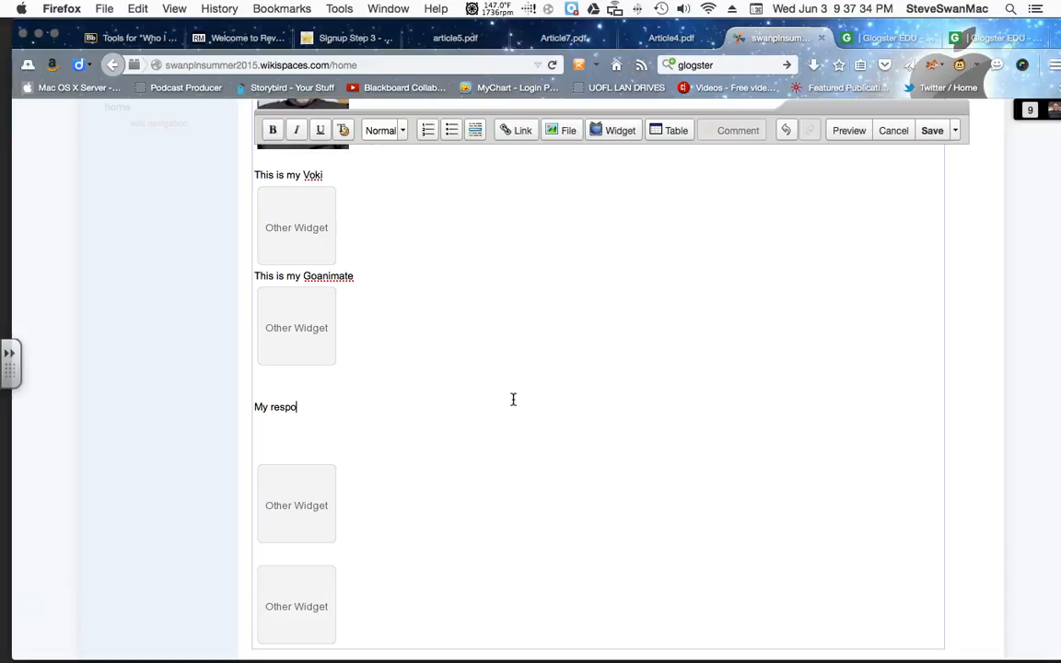
type("nse to")
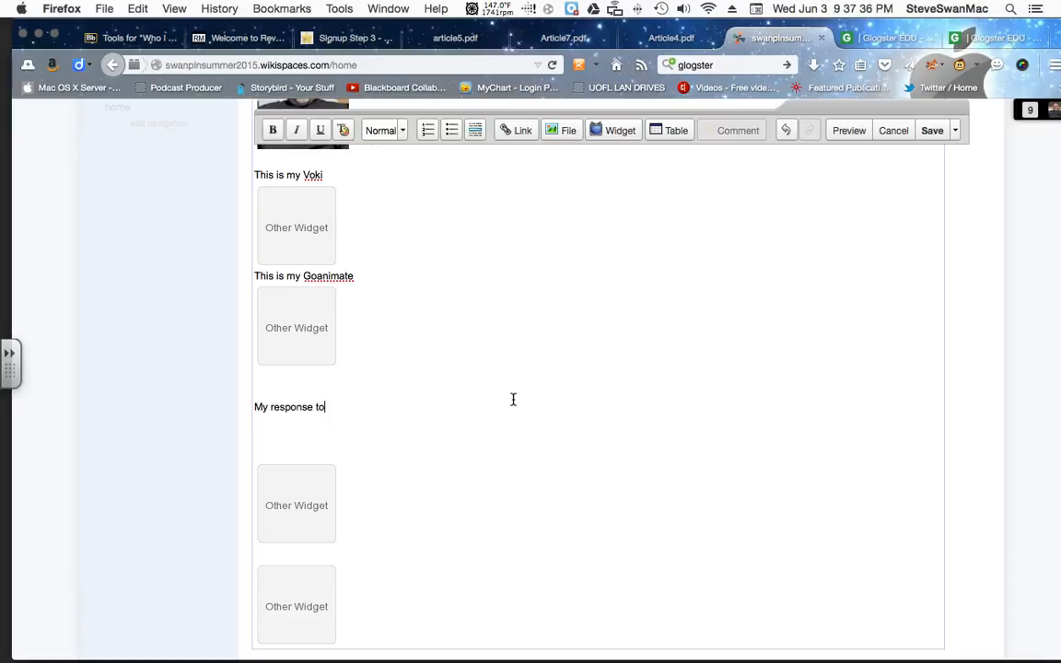
type("the F")
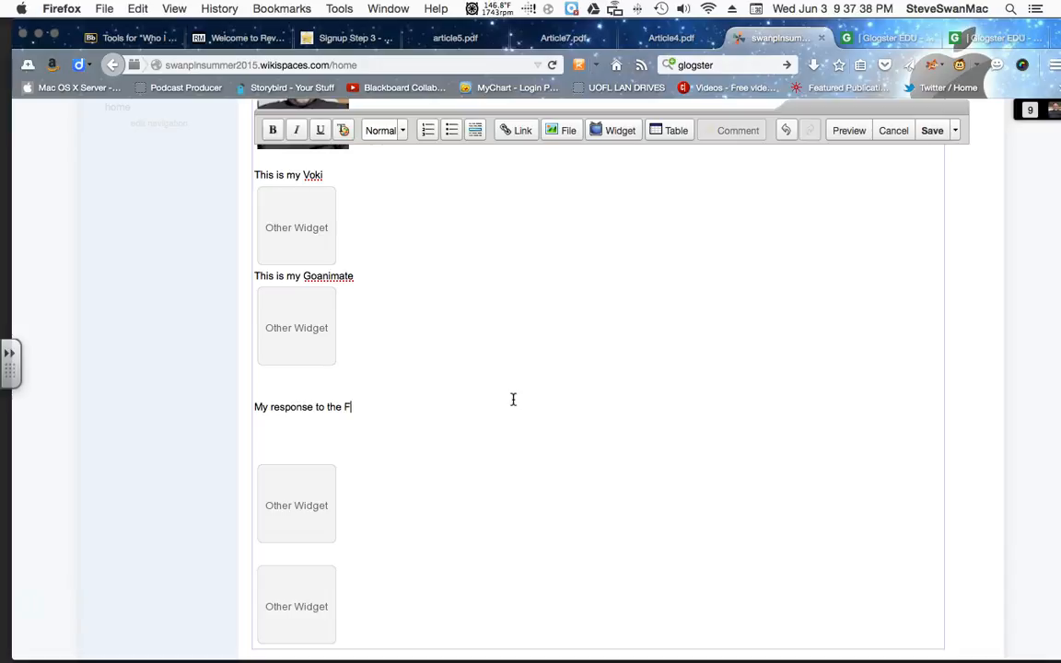
type("rst m")
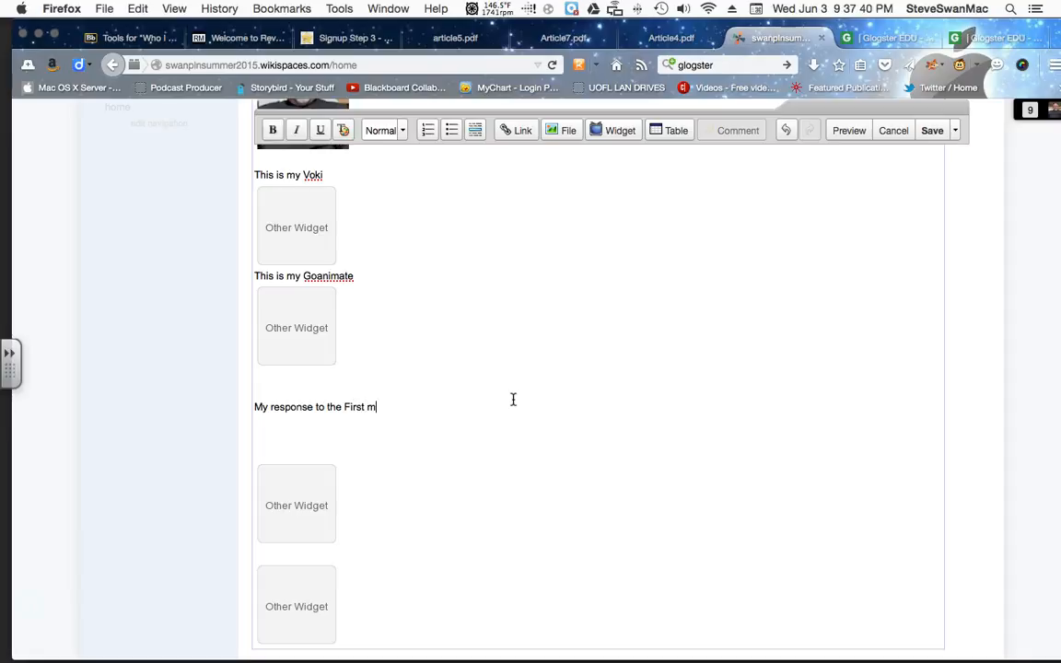
type("odule")
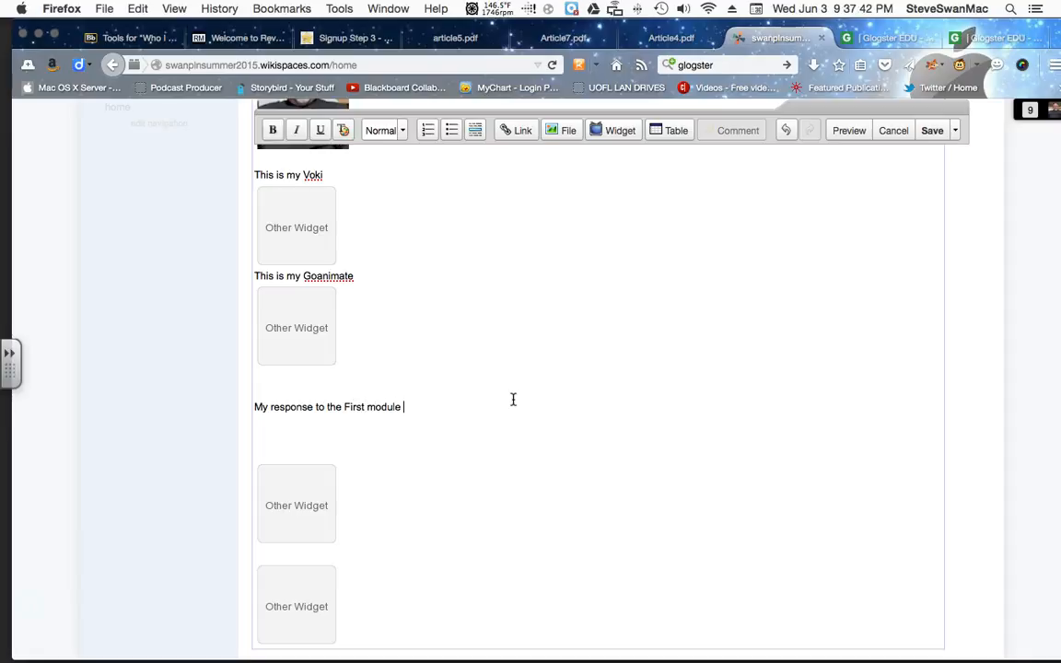
type("articl")
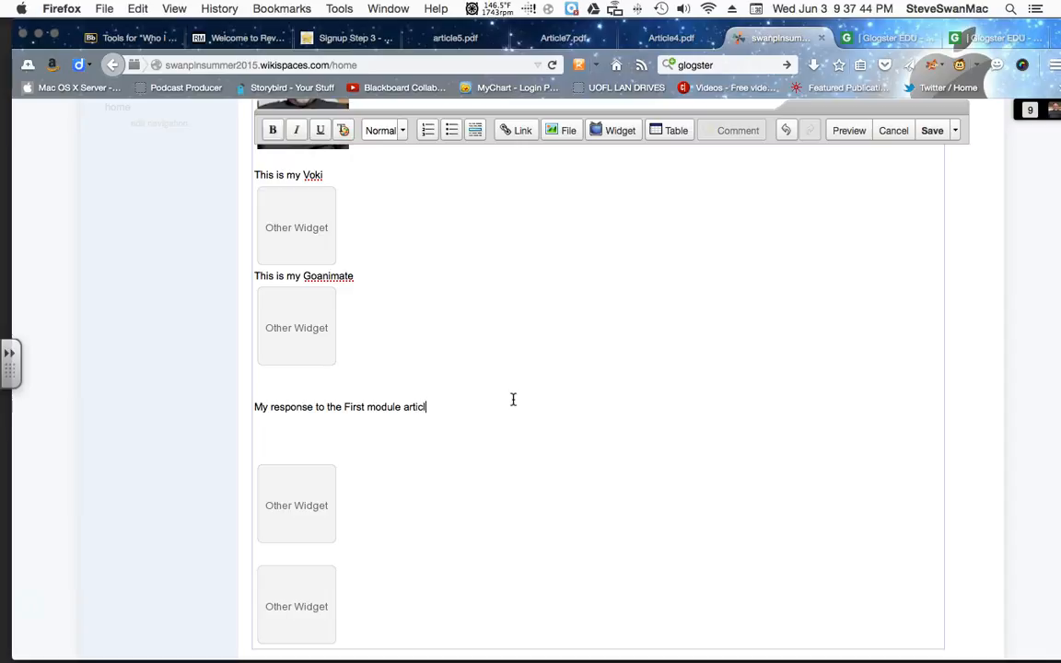
type("es")
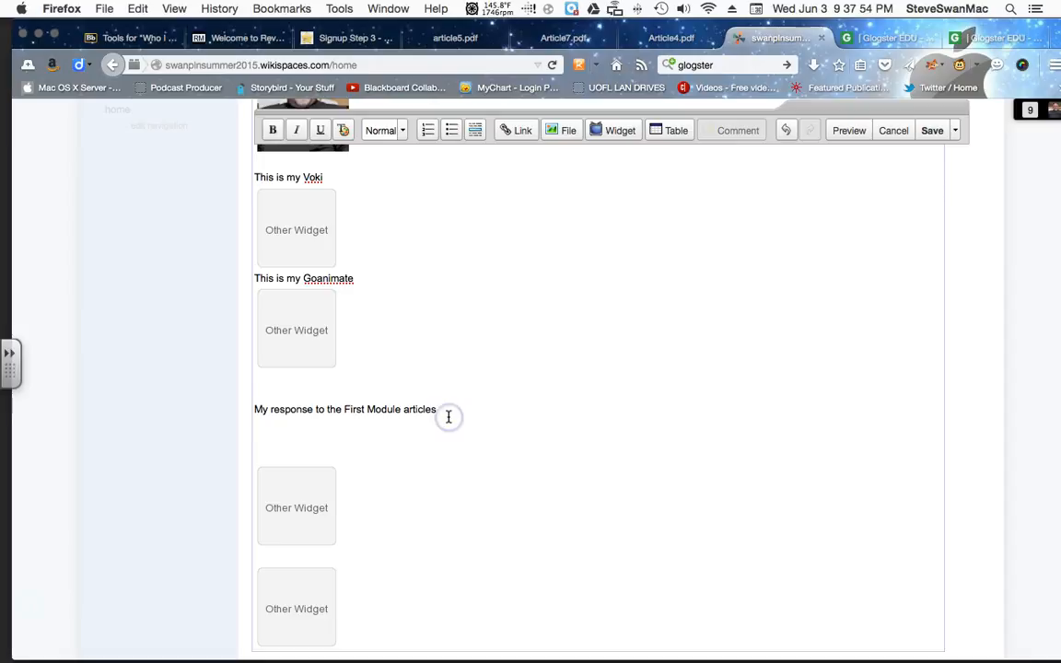
left_click(449, 418)
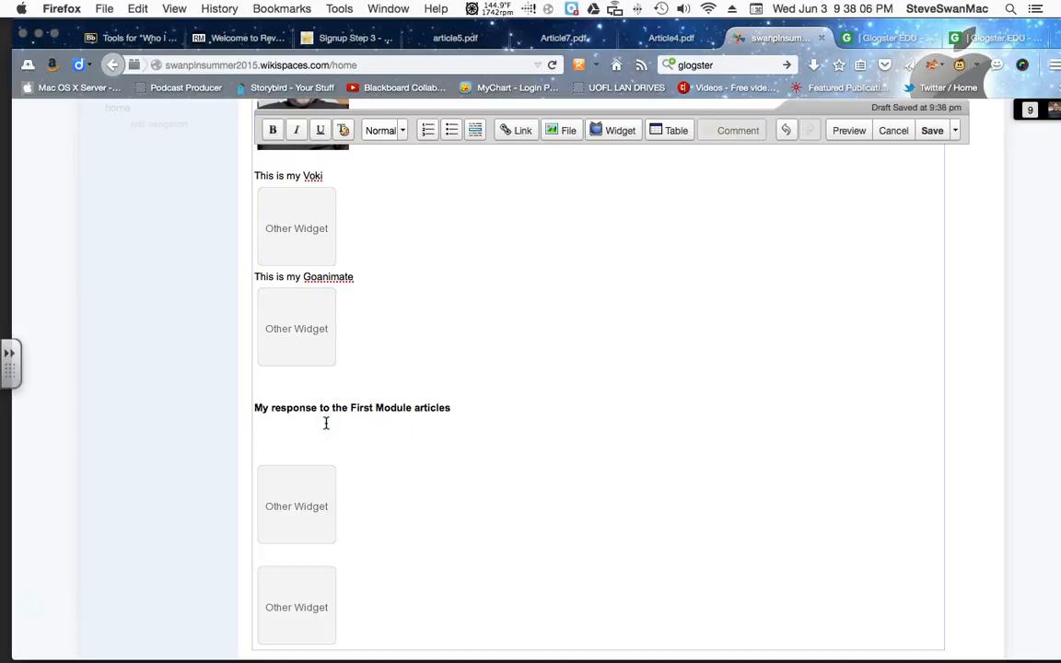
Begin the paragraph about how easy creating the PLN was, beneath the heading
type("The first thing I realized ab")
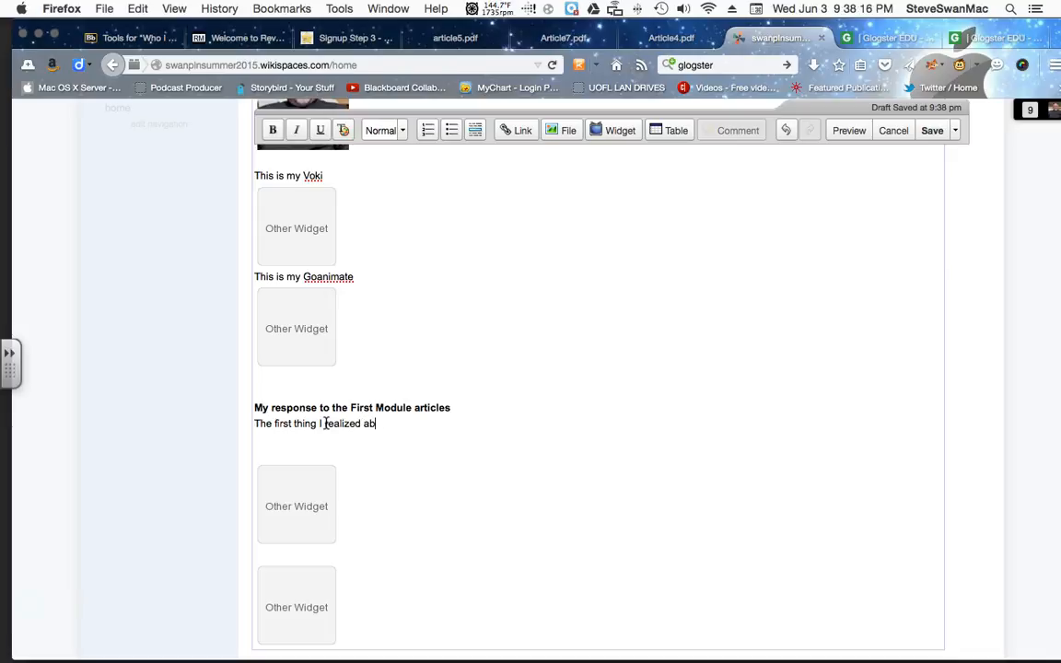
type("out my PLN")
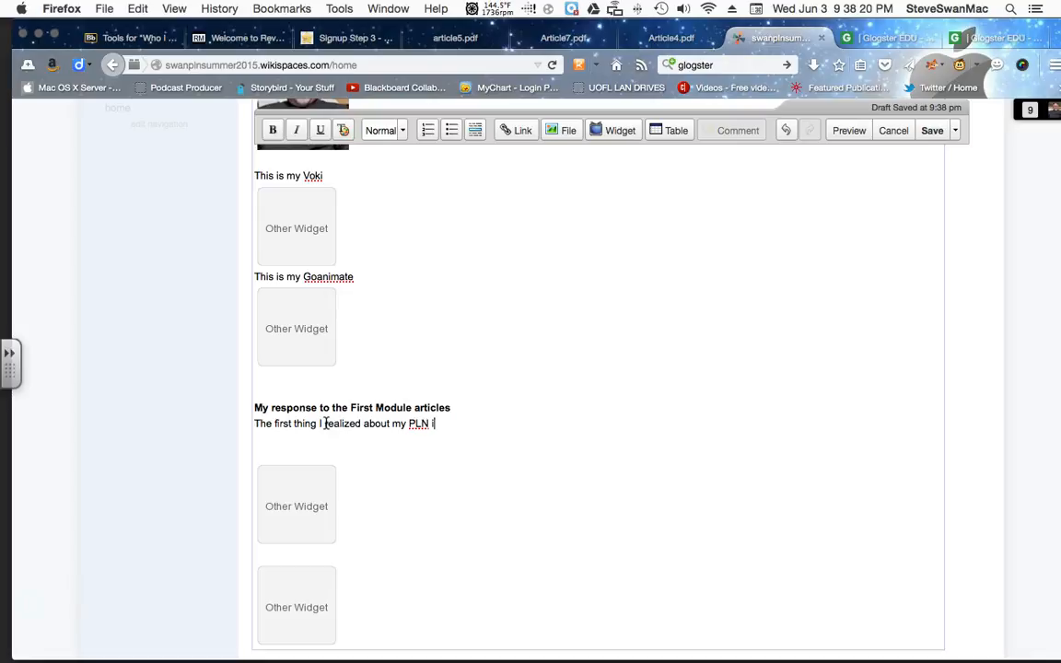
type("is the")
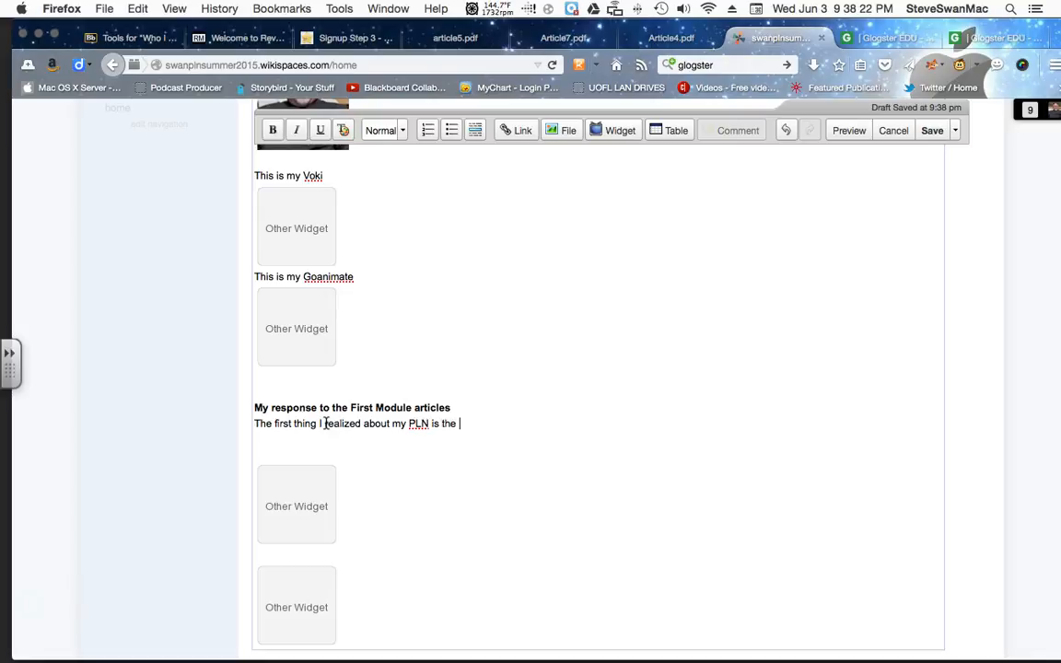
type("ease of crea")
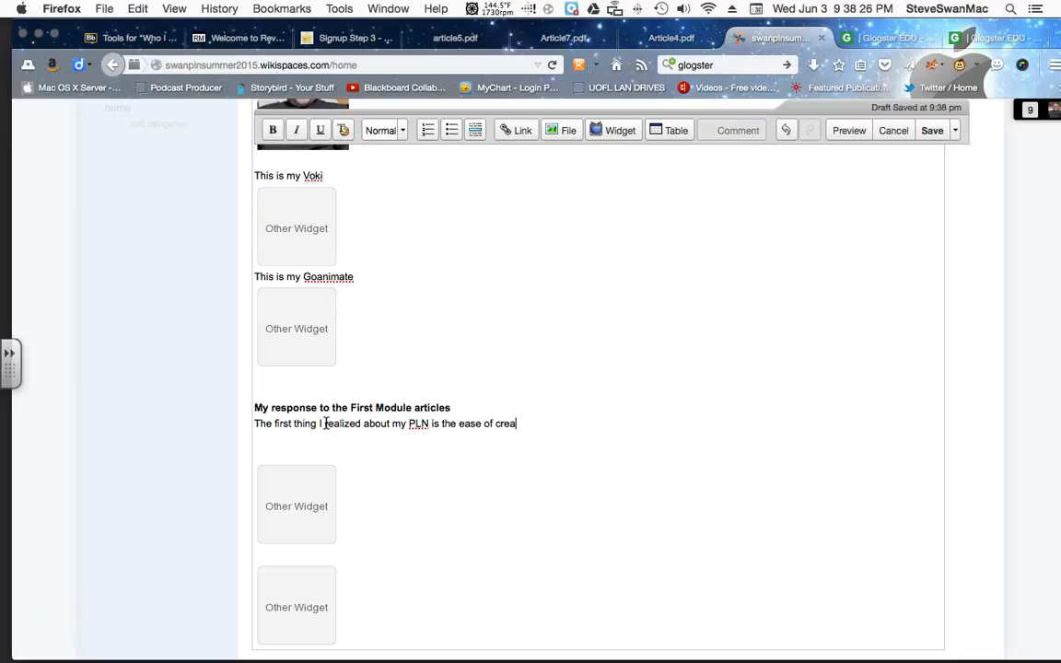
type("ting it")
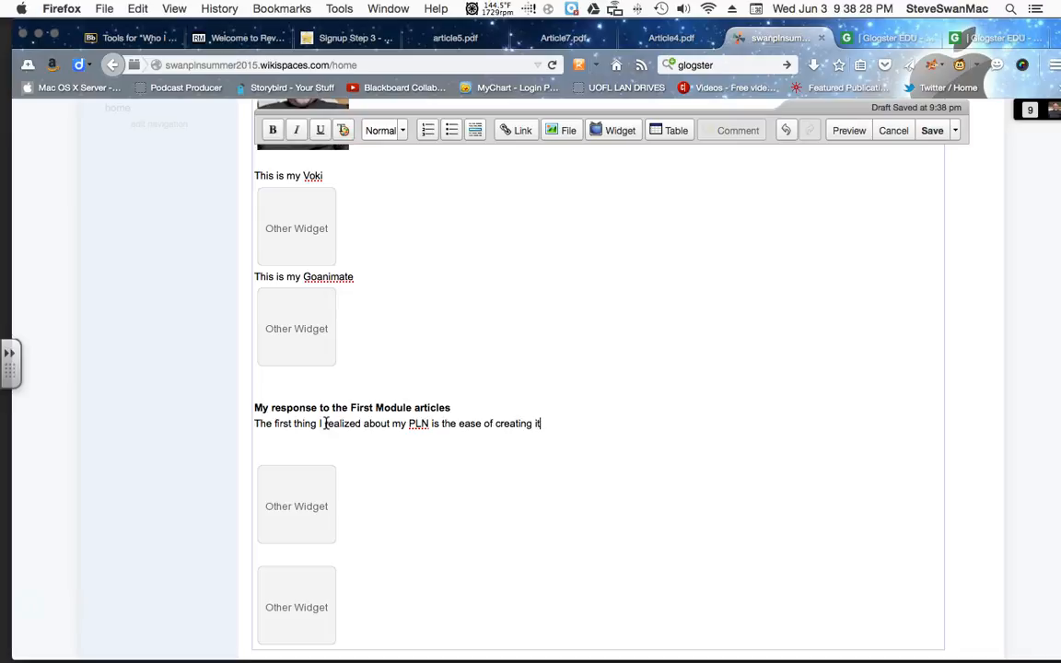
End the PLN sentence with a period
type(".")
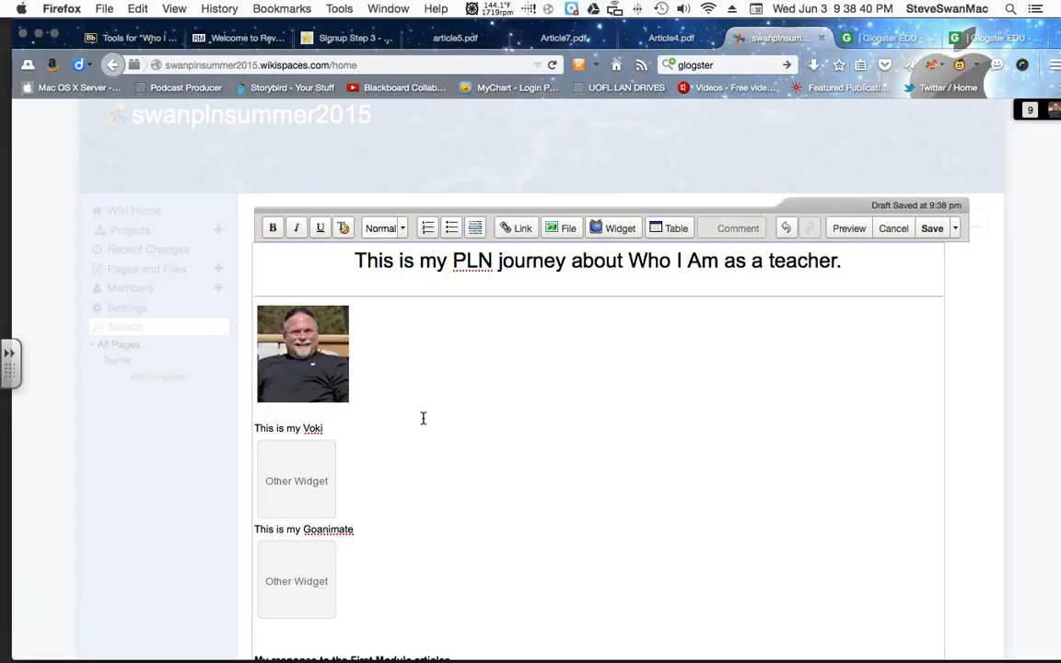
mouse_move(274, 261)
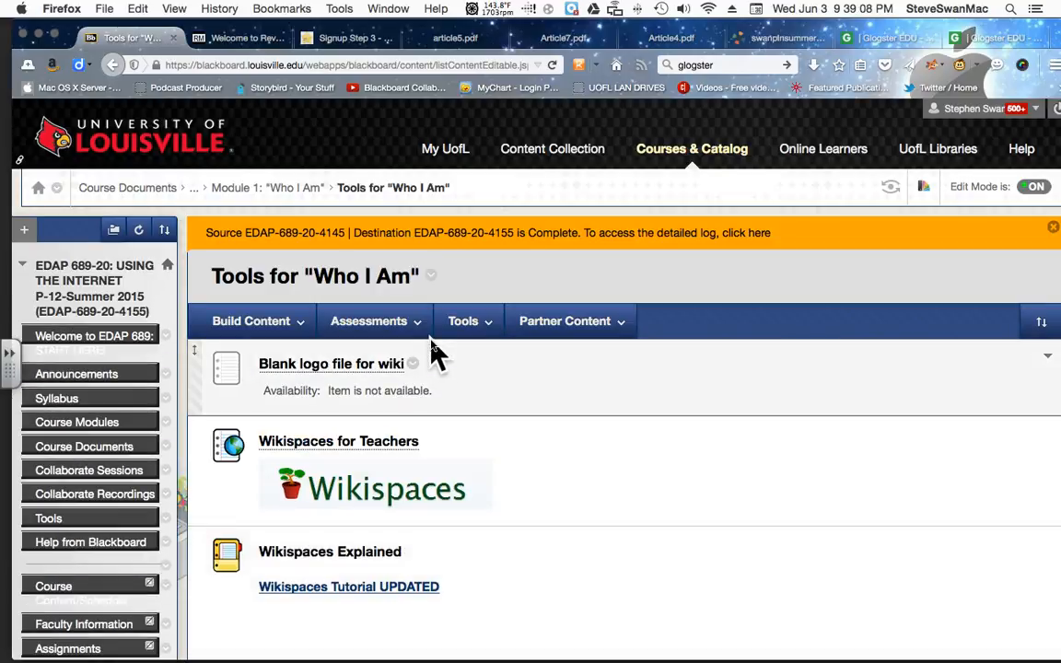
Scroll Blackboard's Module 1 Course Documents past the tutorial videos, then return to the wiki
left_click(267, 187)
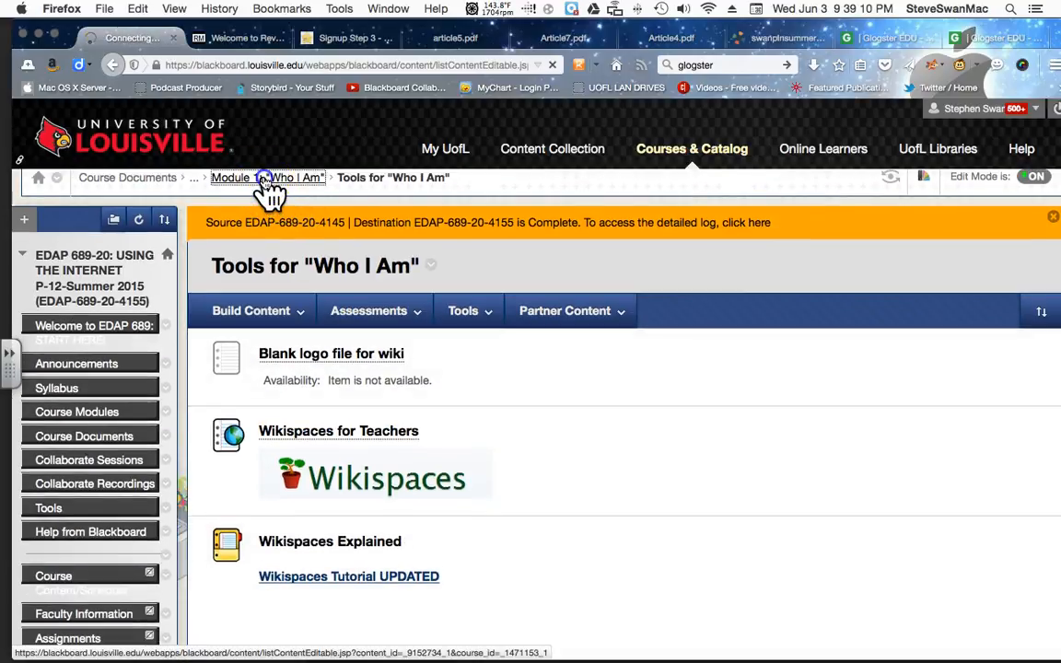
left_click(463, 311)
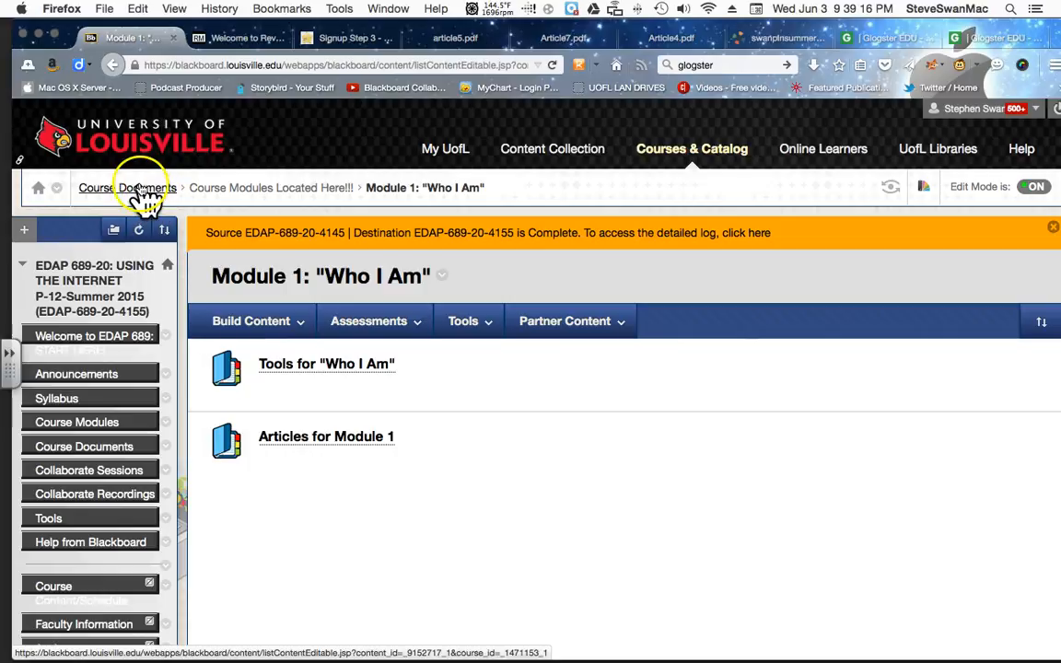
left_click(127, 188)
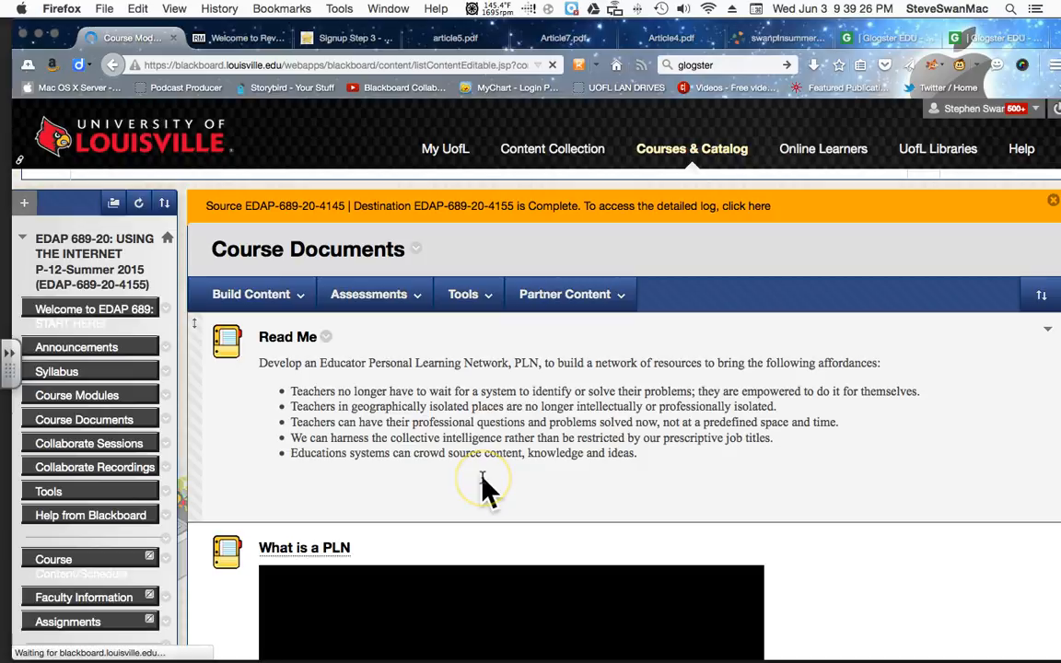
scroll("down", 3)
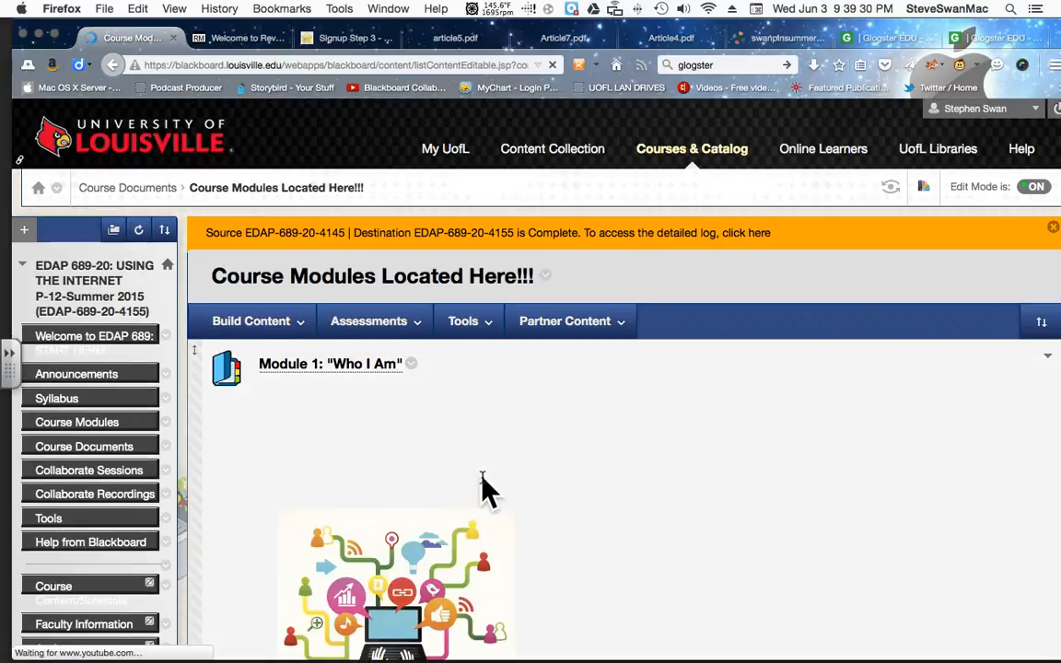
scroll("down", 3)
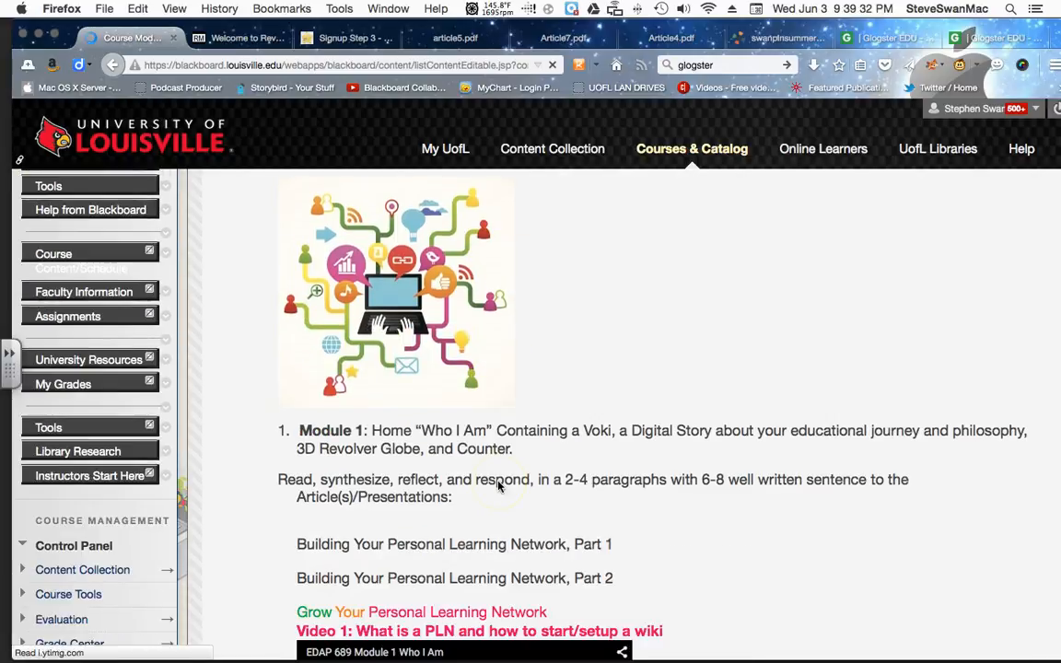
scroll("down", 3)
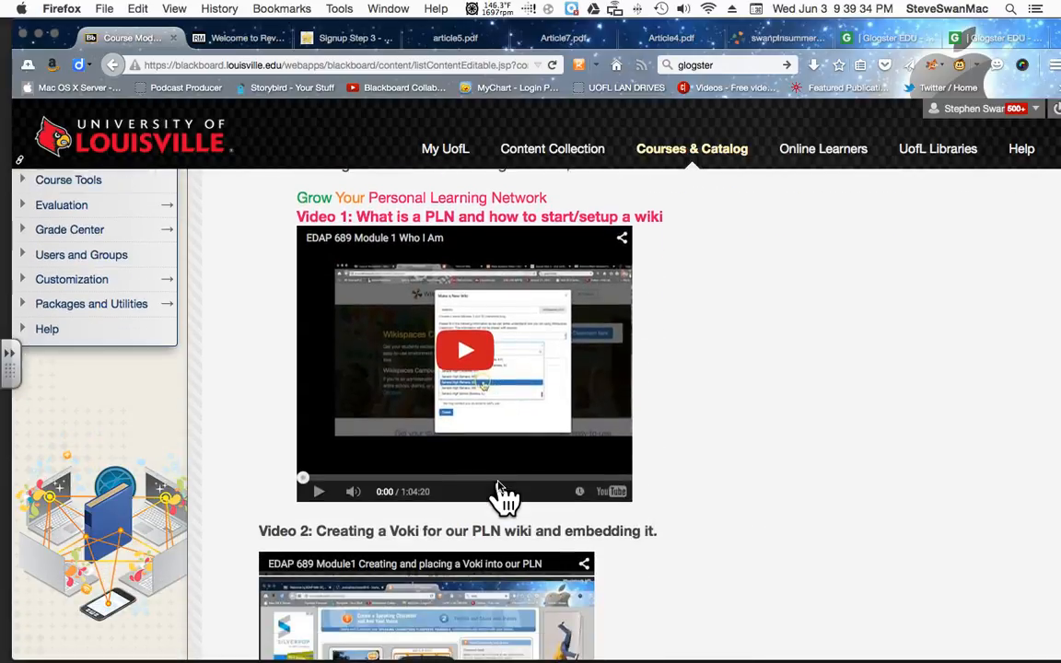
scroll("down", 3)
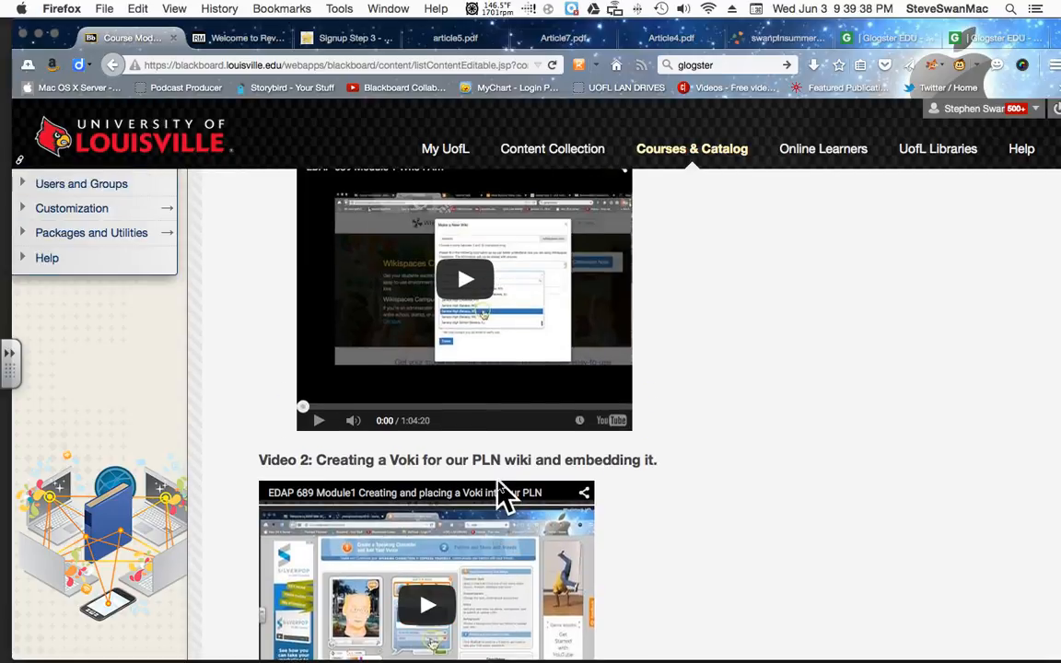
scroll("down", 3)
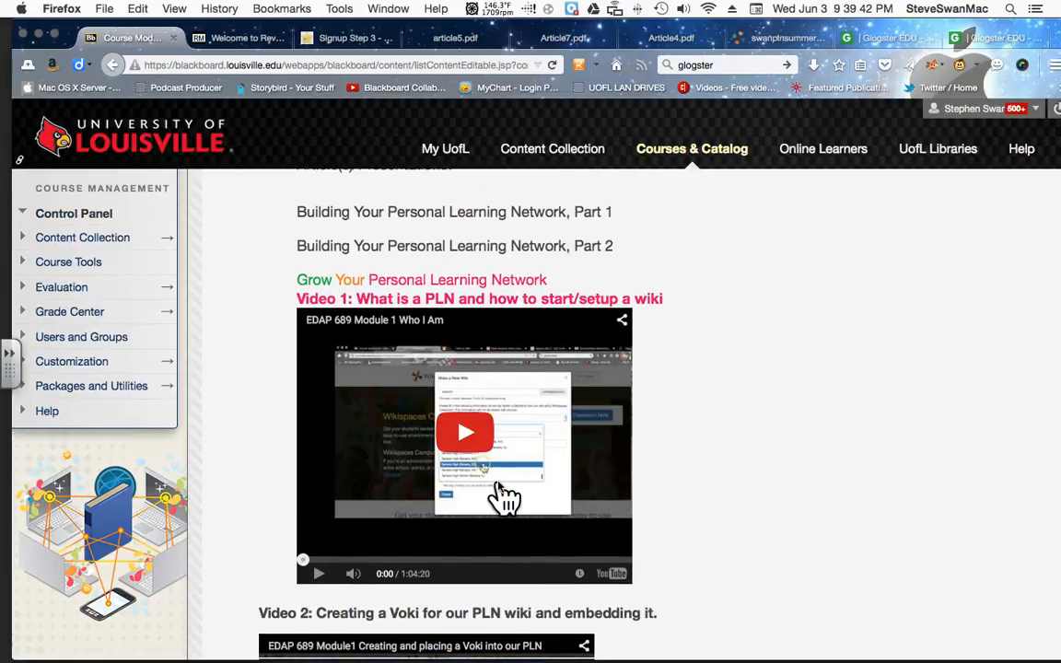
scroll("down", 3)
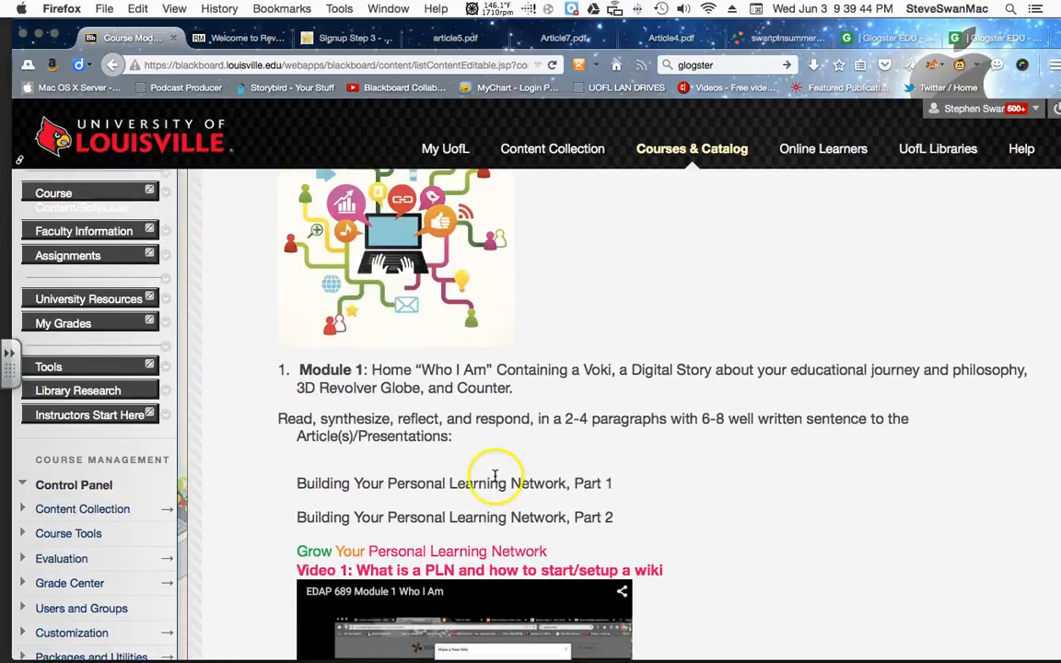
mouse_move(714, 148)
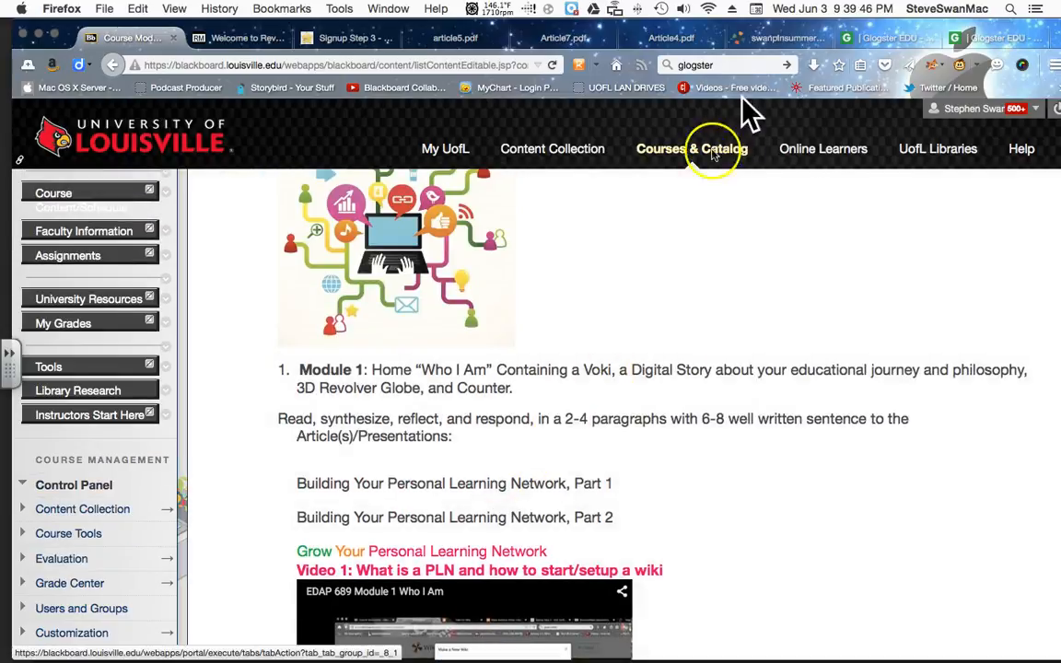
scroll("down", 3)
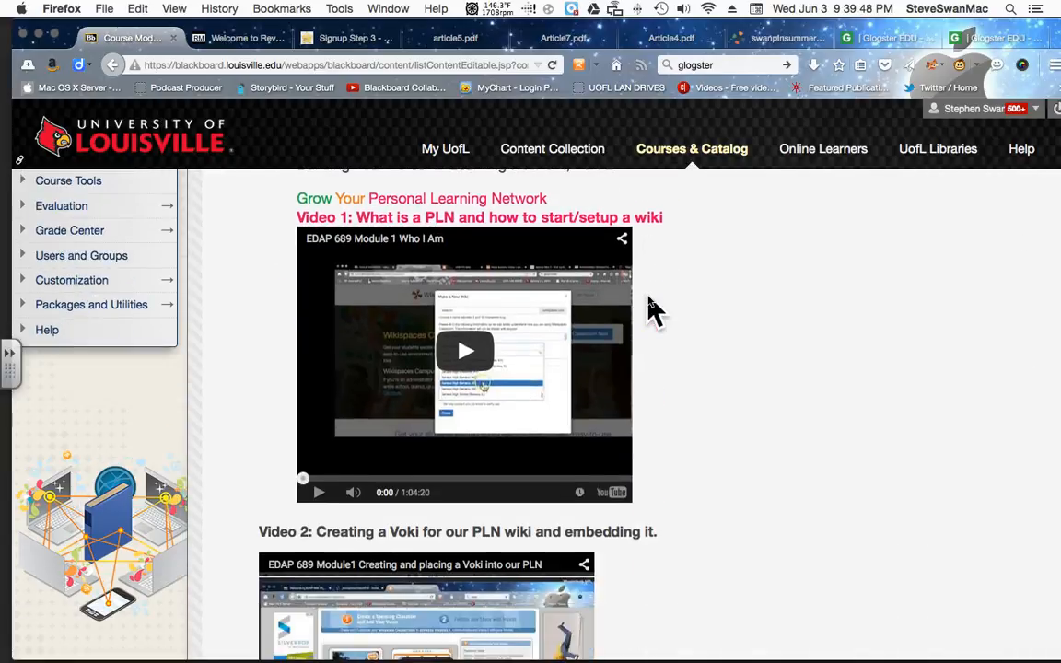
scroll("down", 3)
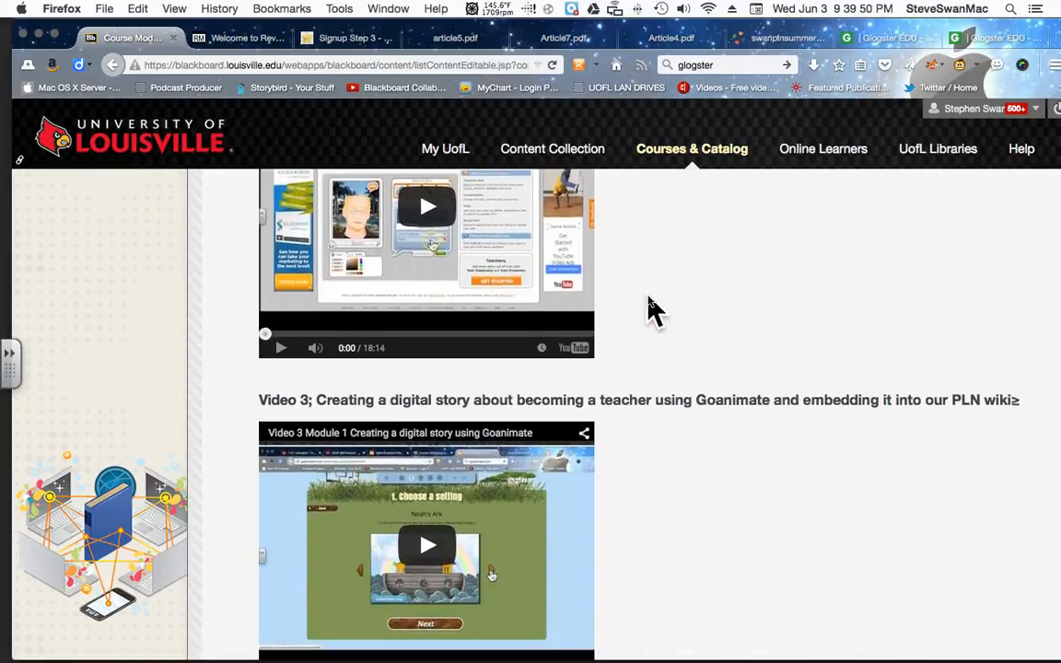
scroll("down", 3)
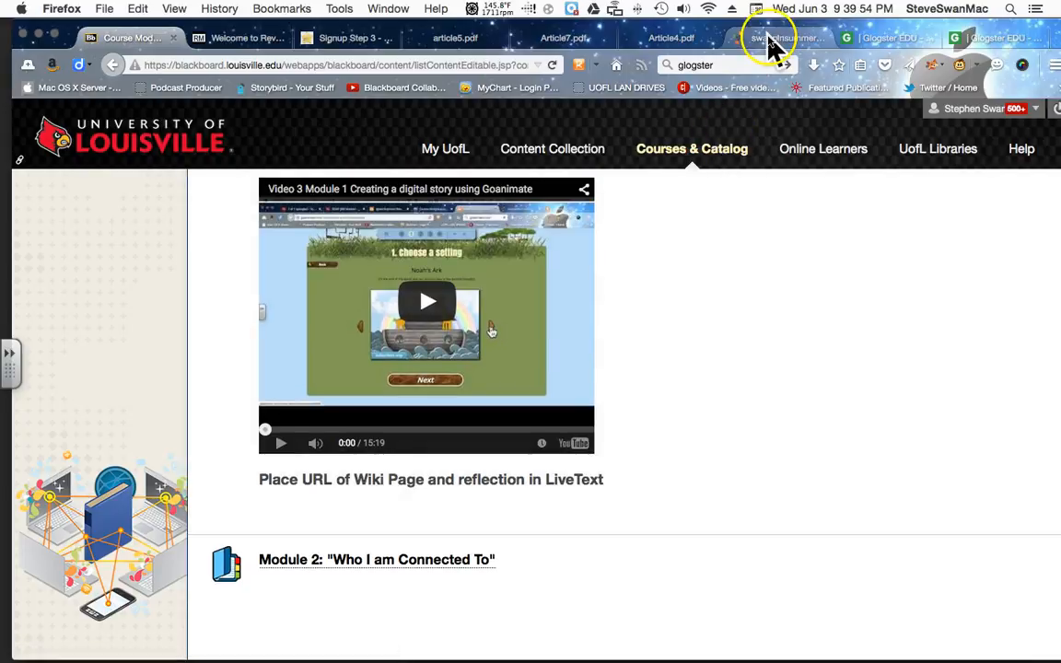
left_click(778, 38)
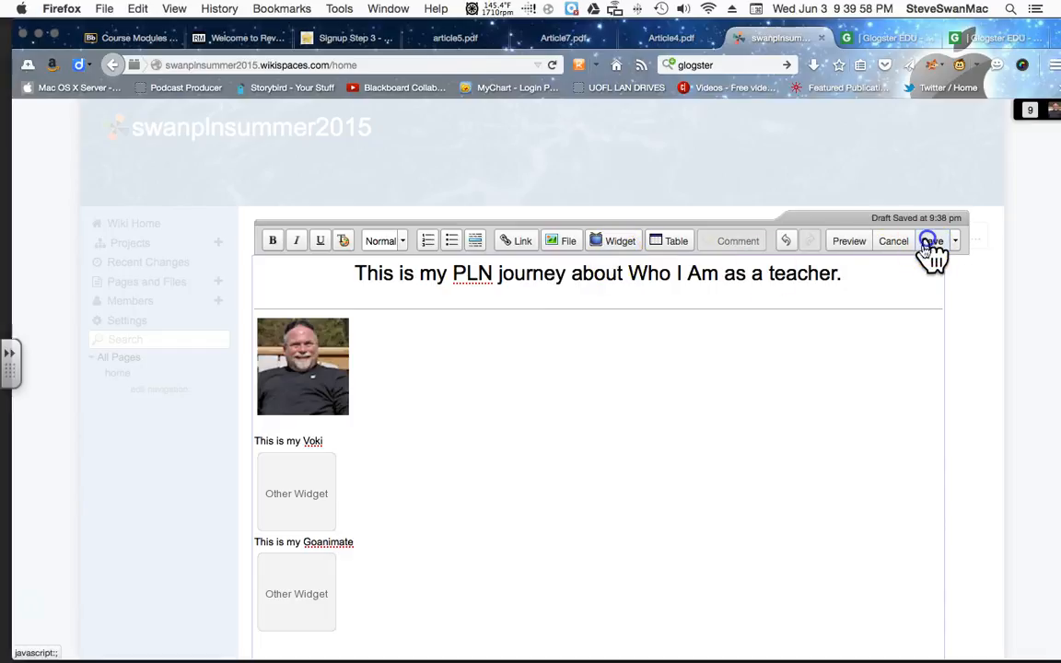
Save the home page and bring up the Make a New Page dialog
left_click(930, 240)
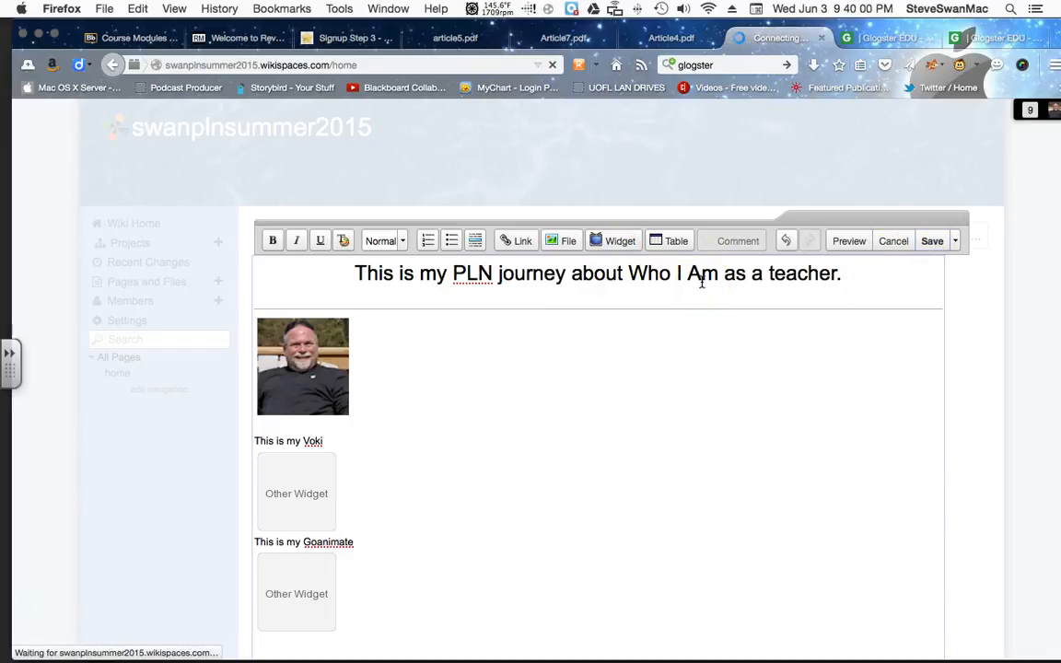
left_click(932, 241)
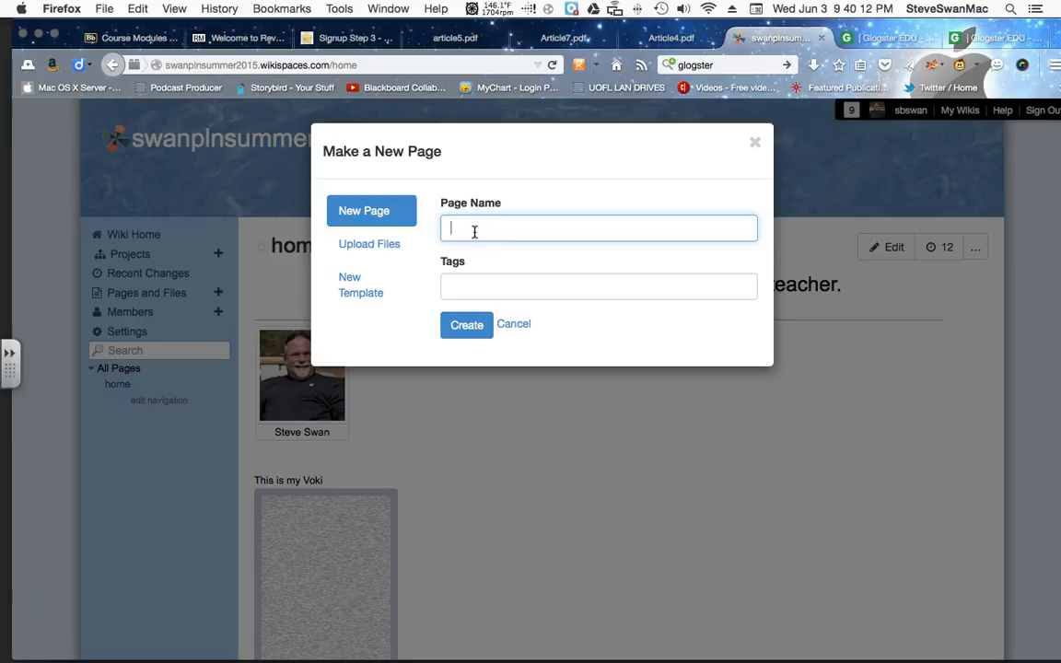
Name the new page 'Who i am Connected To' and create it
type("Who I am")
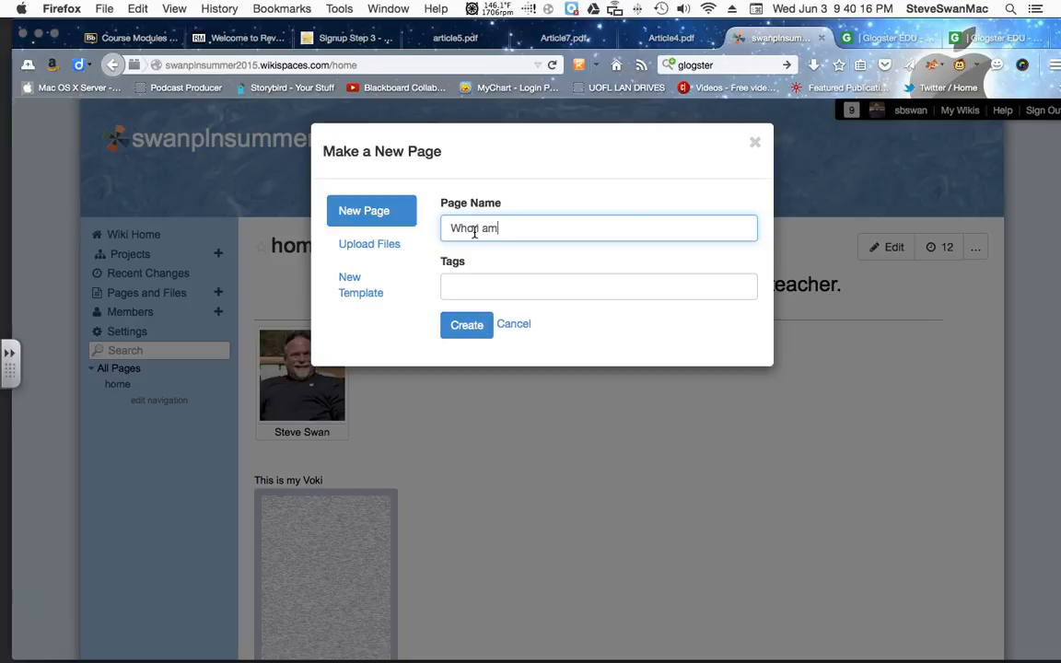
type("connected To")
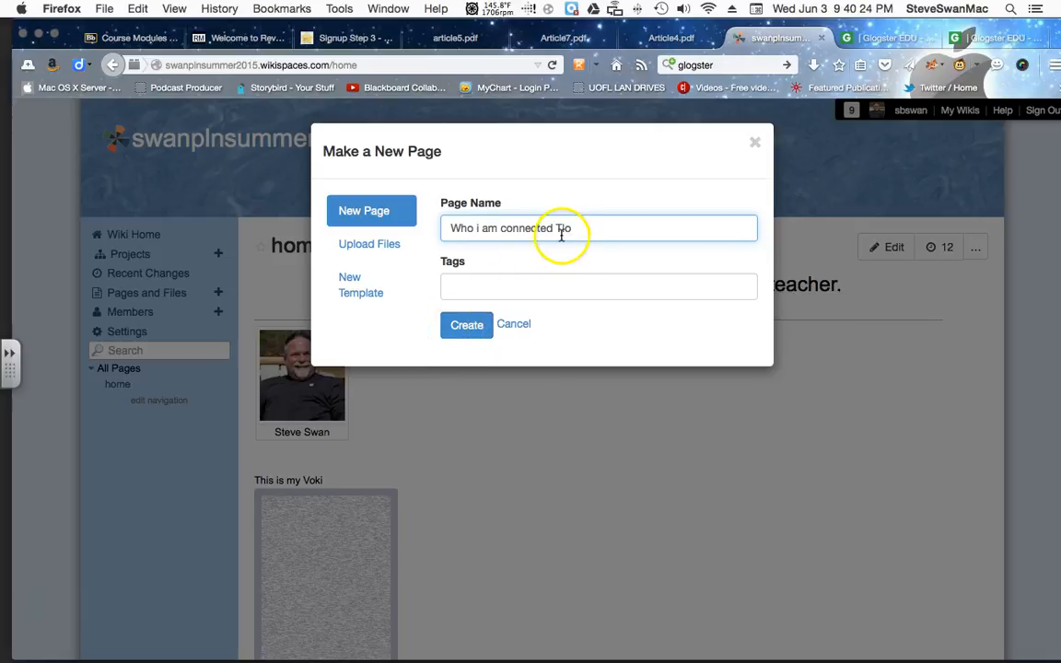
key("Backspace")
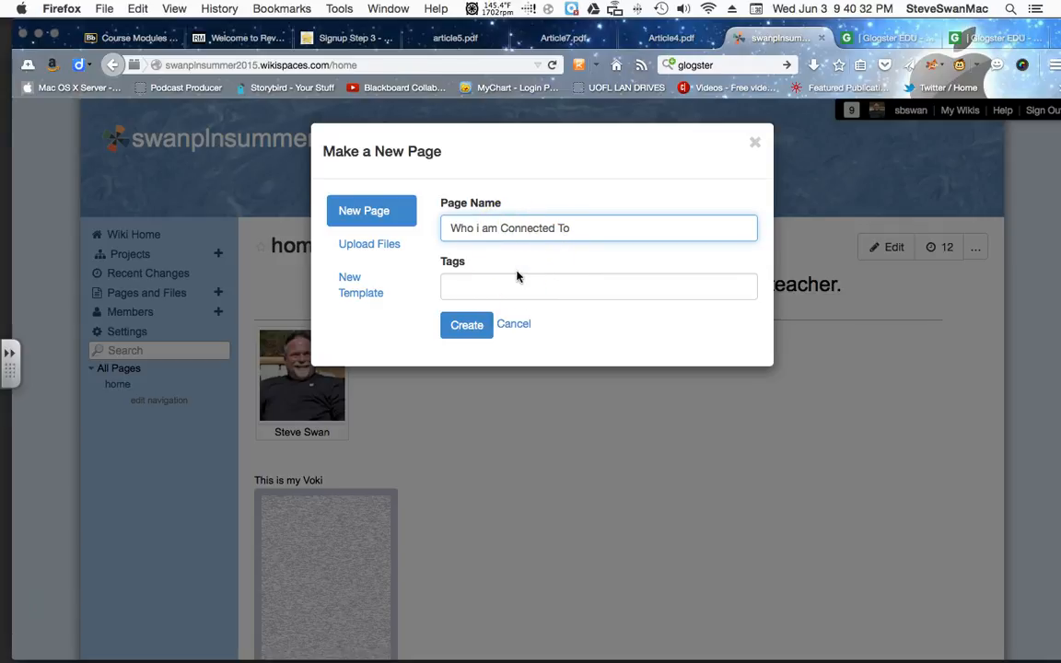
left_click(466, 324)
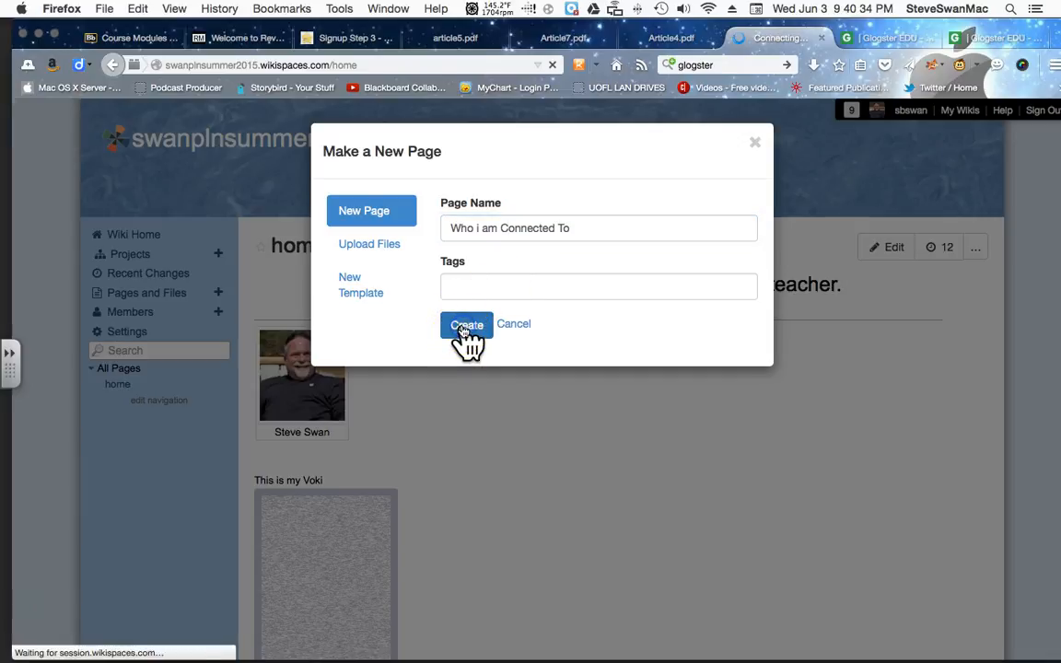
left_click(466, 325)
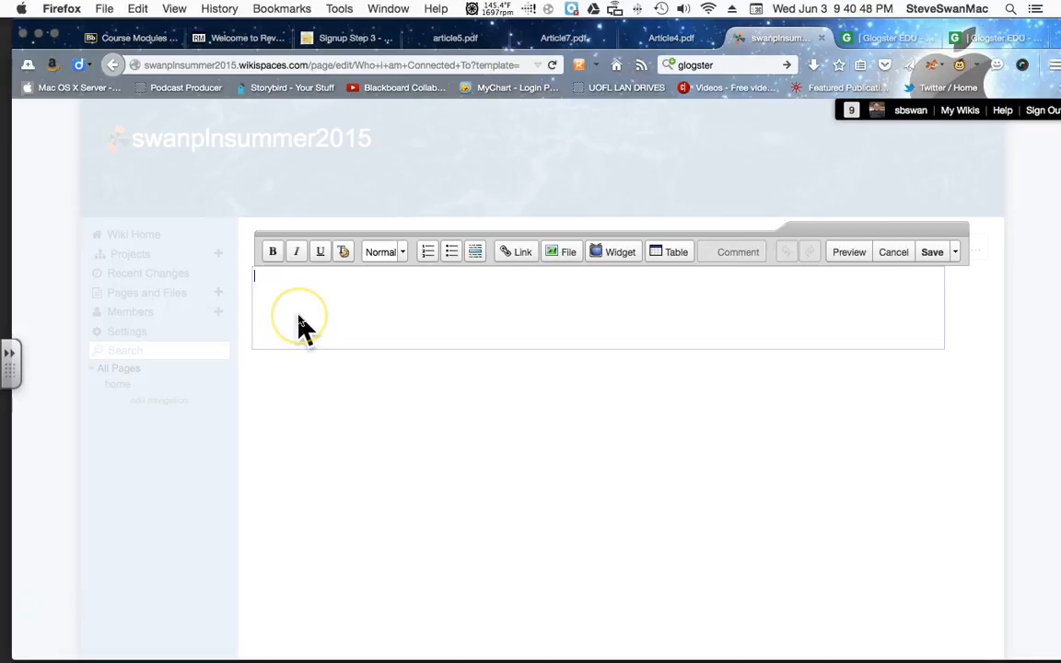
Type the line 'Who I am Connected To', select it, and bring up Color and Style
type("Who I")
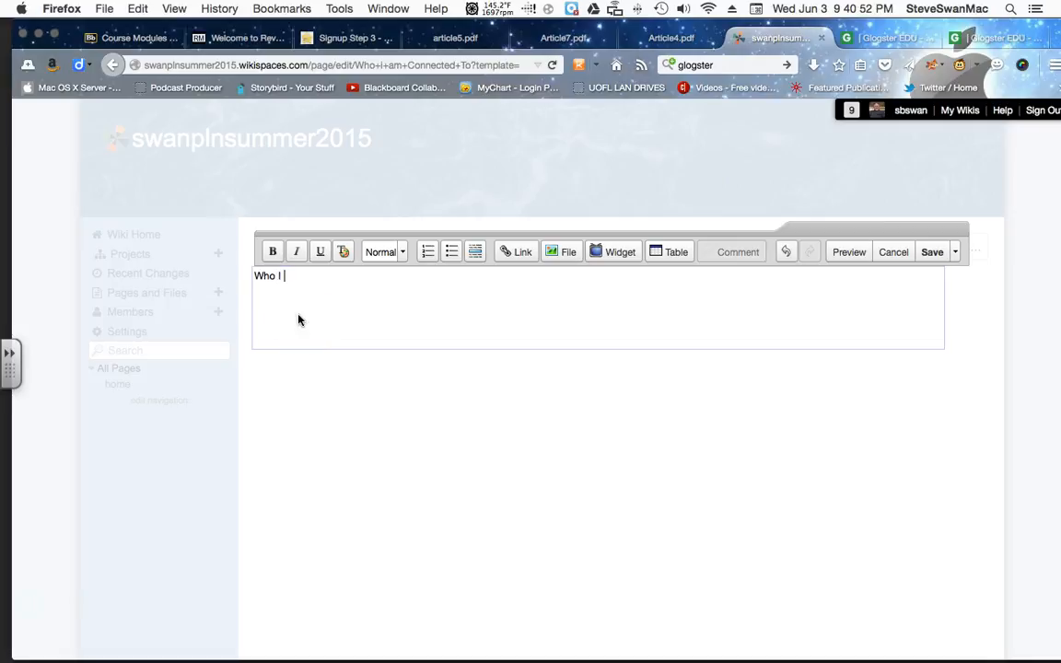
type("am con")
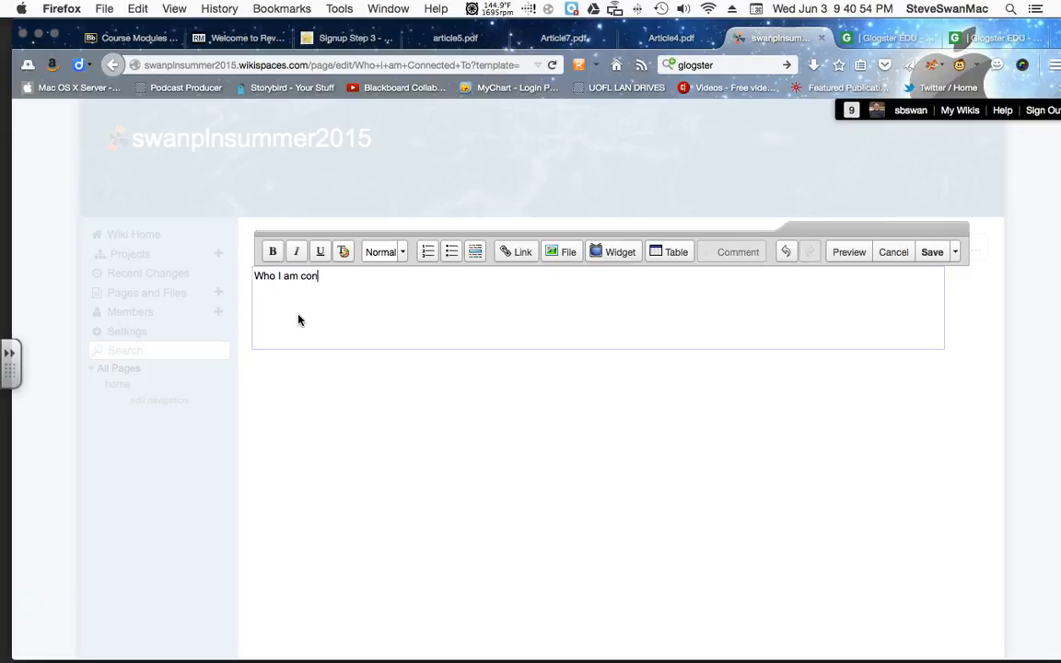
type("nected")
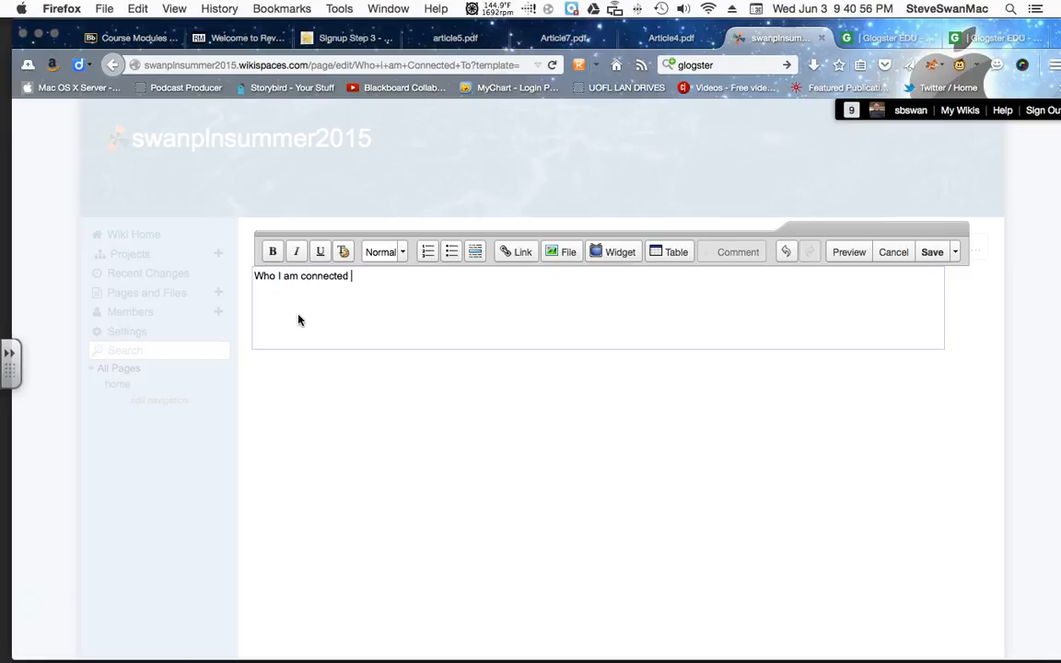
type("To")
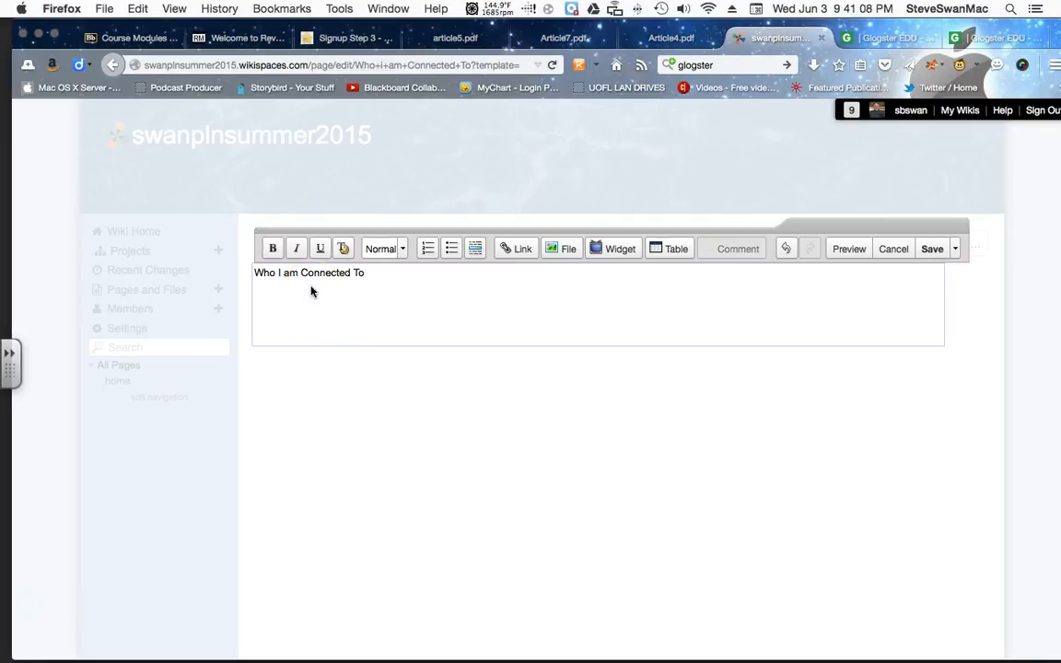
triple_click(308, 272)
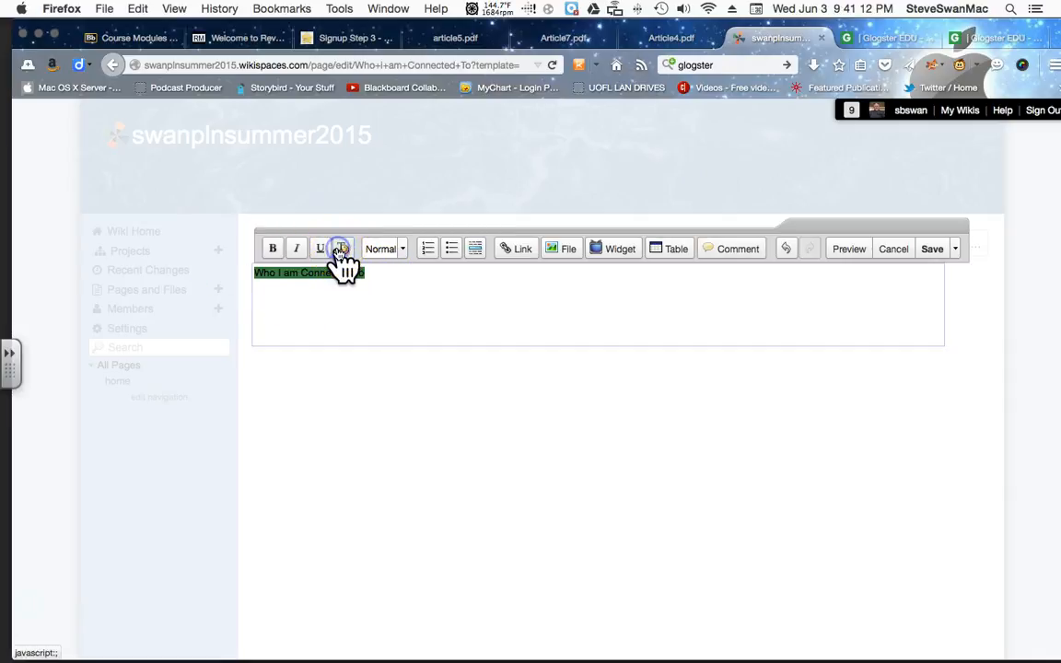
left_click(340, 249)
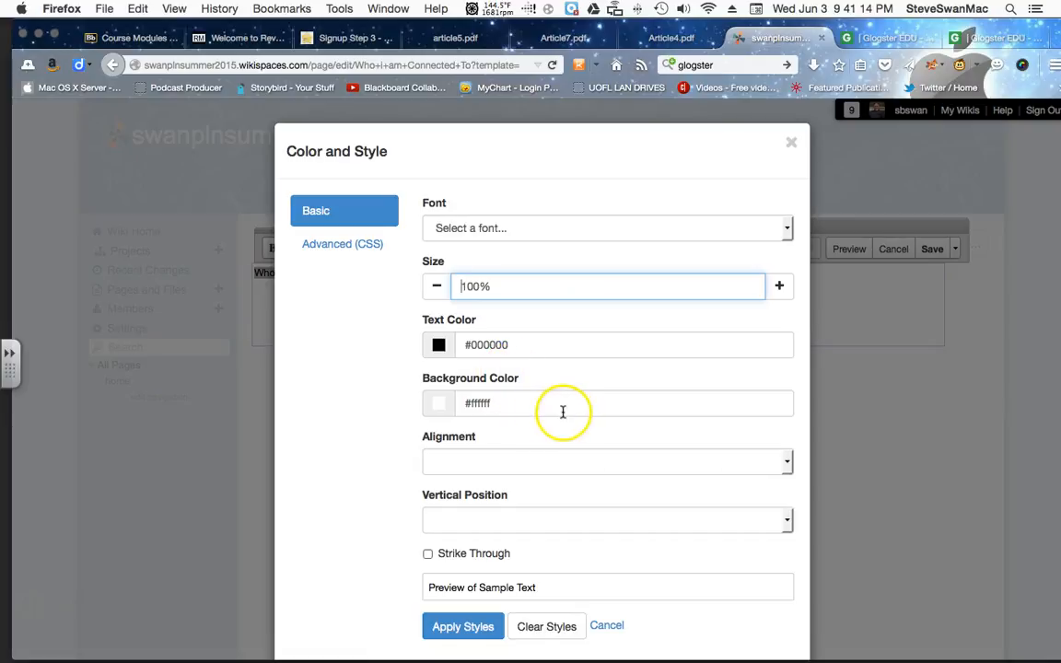
mouse_move(531, 465)
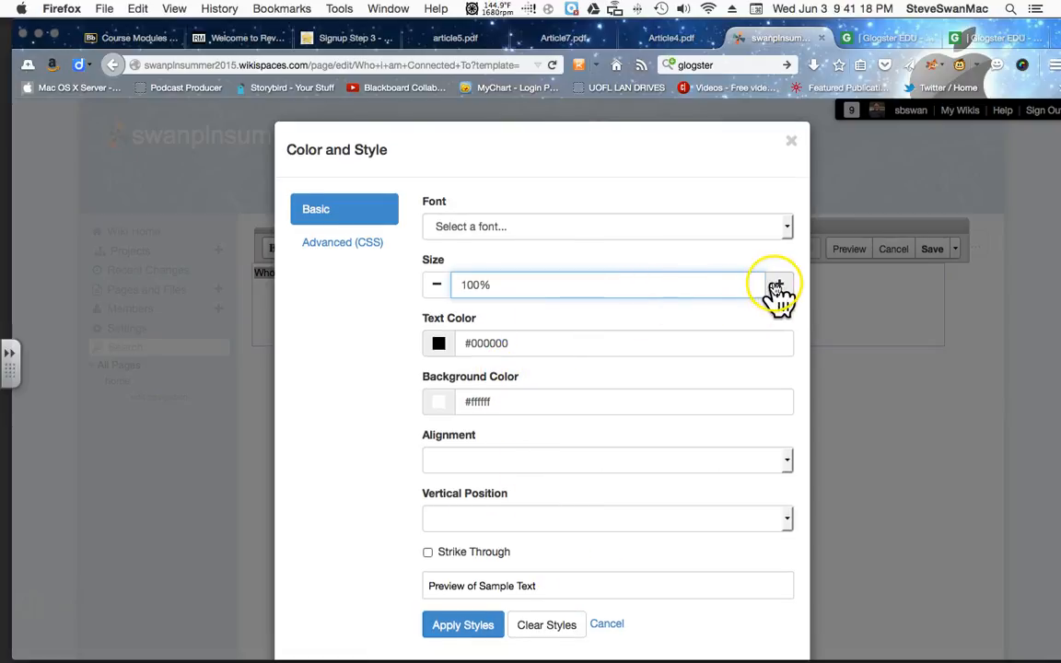
Apply Arial Black at 170% size to the heading
left_click(780, 278)
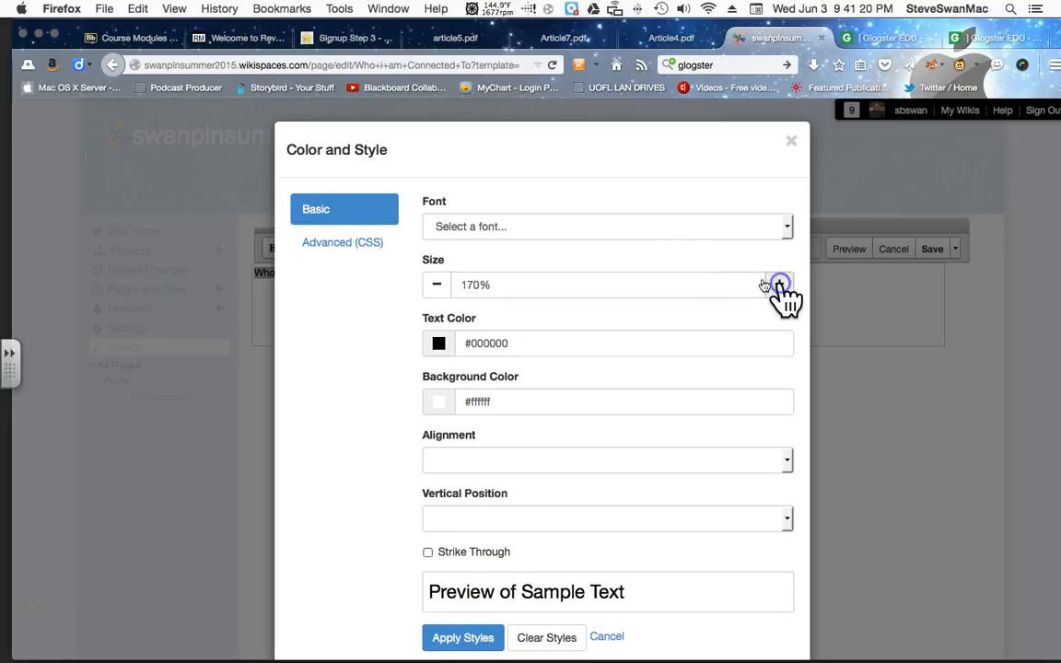
left_click(607, 226)
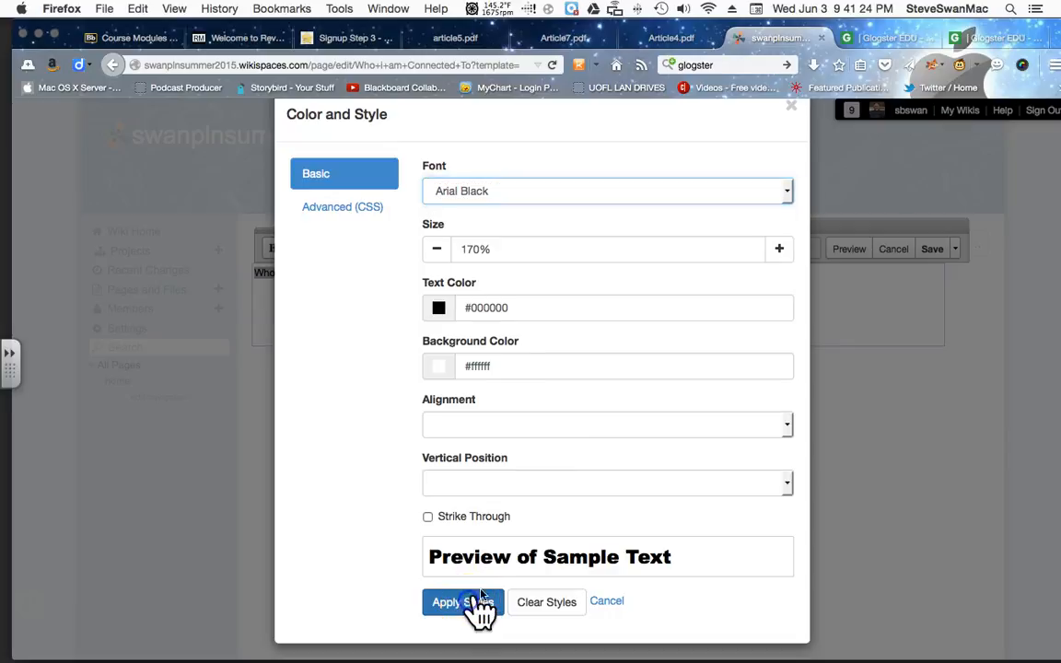
left_click(456, 601)
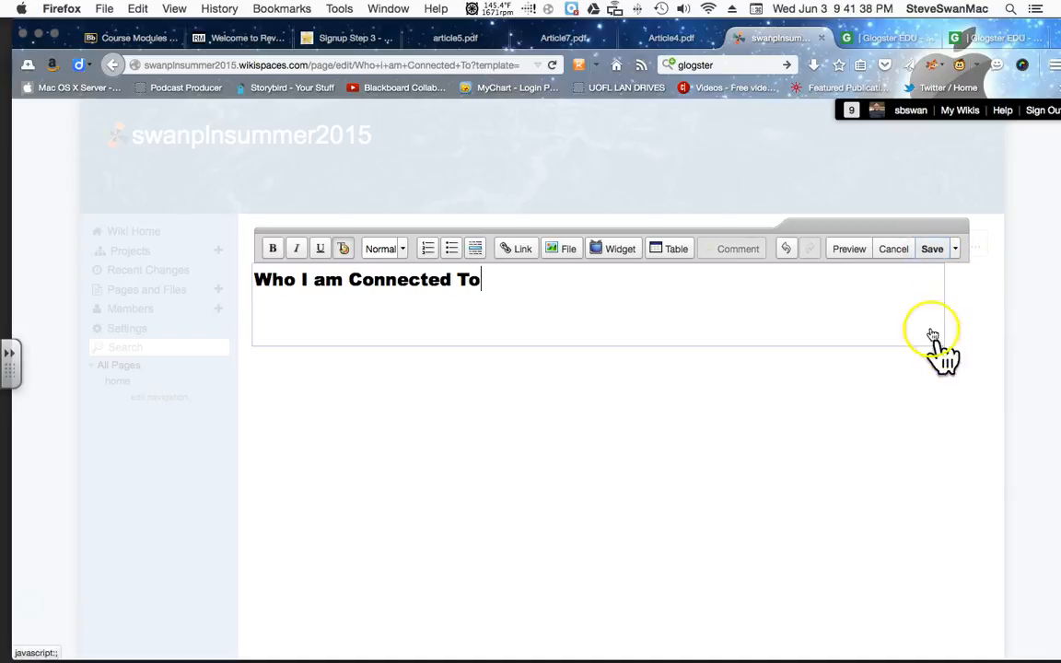
Save the 'Who i am Connected To' page and go to home via All Pages
left_click(931, 249)
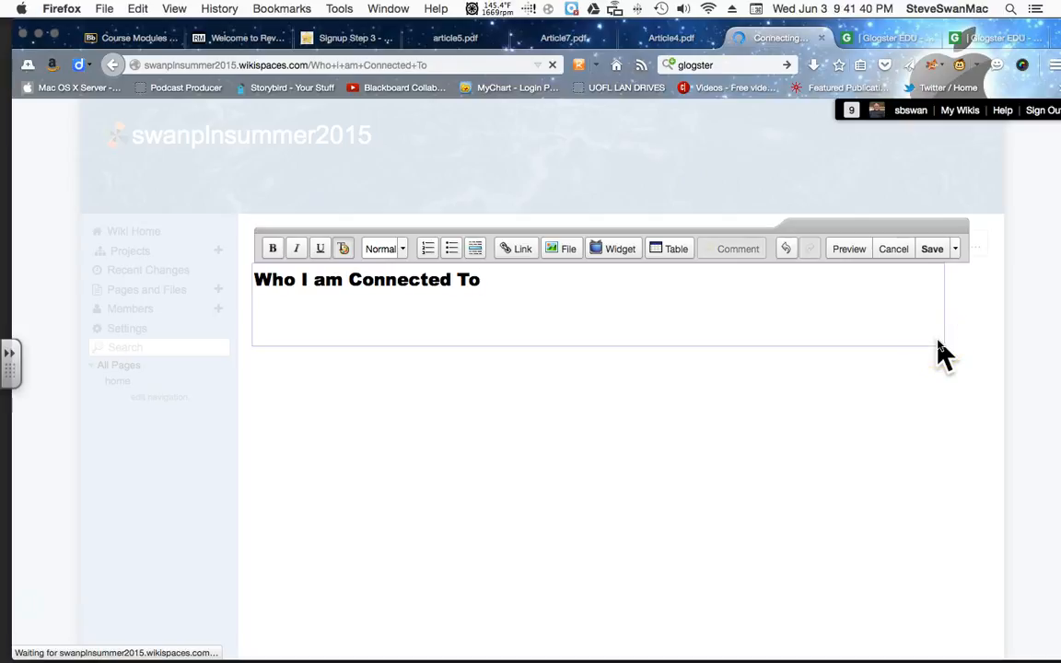
left_click(931, 249)
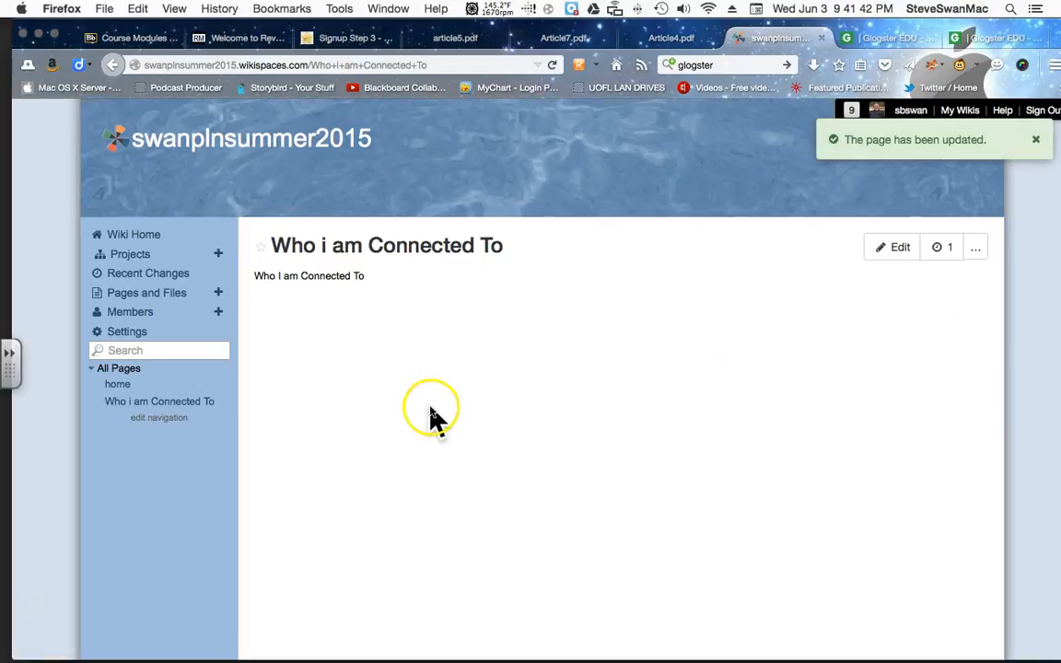
mouse_move(159, 401)
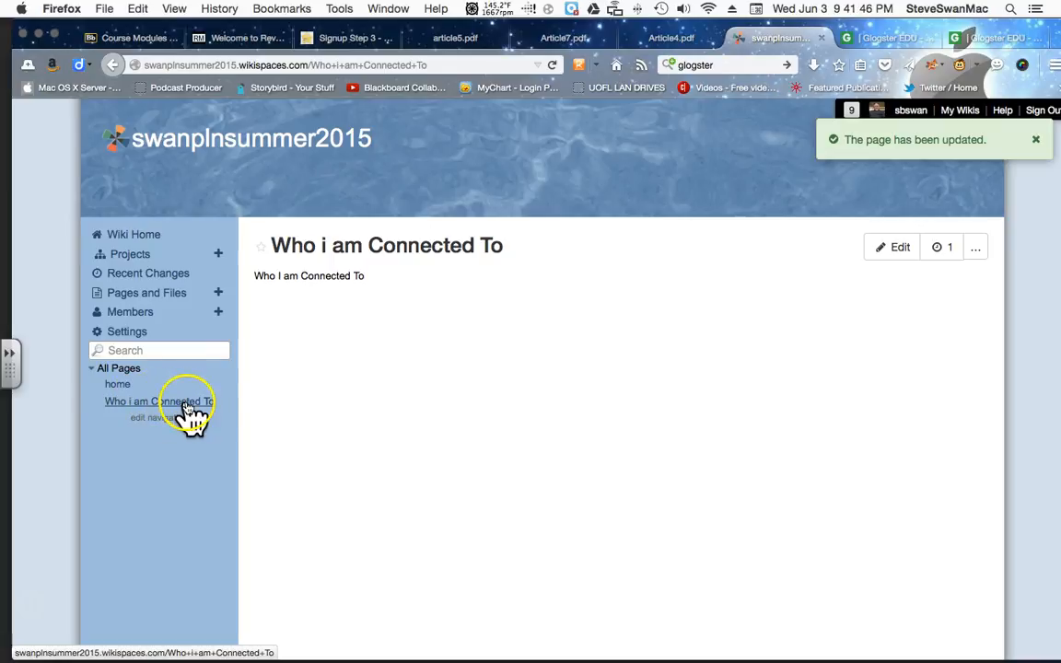
left_click(117, 384)
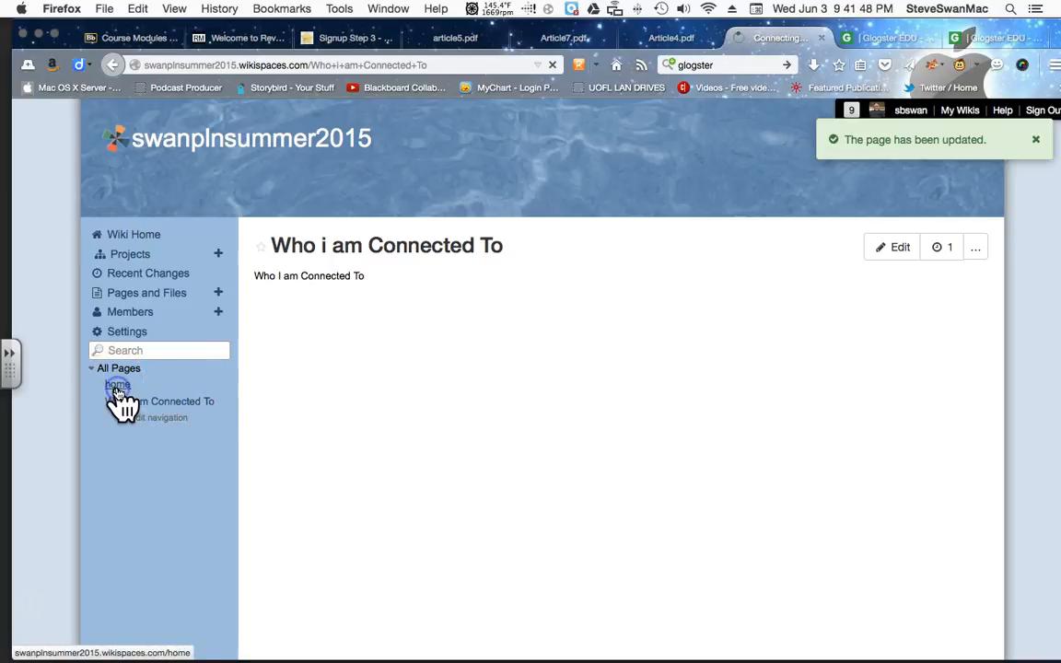
left_click(117, 384)
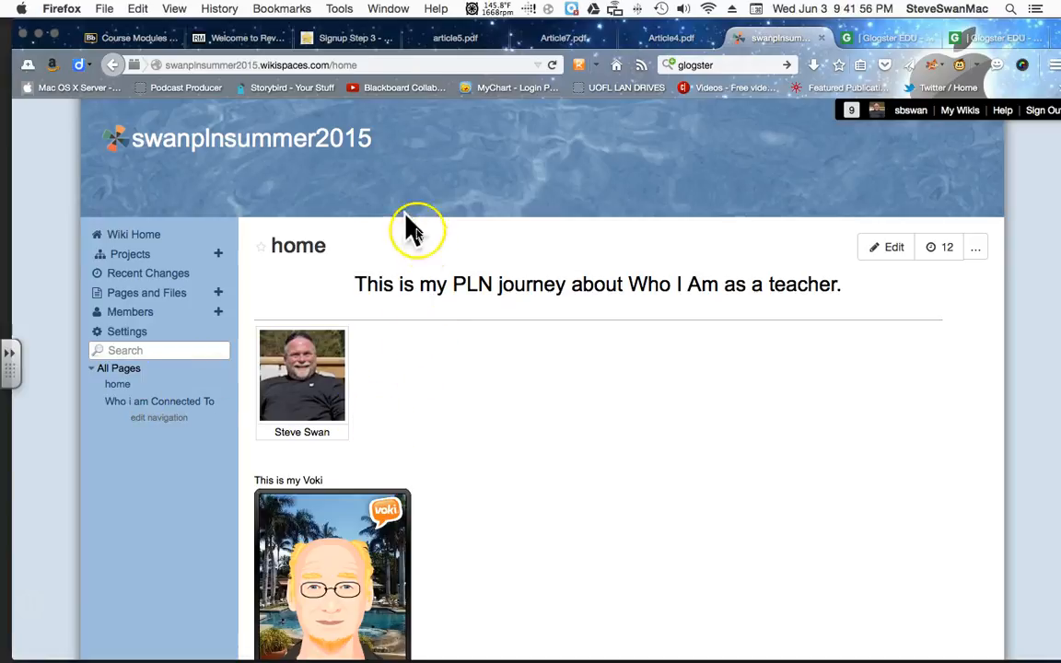
mouse_move(385, 193)
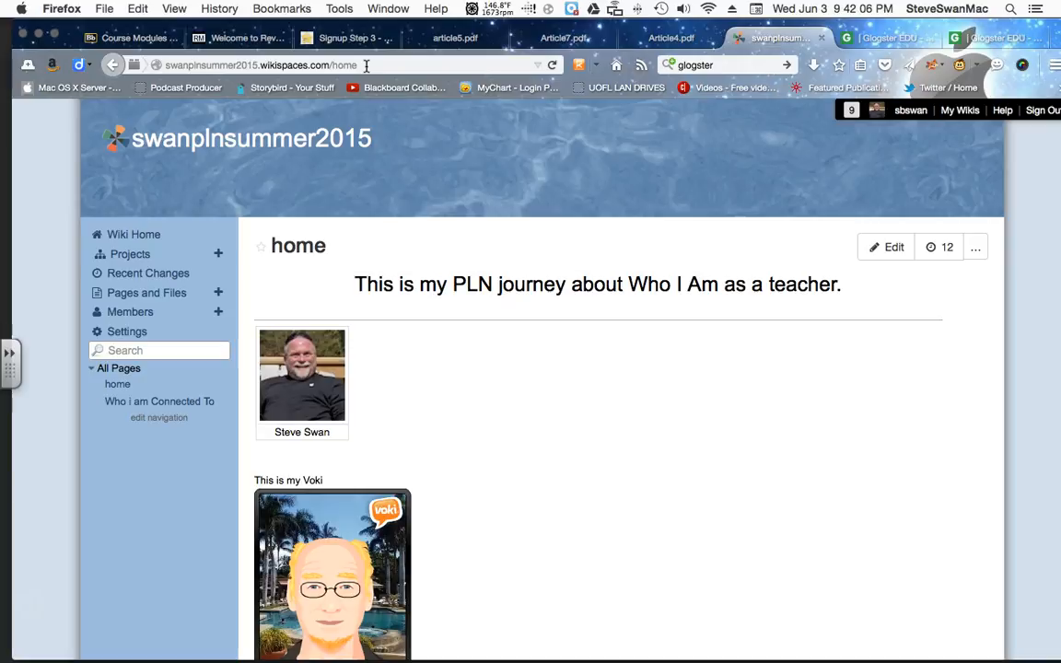
Select the wiki home page URL in the Firefox address bar so it can be copied
left_click(258, 65)
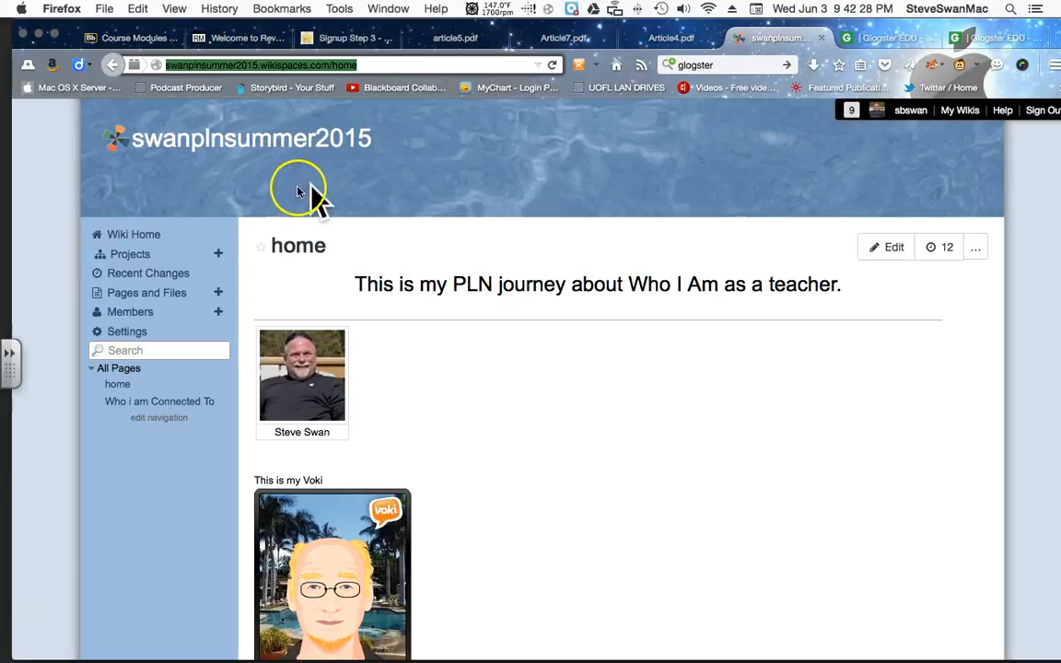
mouse_move(55, 635)
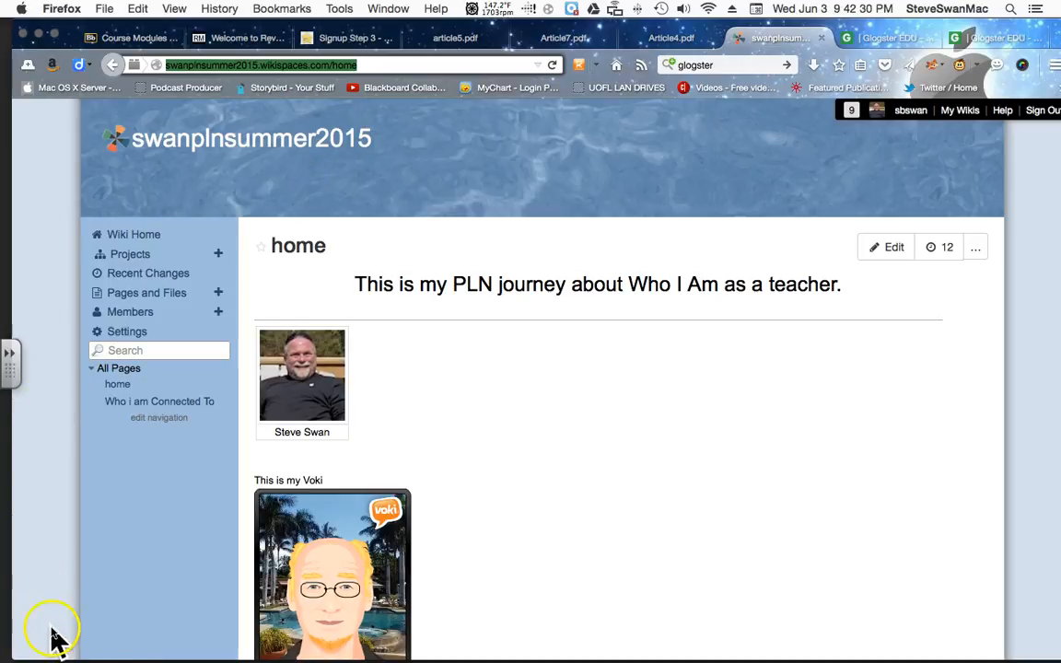